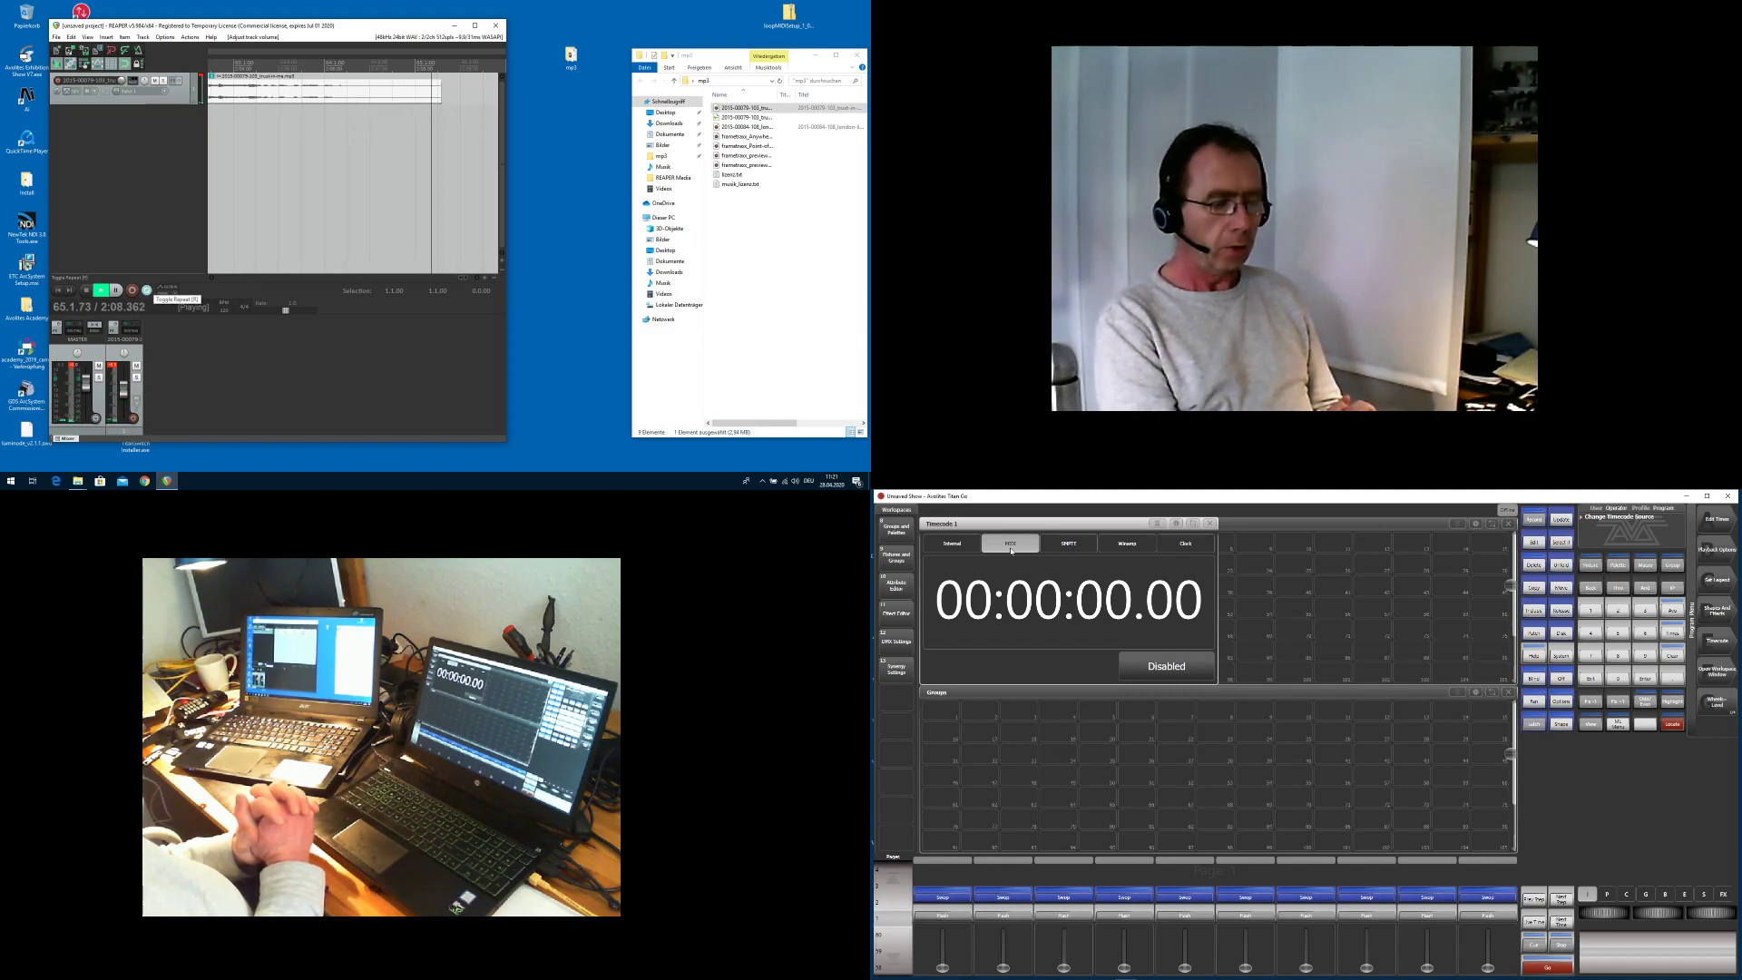
Start playback of the mp3 track from the transport bar.
{"action": "left_click", "coordinate": [111, 290]}
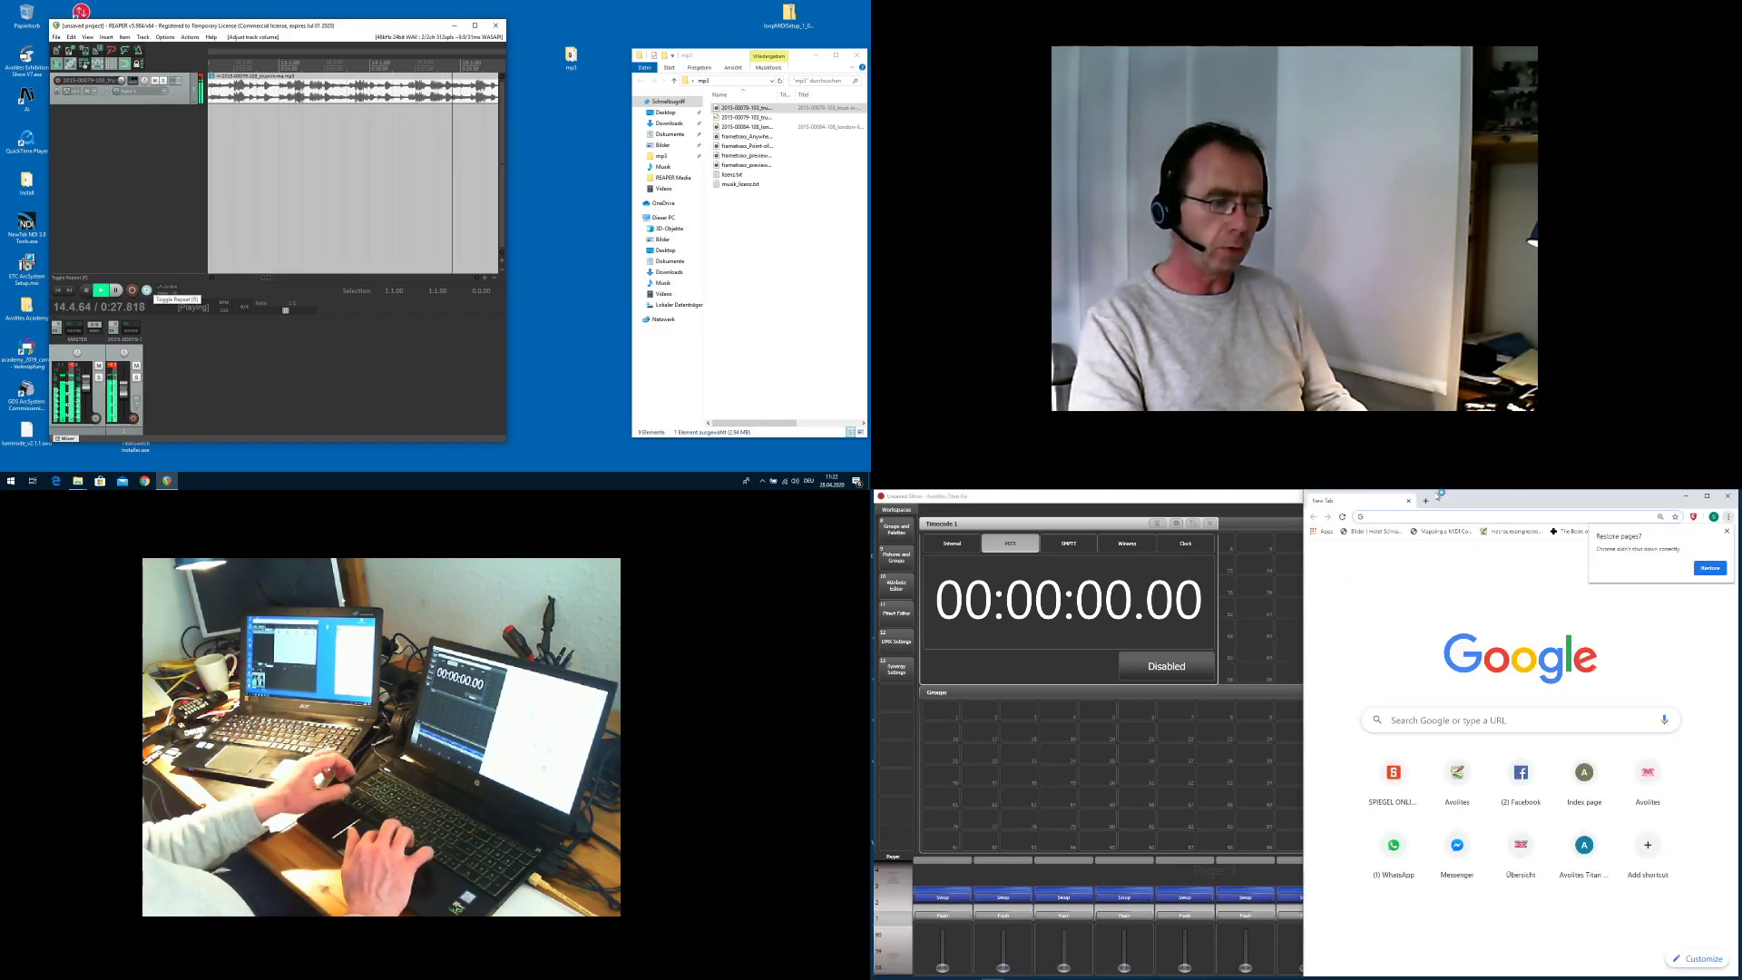
Search Google for 'rtp' and open the rtpMIDI | Tobias Erichsen result.
{"action": "type", "text": "rtp"}
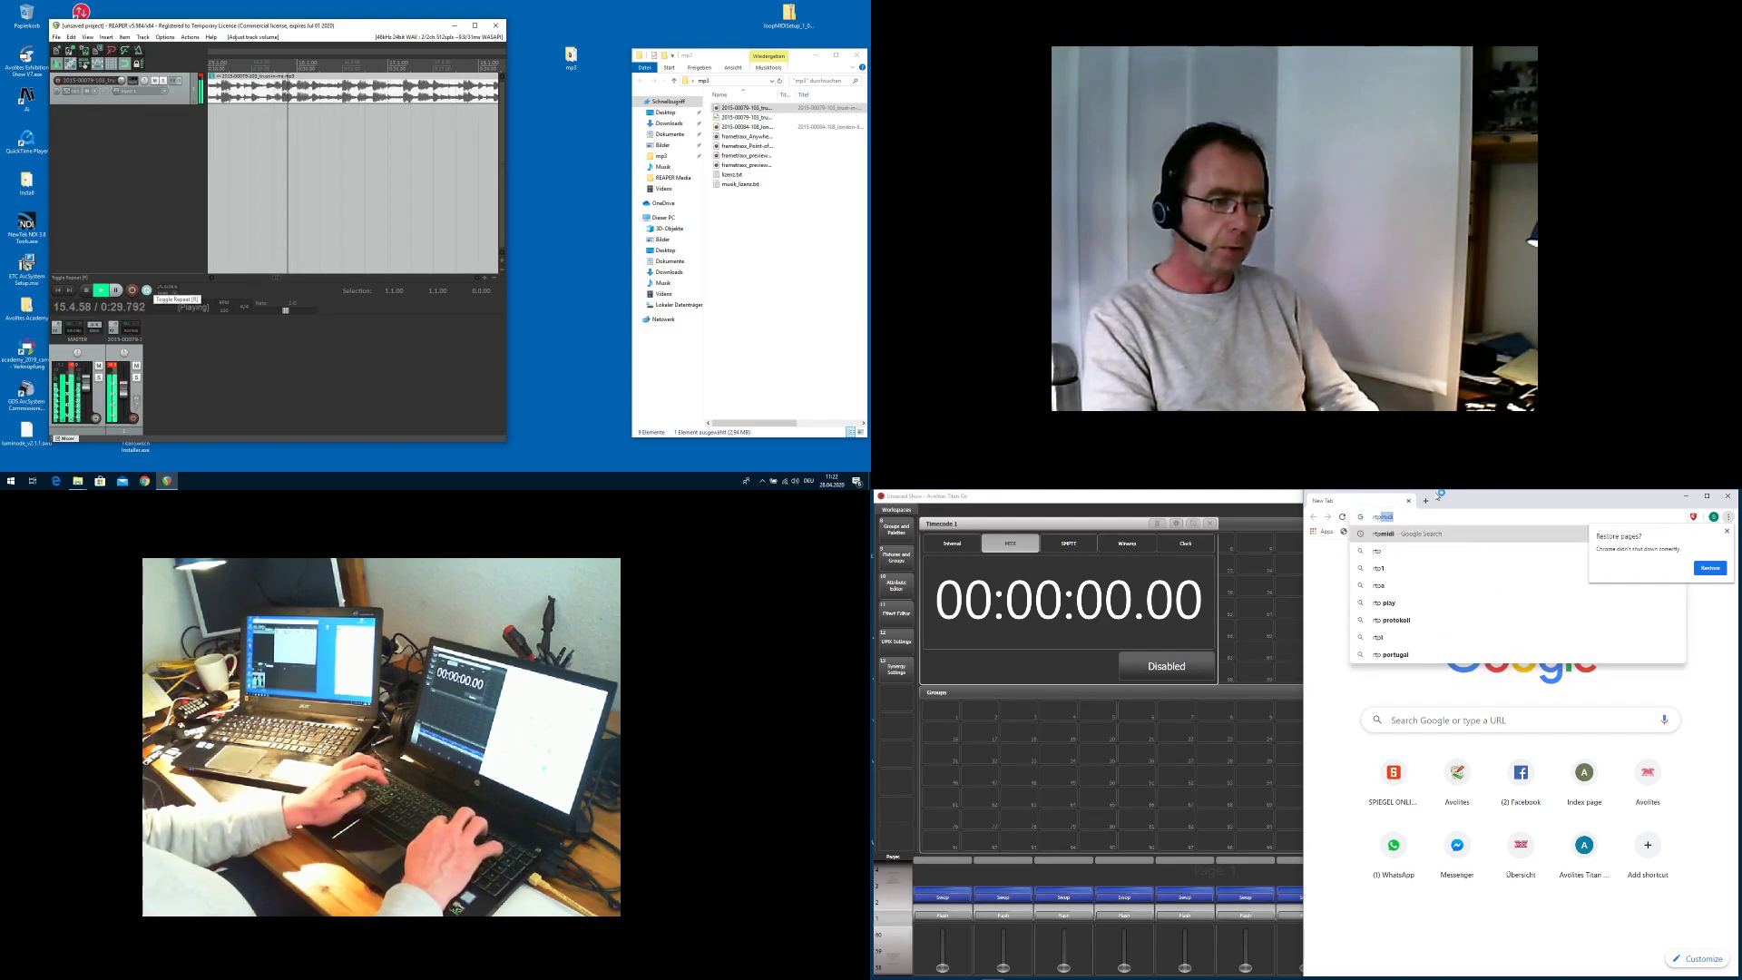
{"action": "key", "text": "Enter"}
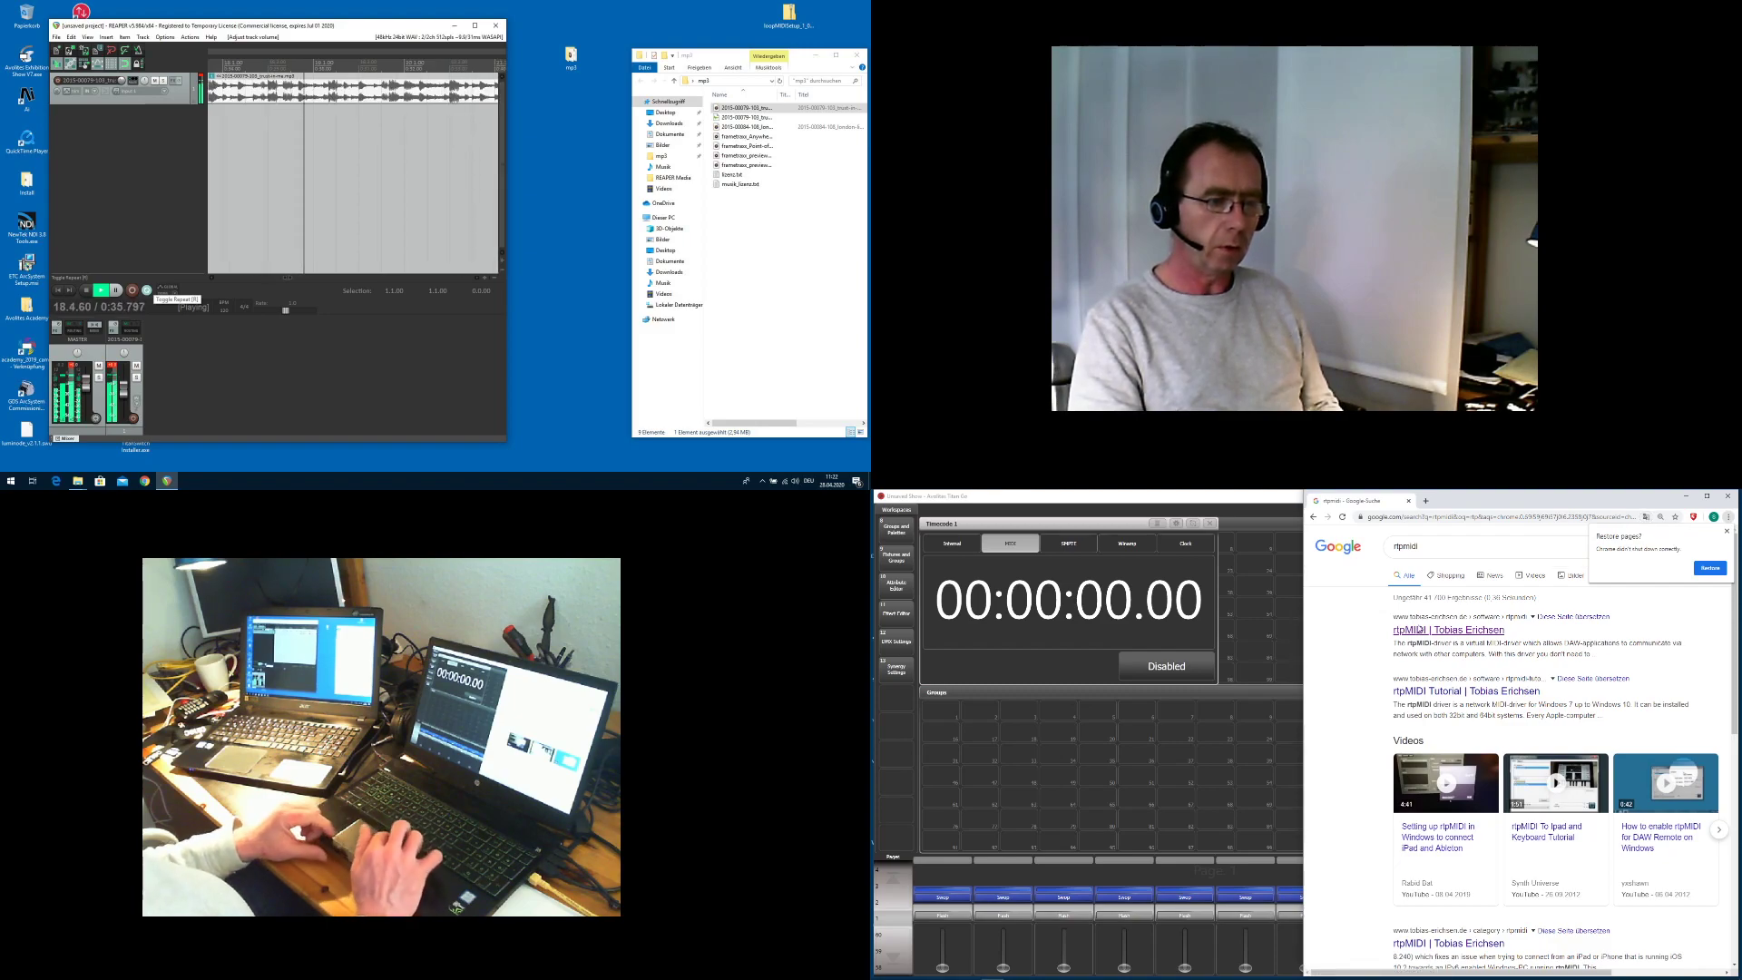
{"action": "left_click", "coordinate": [1449, 630]}
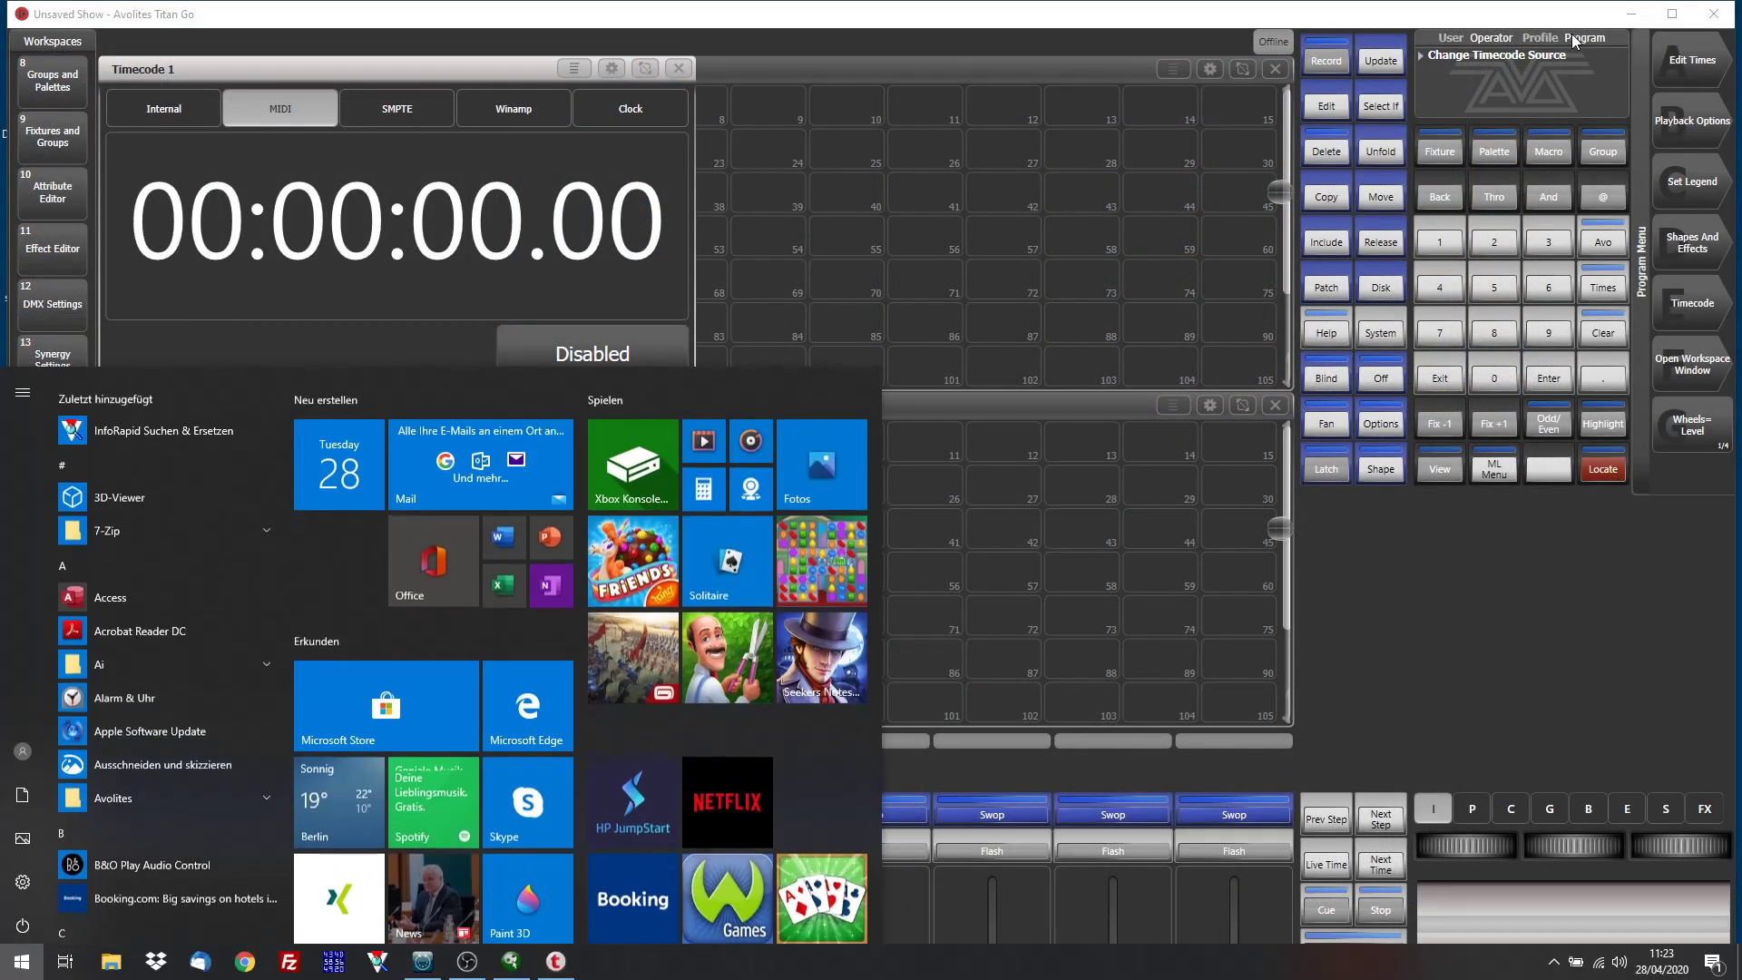
Launch rtpMIDI from the Start menu by searching 'rt'.
{"action": "type", "text": "rt"}
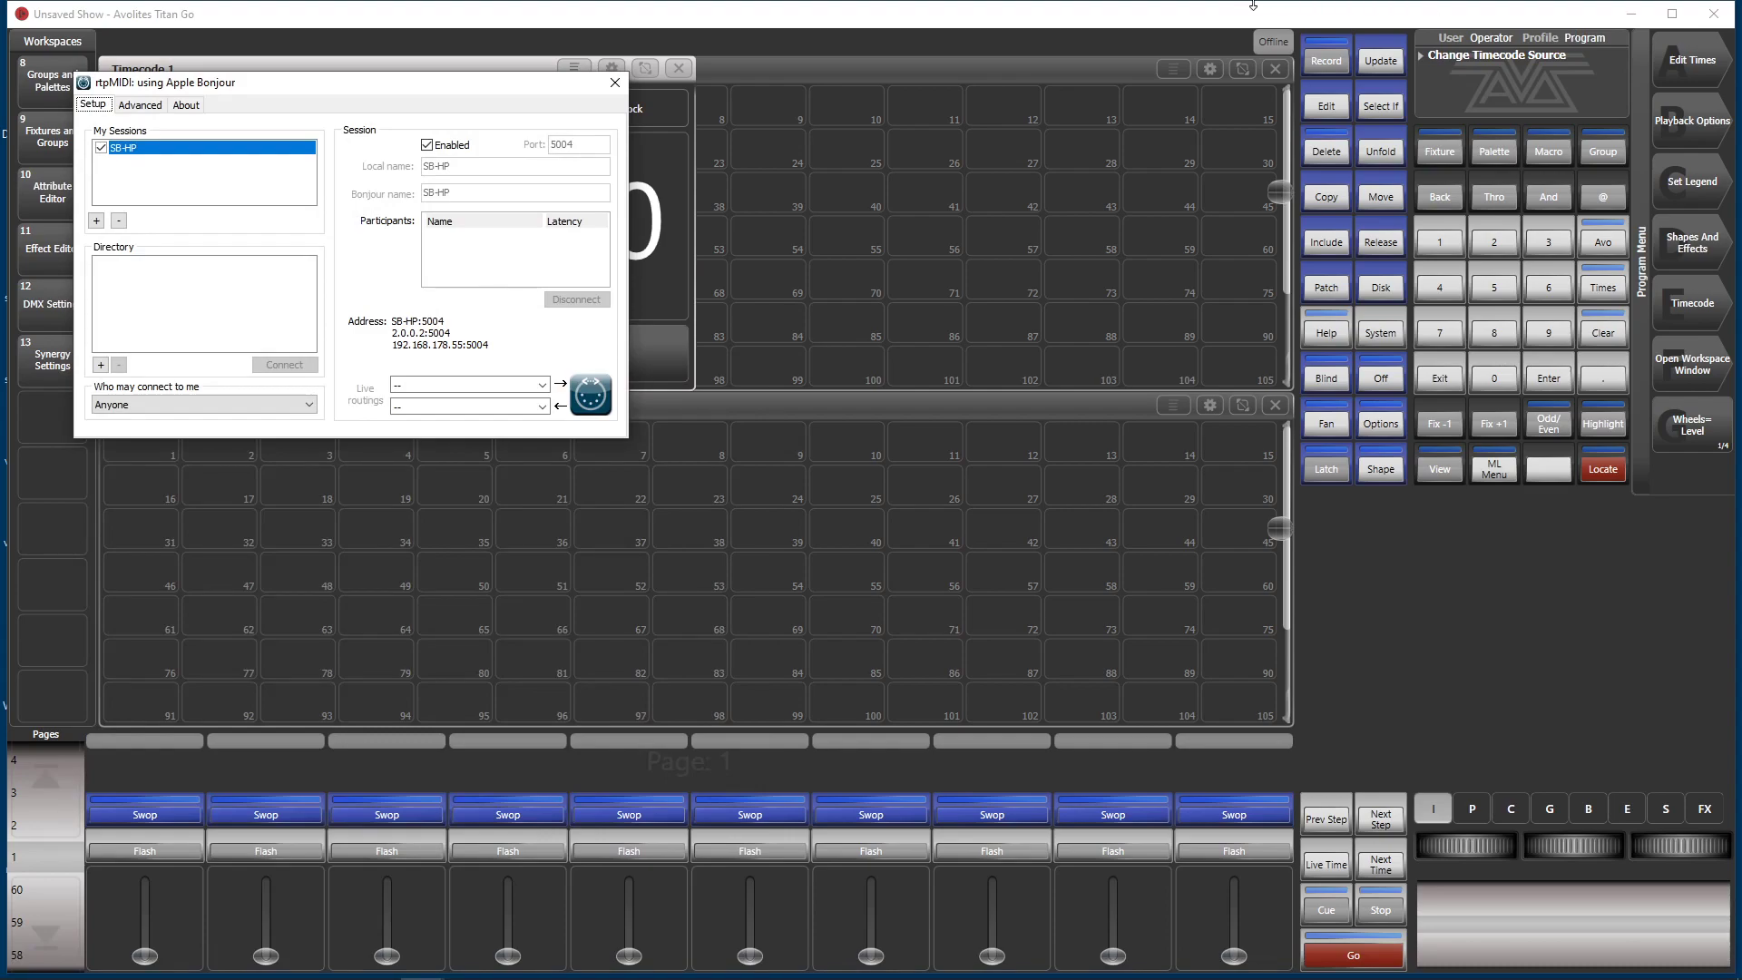
{"action": "mouse_move", "coordinate": [397, 112]}
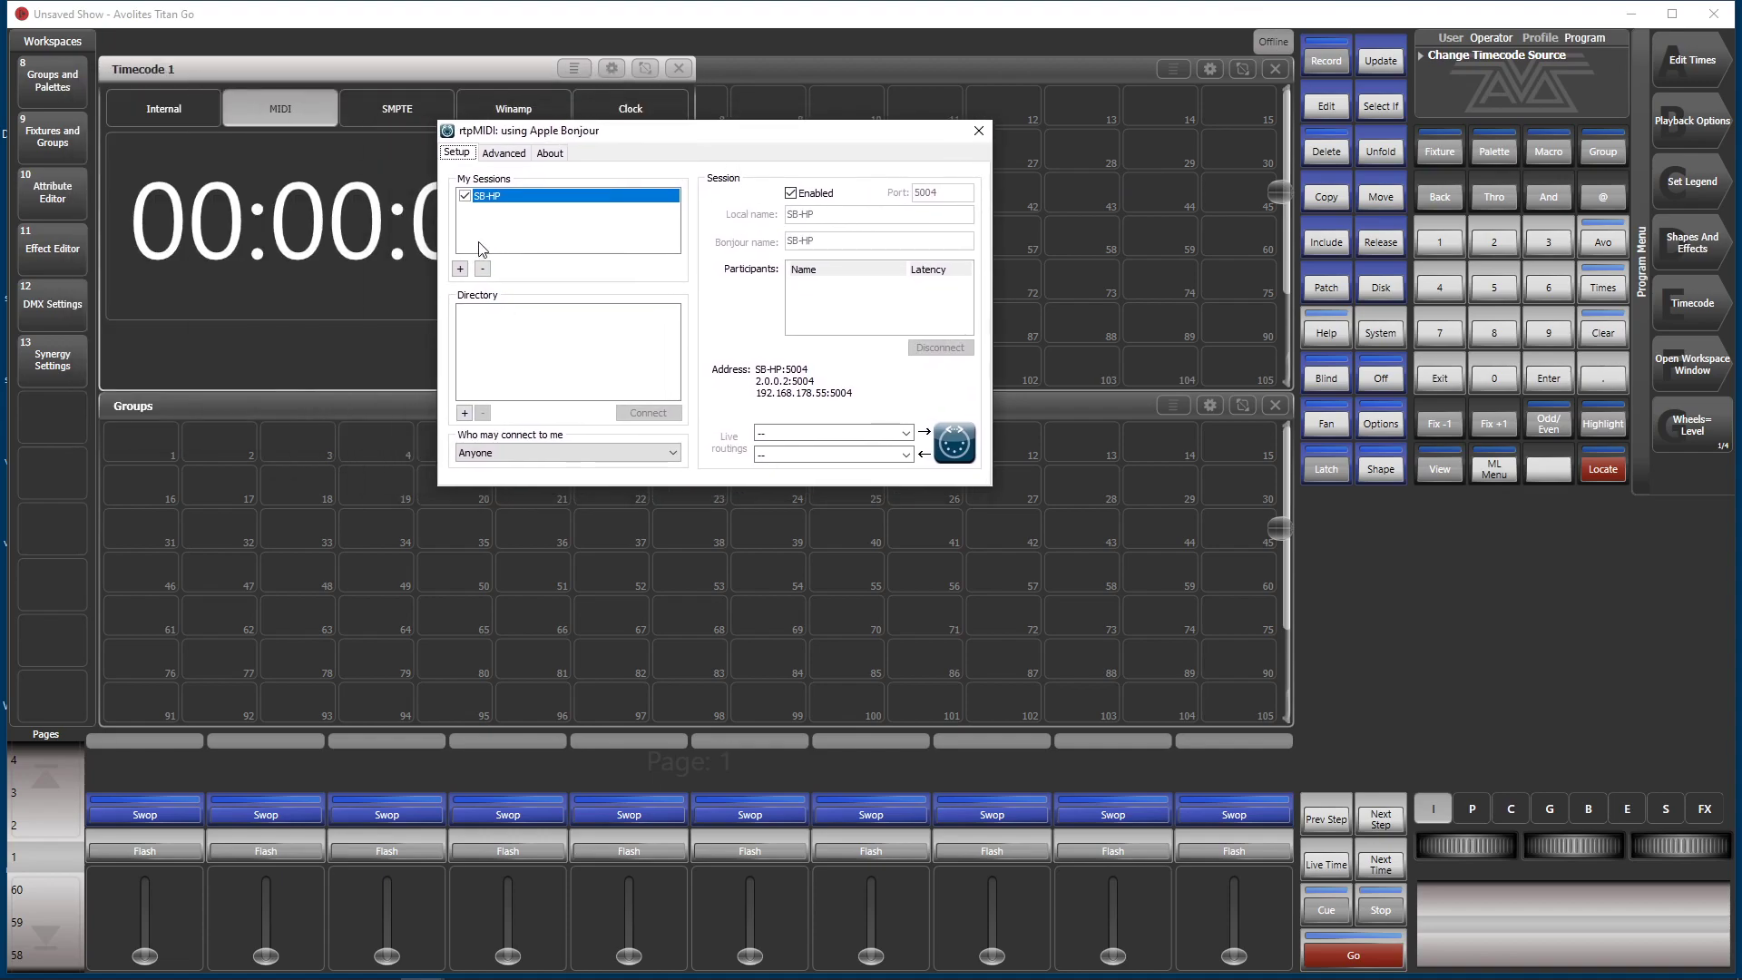
{"action": "mouse_move", "coordinate": [691, 214]}
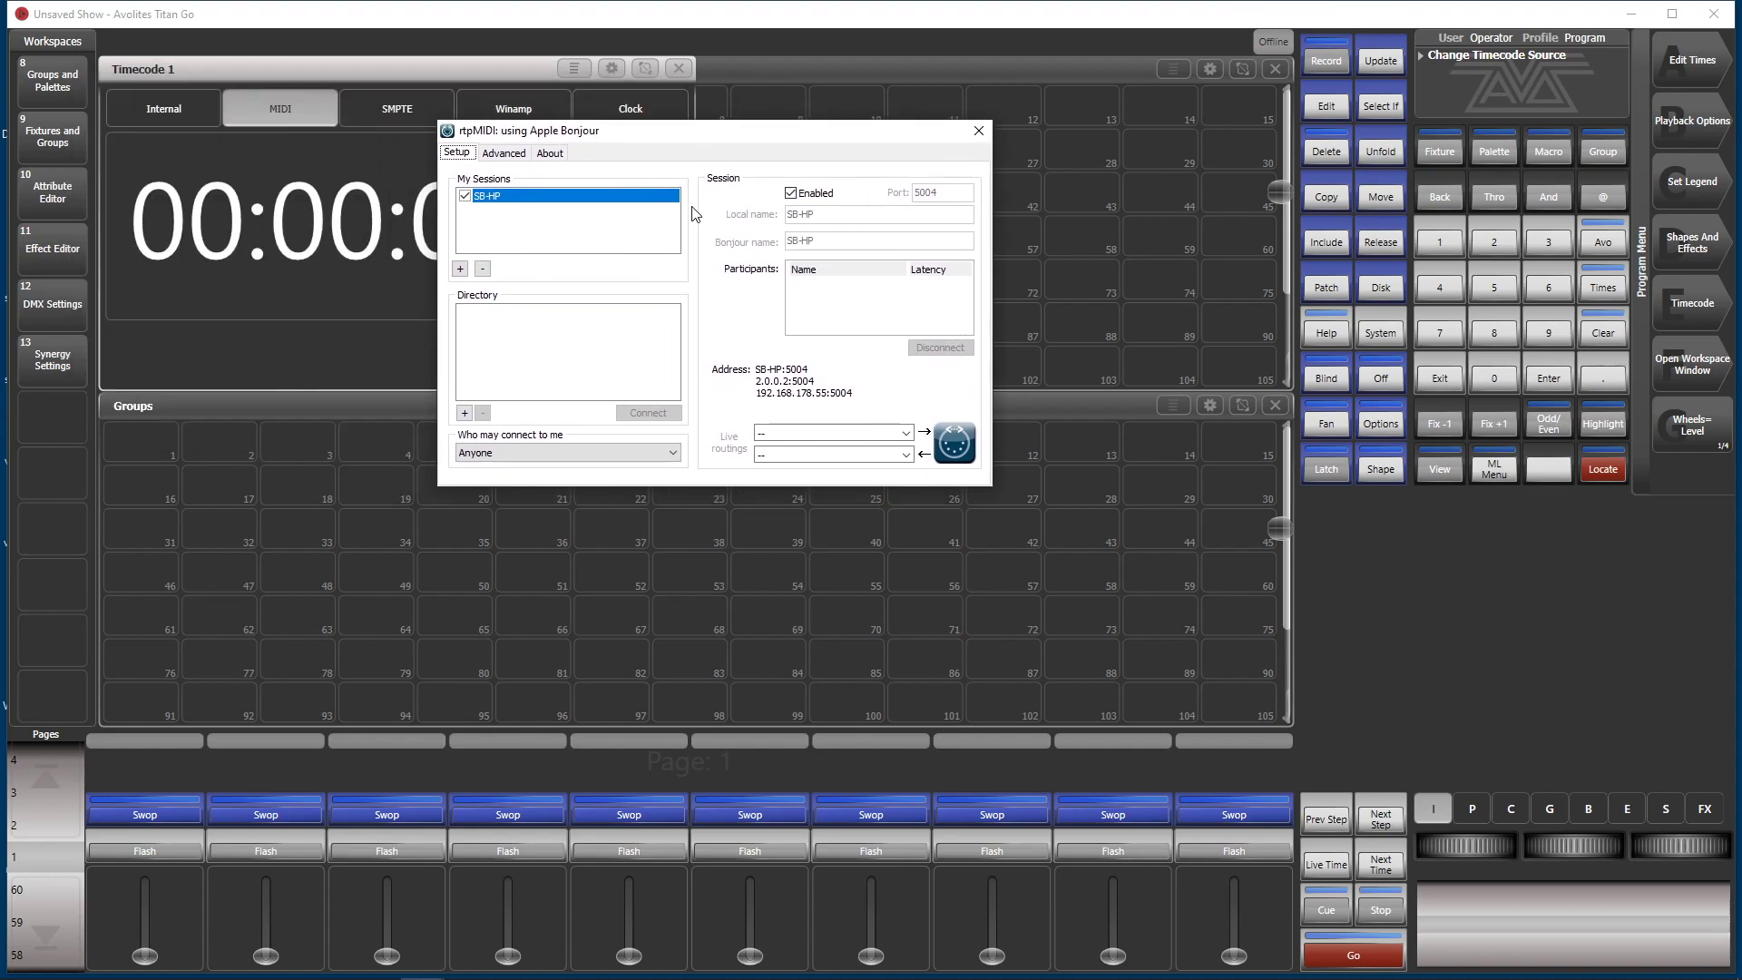
{"action": "mouse_move", "coordinate": [851, 231]}
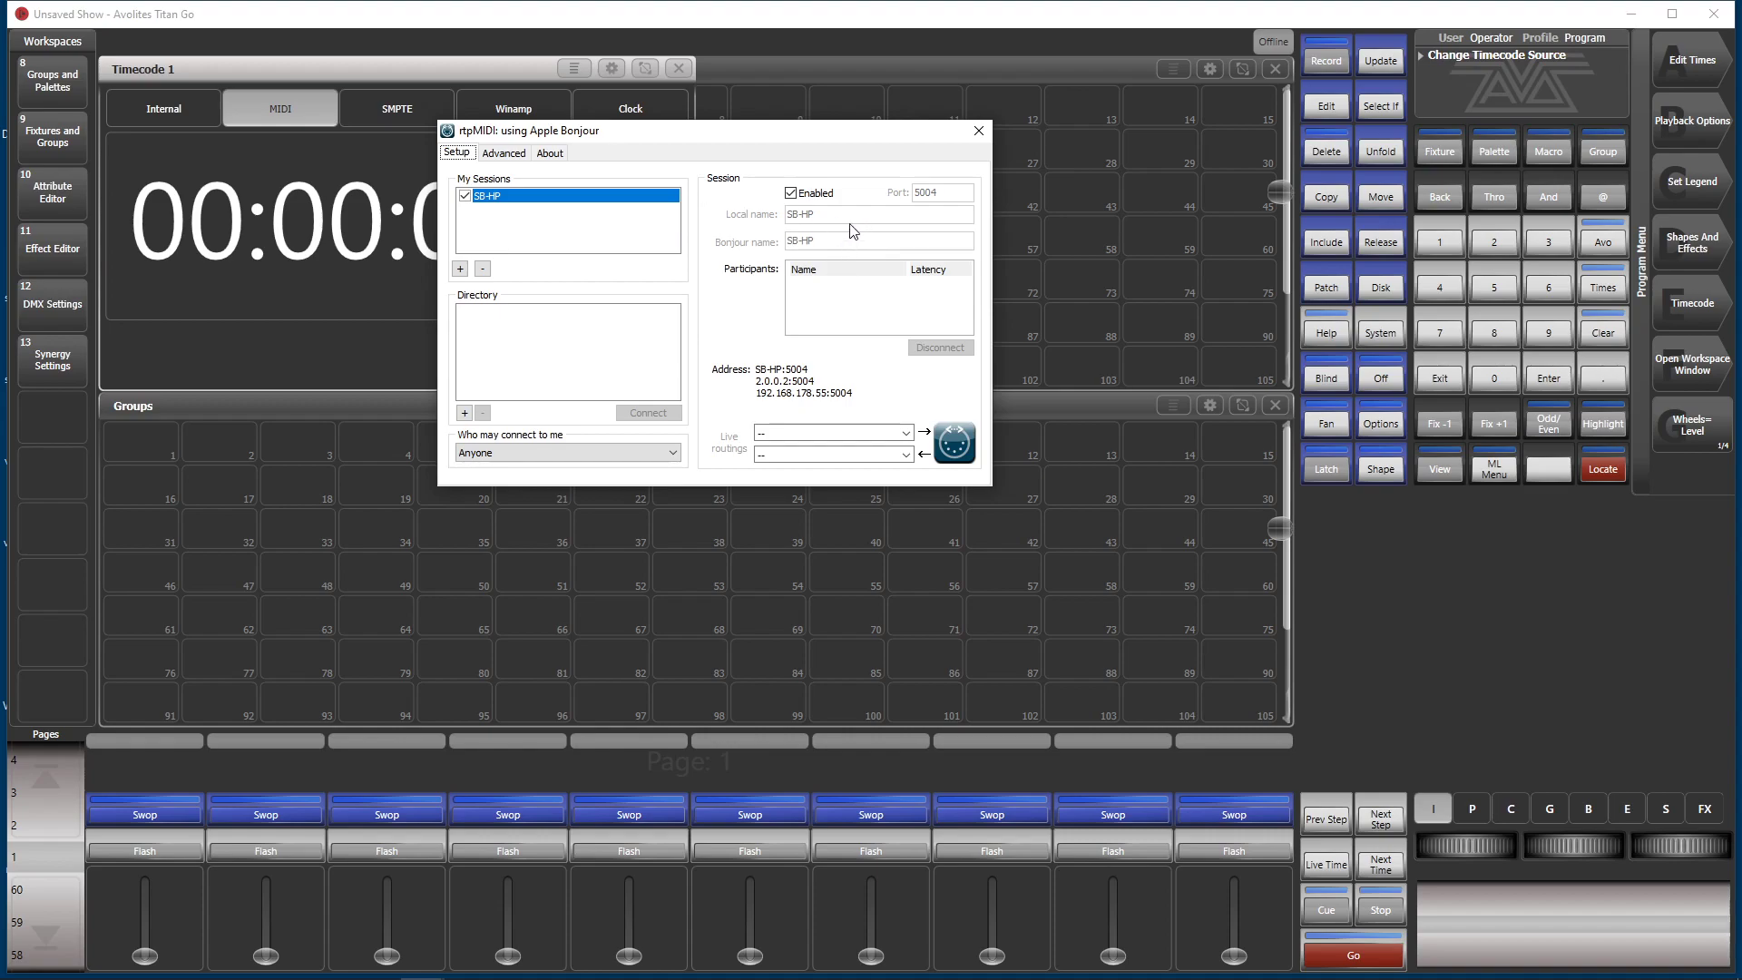
{"action": "mouse_move", "coordinate": [853, 241]}
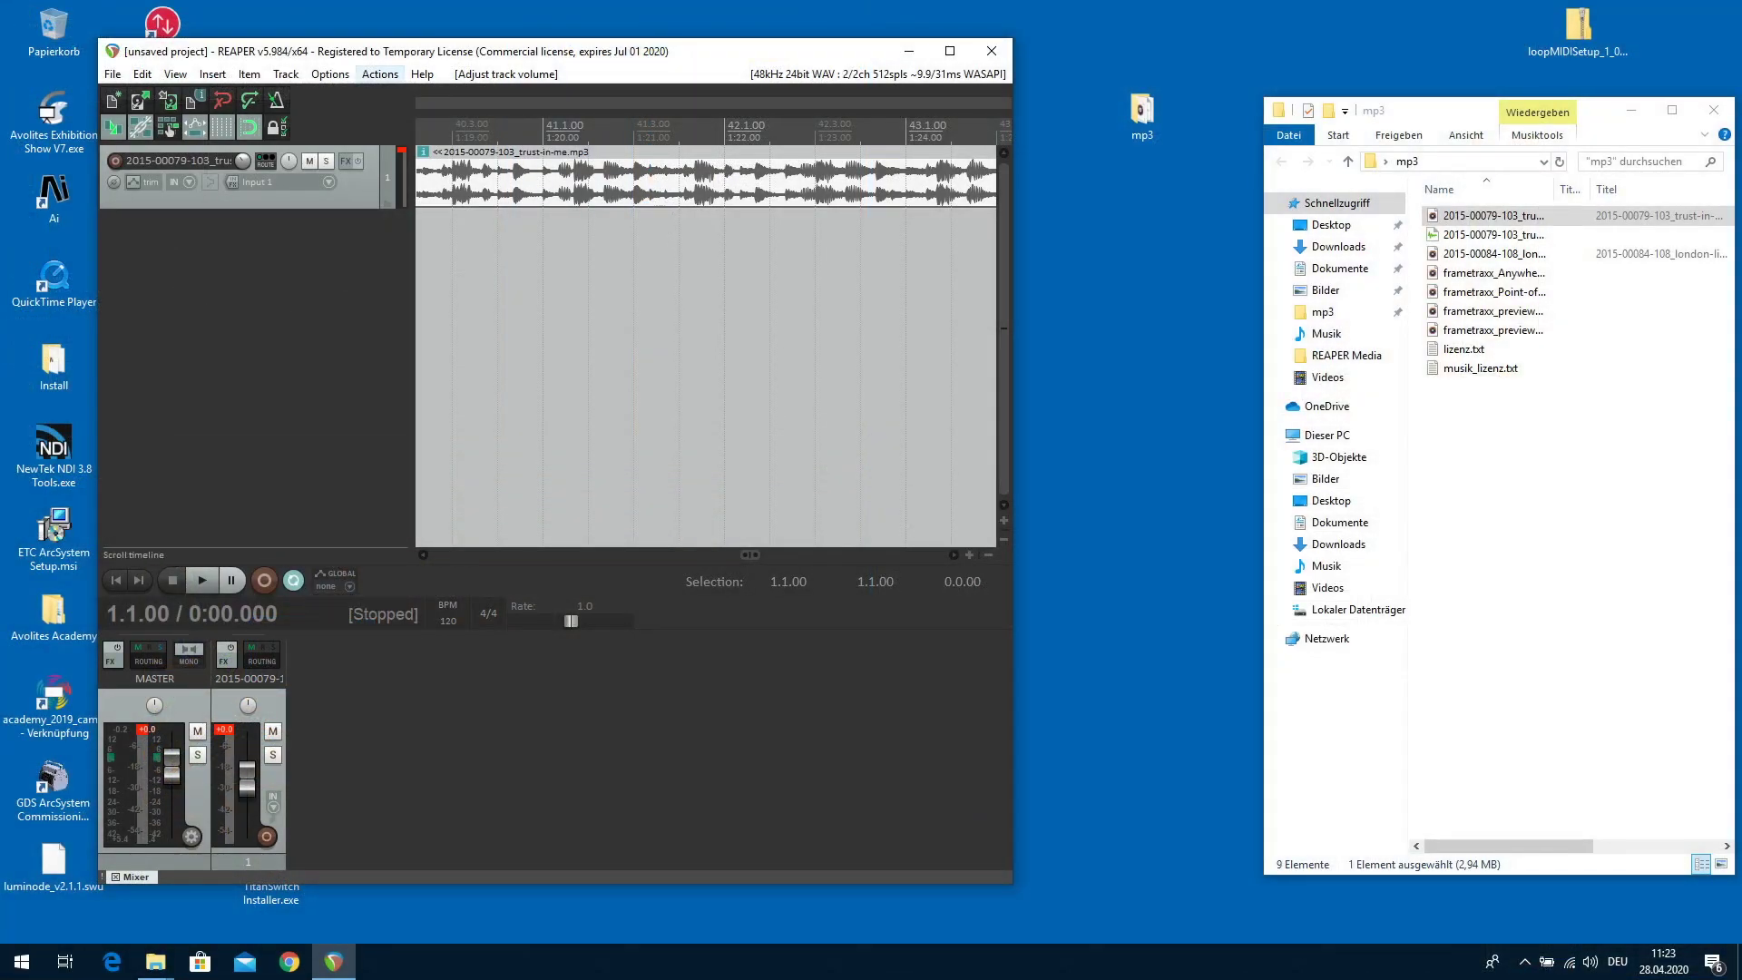
Bring up REAPER's Preferences from the Options menu.
{"action": "left_click", "coordinate": [330, 72]}
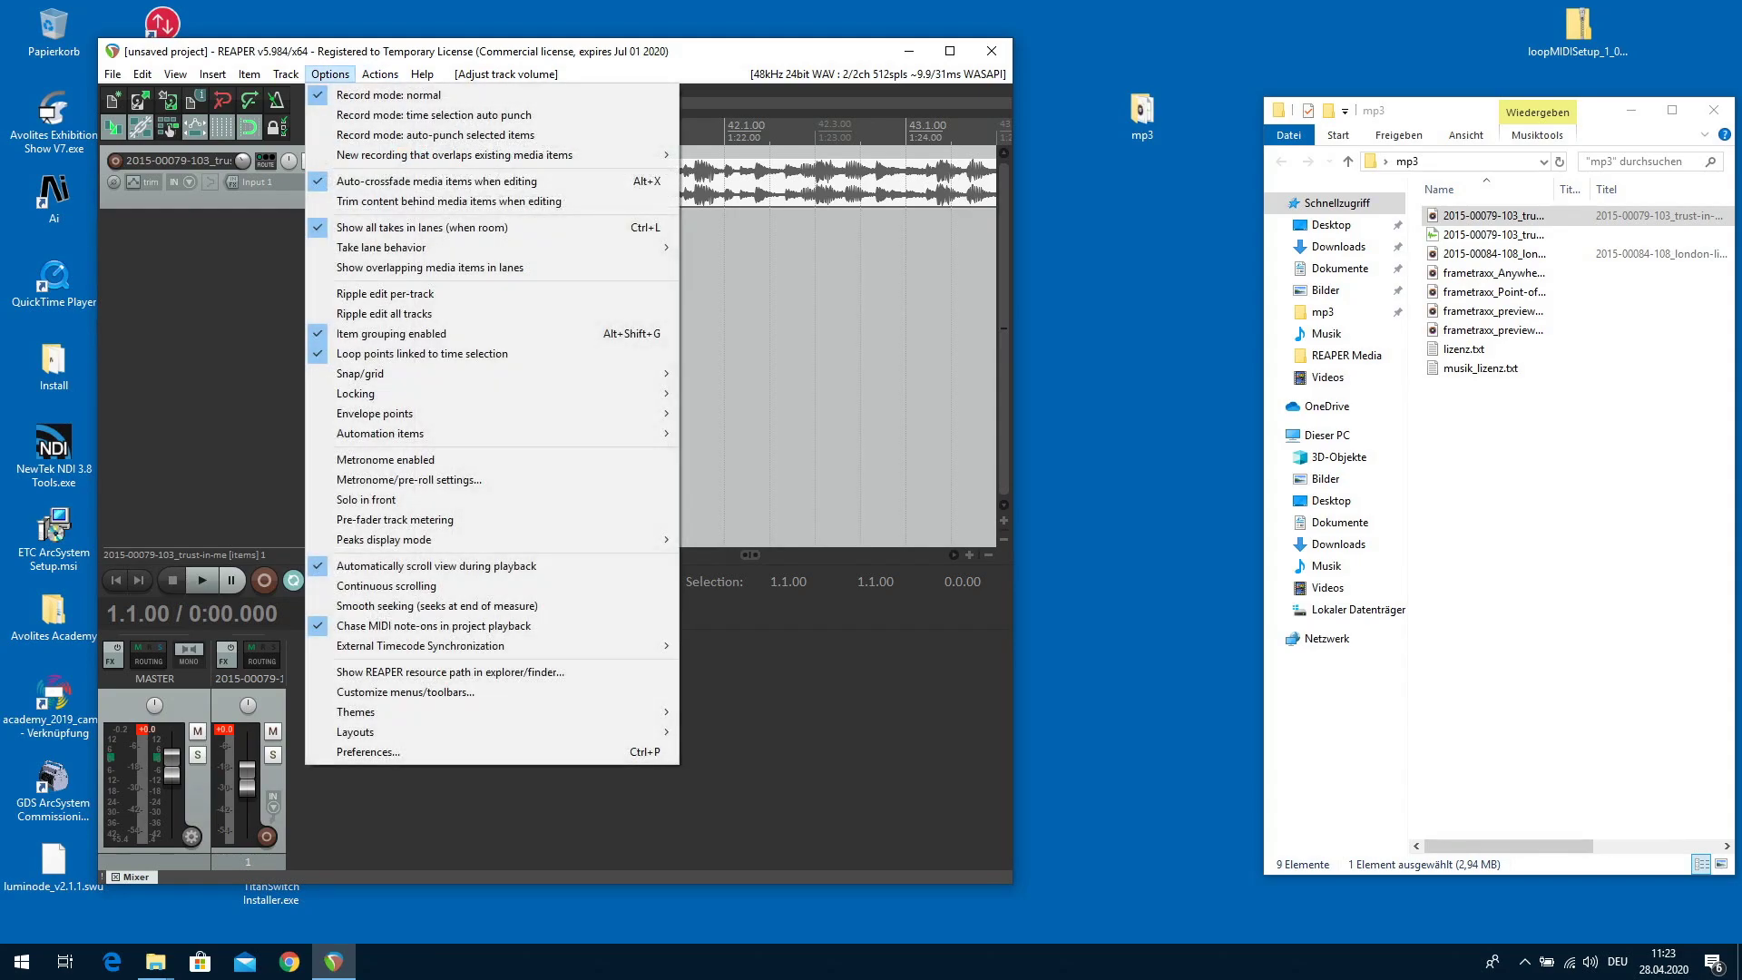
{"action": "mouse_move", "coordinate": [369, 751]}
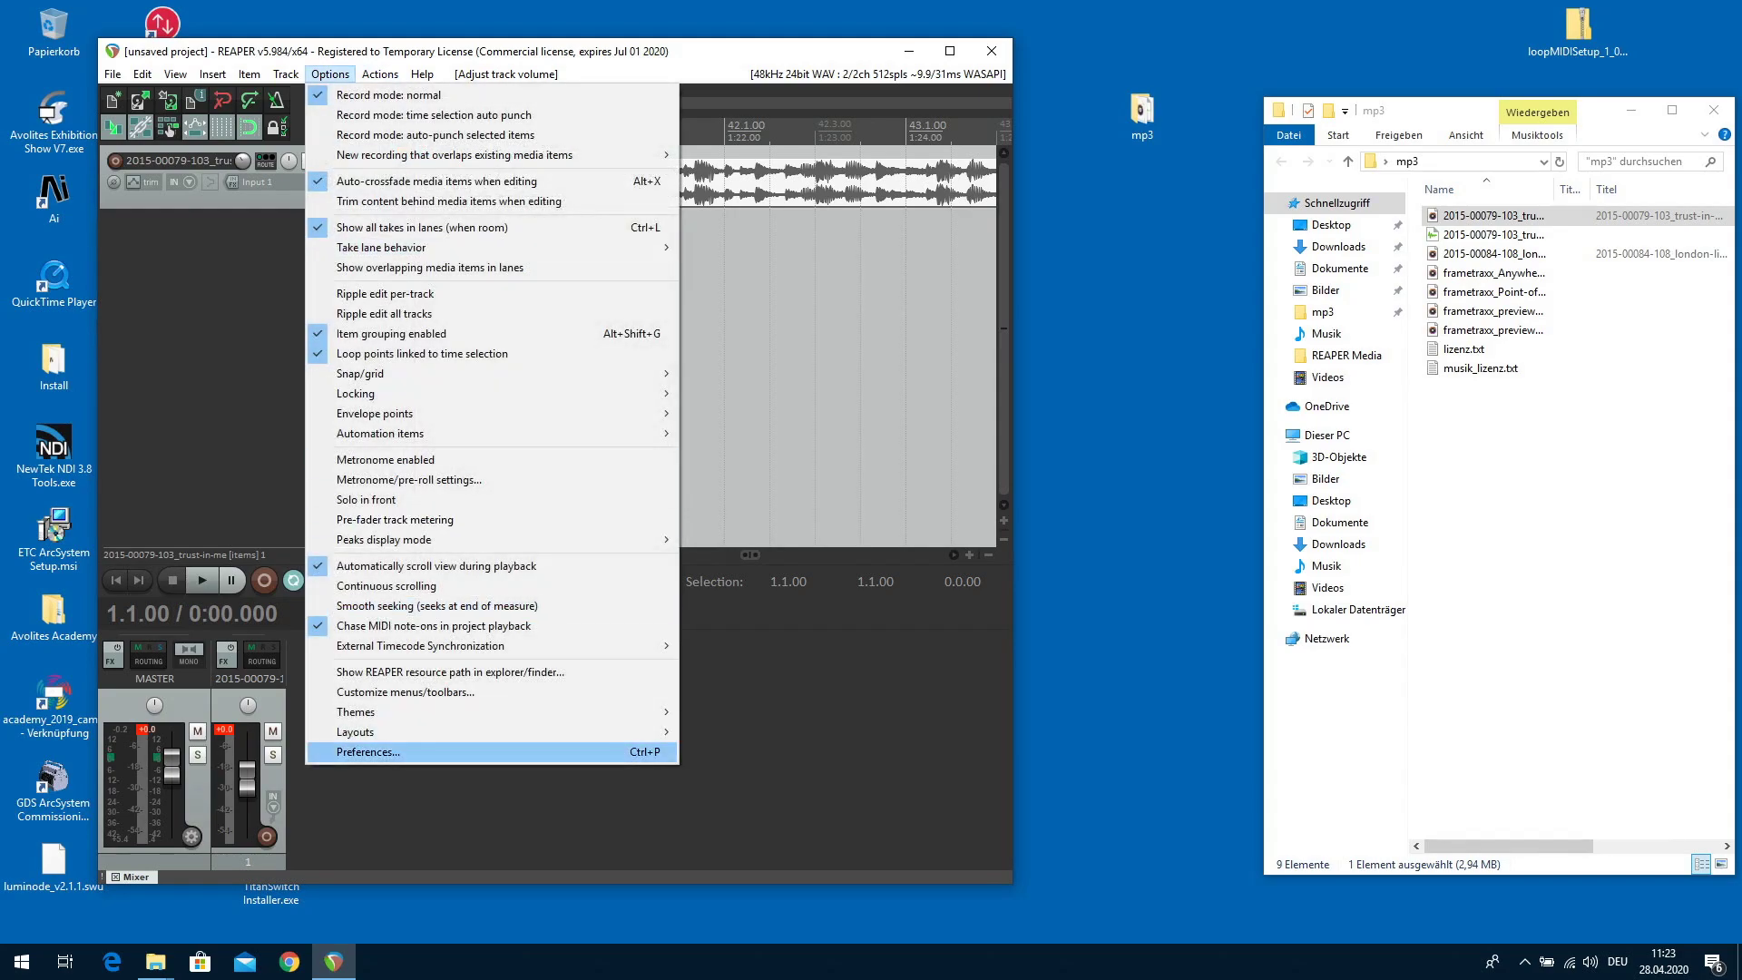
{"action": "left_click", "coordinate": [366, 751]}
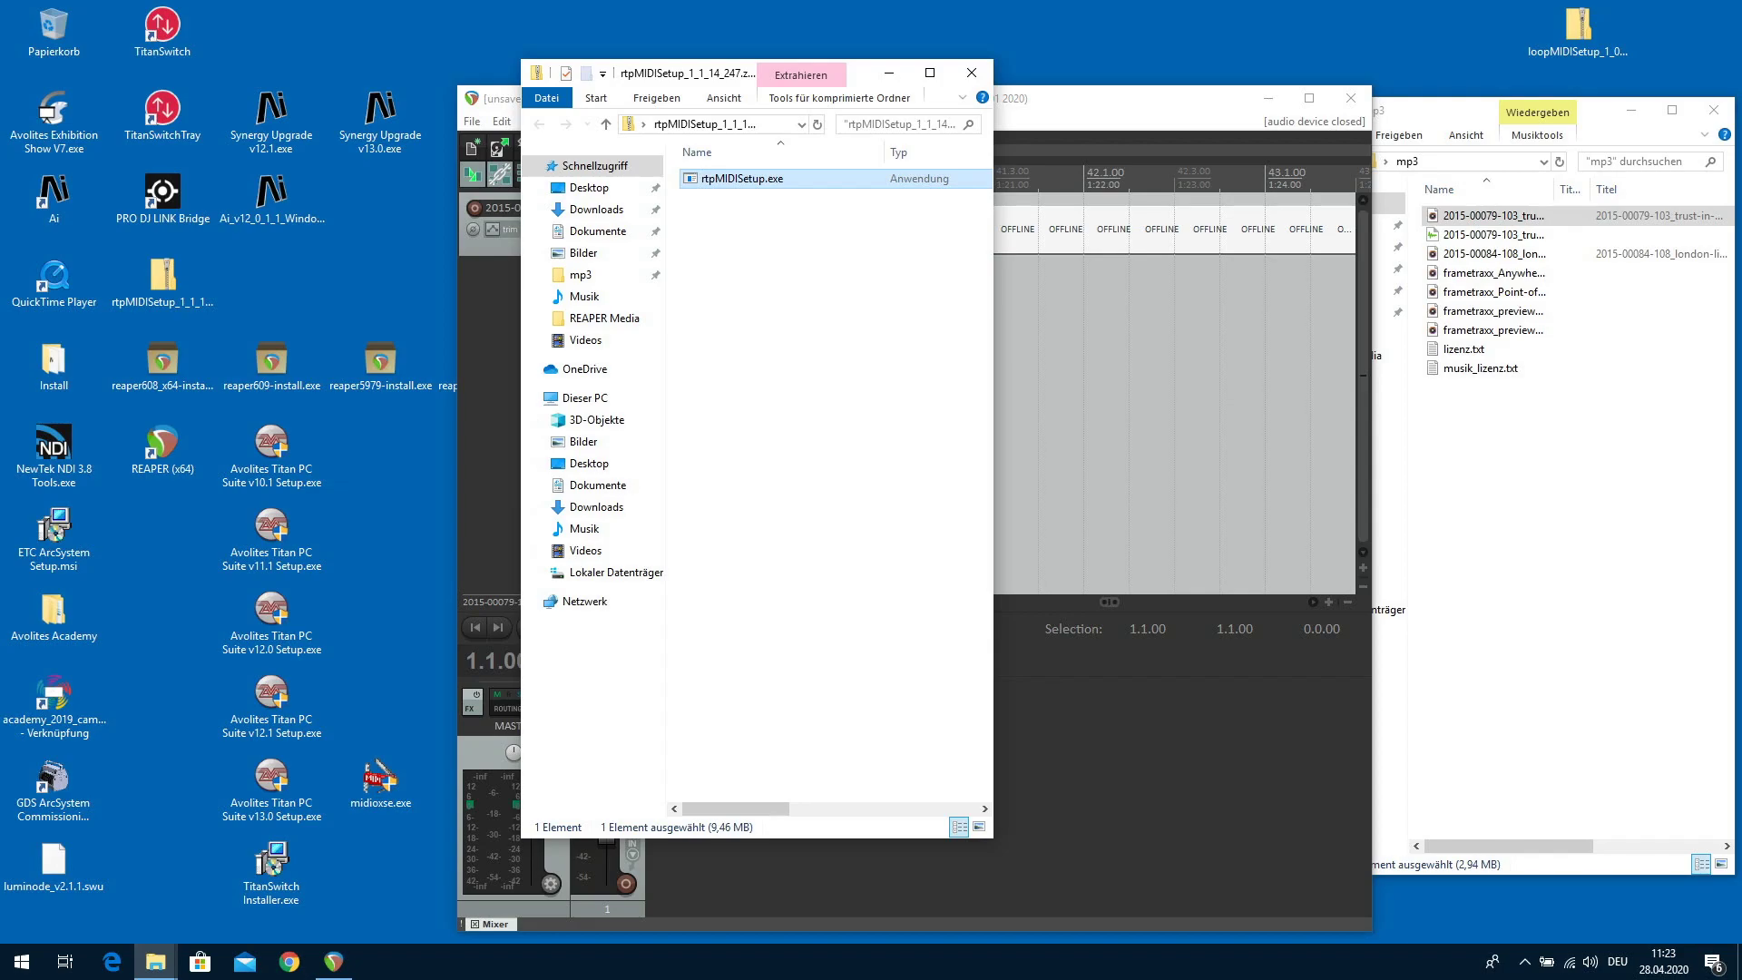
Run rtpMIDISetup.exe, skip the desktop shortcut, accept the licence, install and launch rtpMIDI.
{"action": "double_click", "coordinate": [735, 180]}
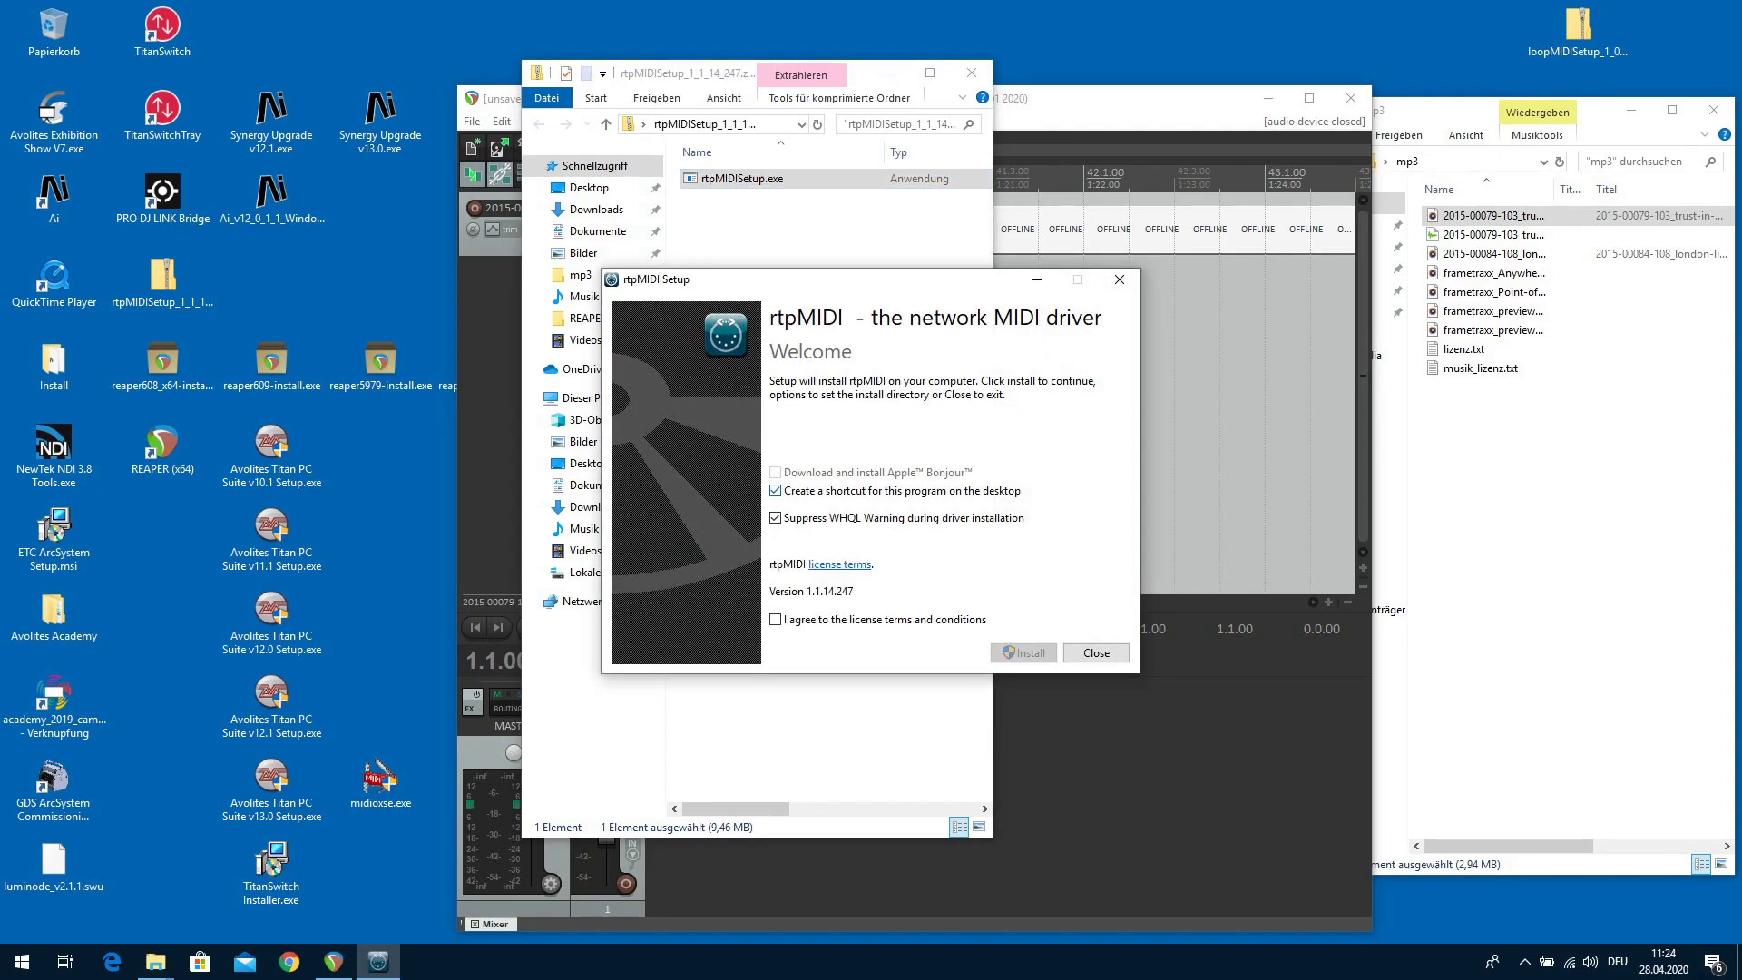
{"action": "left_click", "coordinate": [775, 490]}
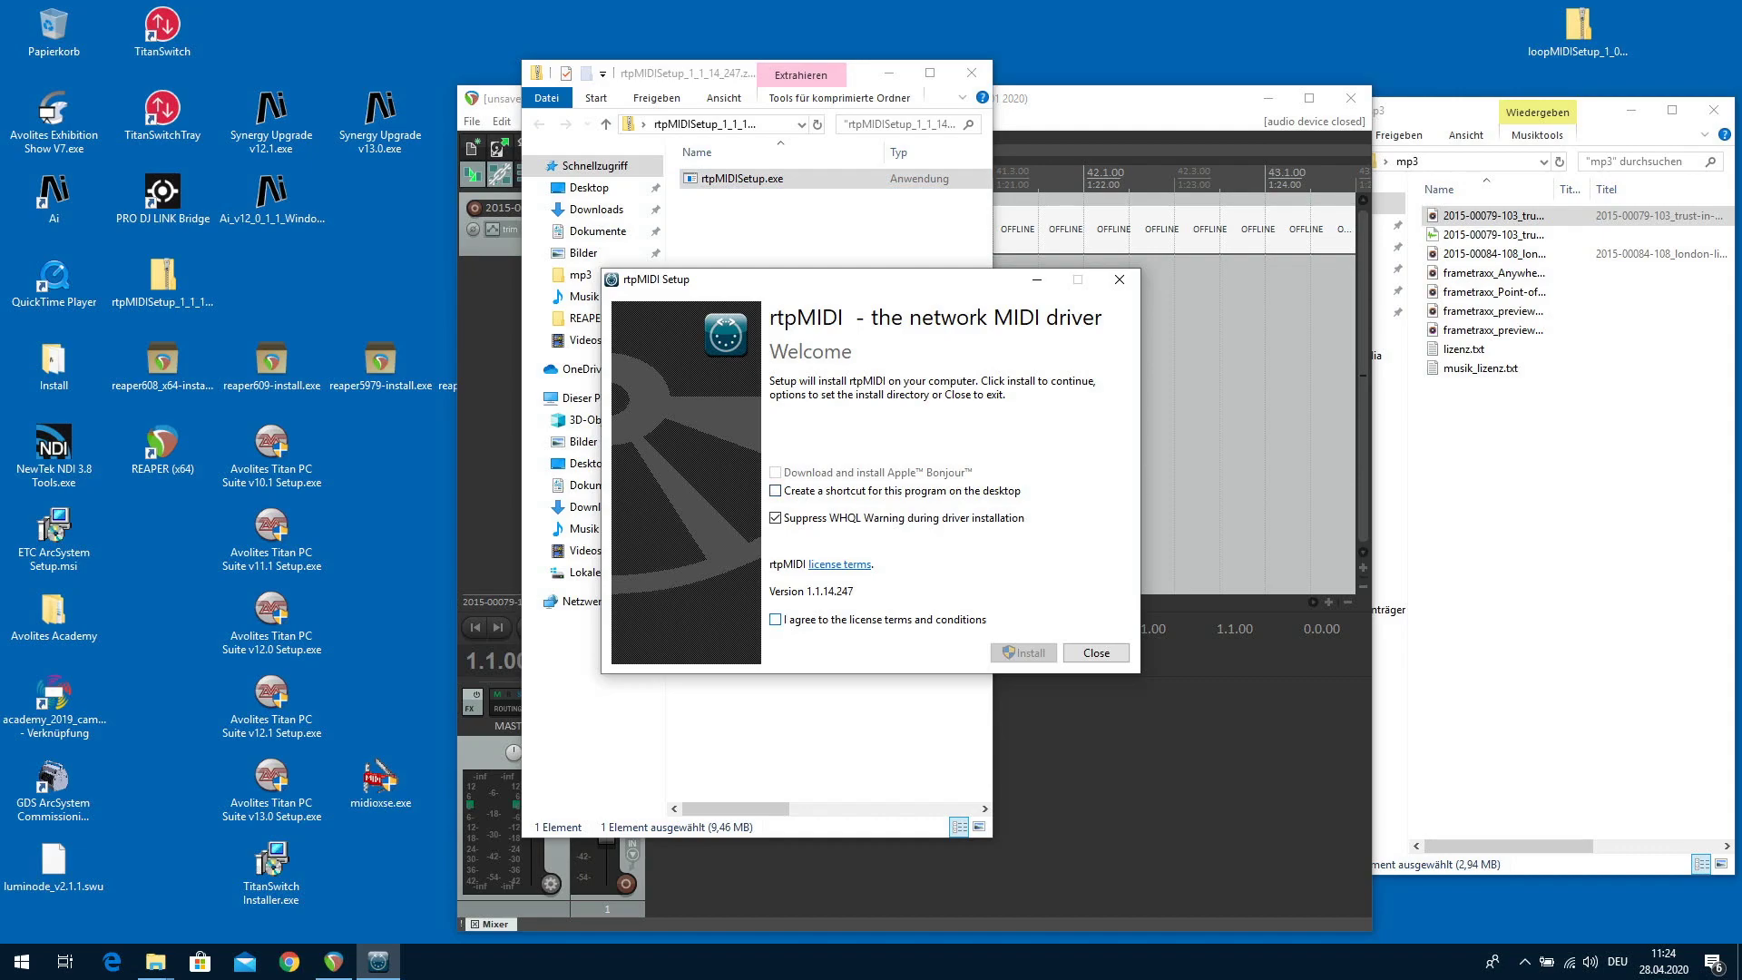
{"action": "left_click", "coordinate": [775, 619]}
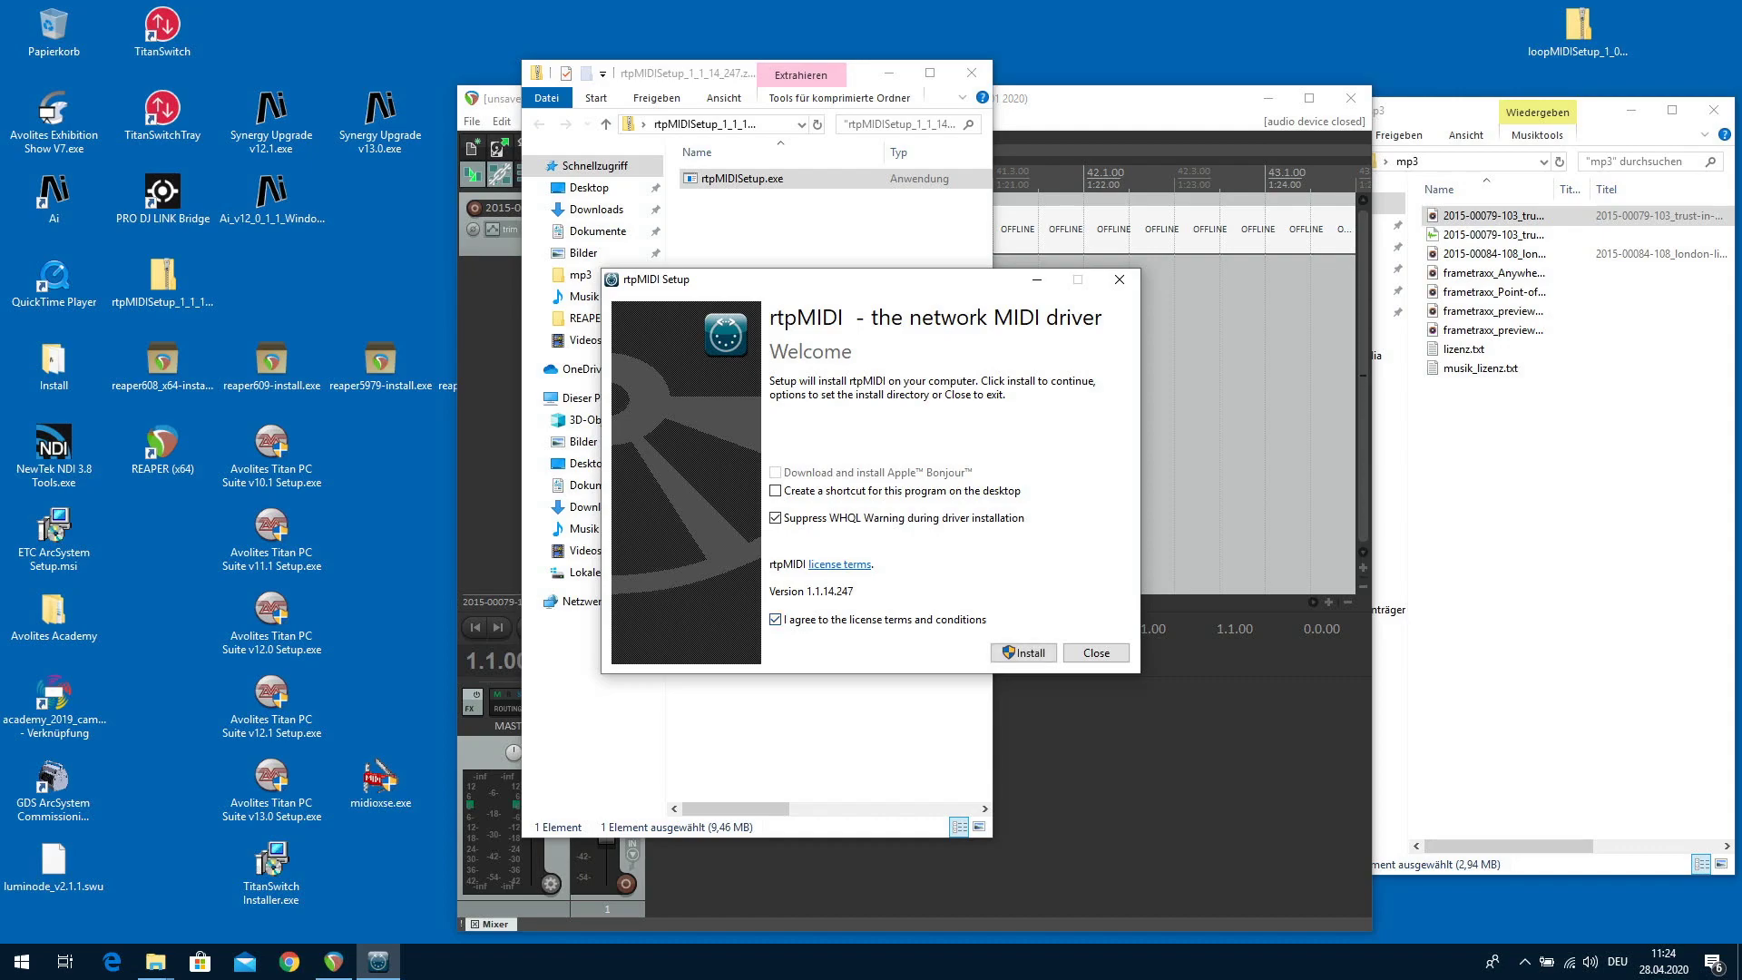
{"action": "left_click", "coordinate": [1021, 652]}
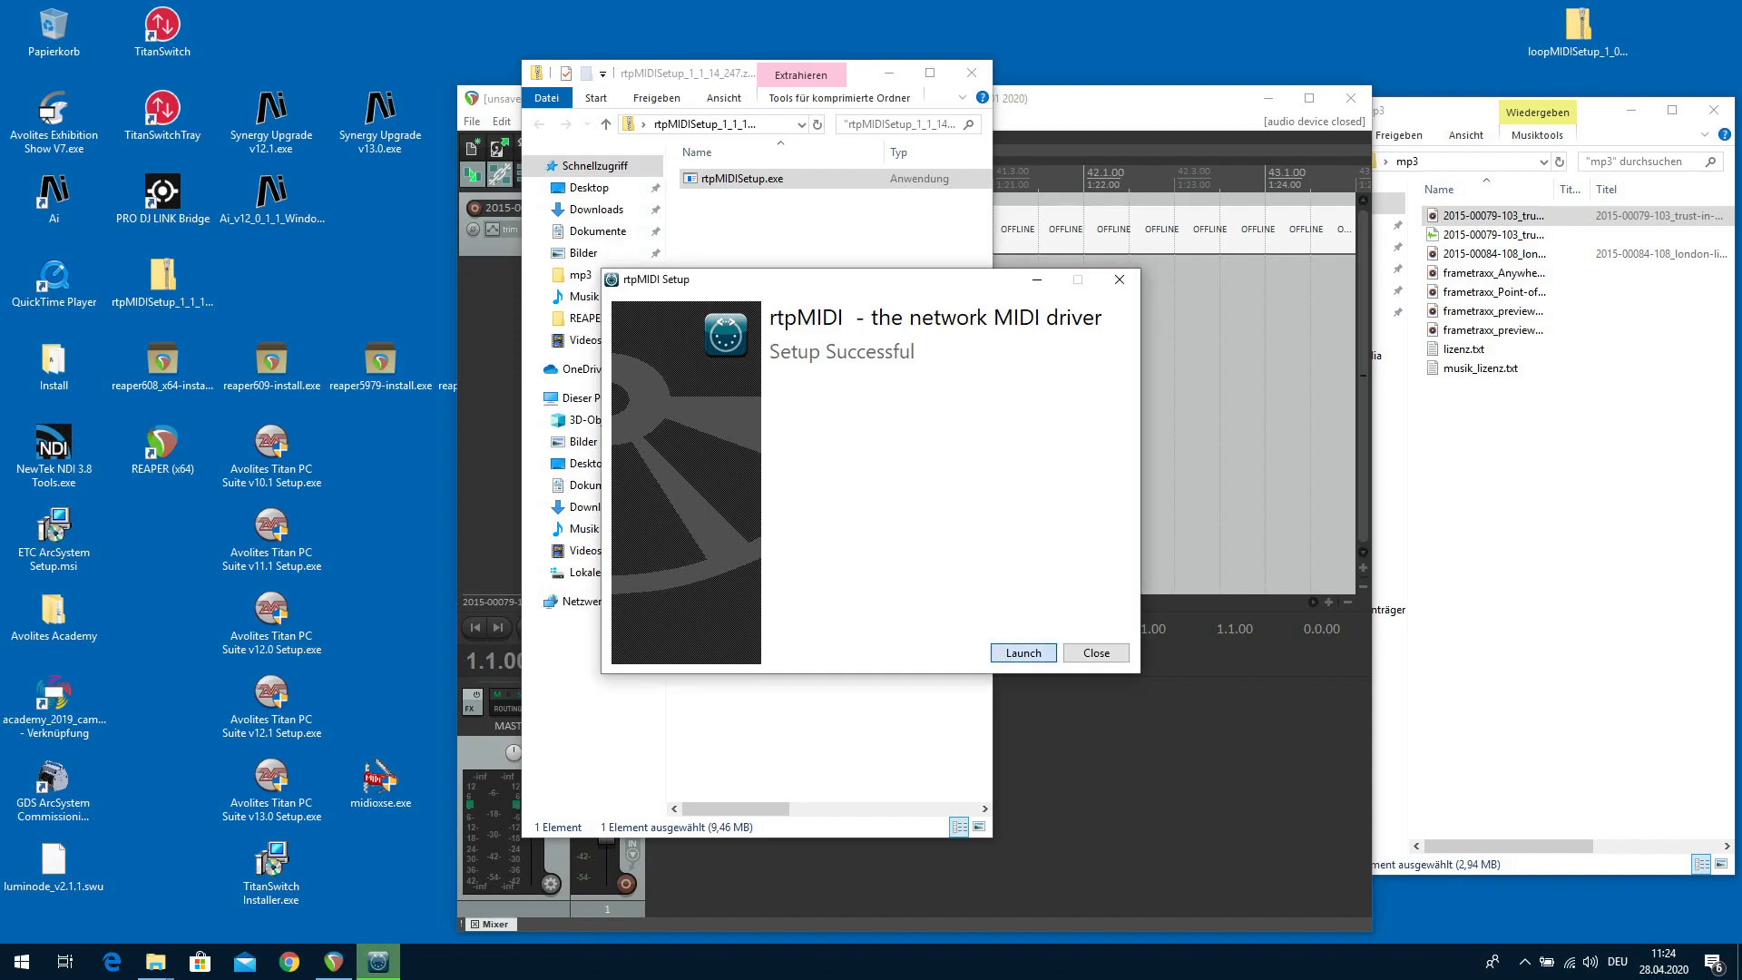
{"action": "left_click", "coordinate": [1092, 651]}
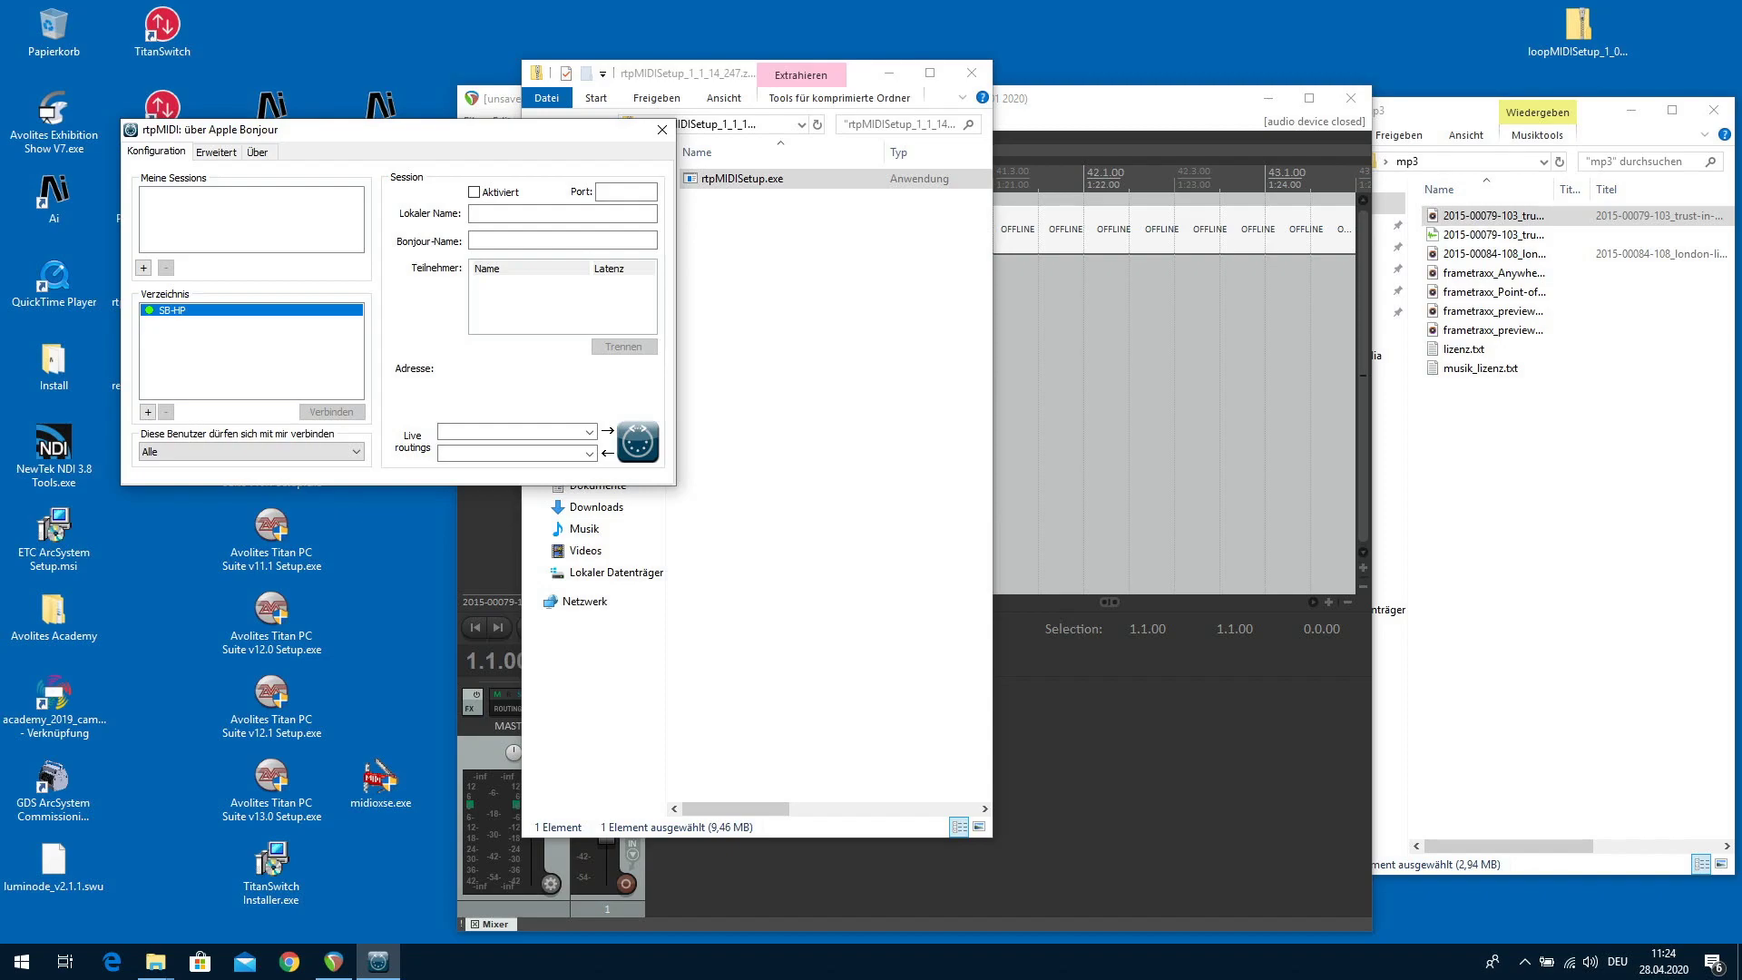
{"action": "mouse_move", "coordinate": [221, 311]}
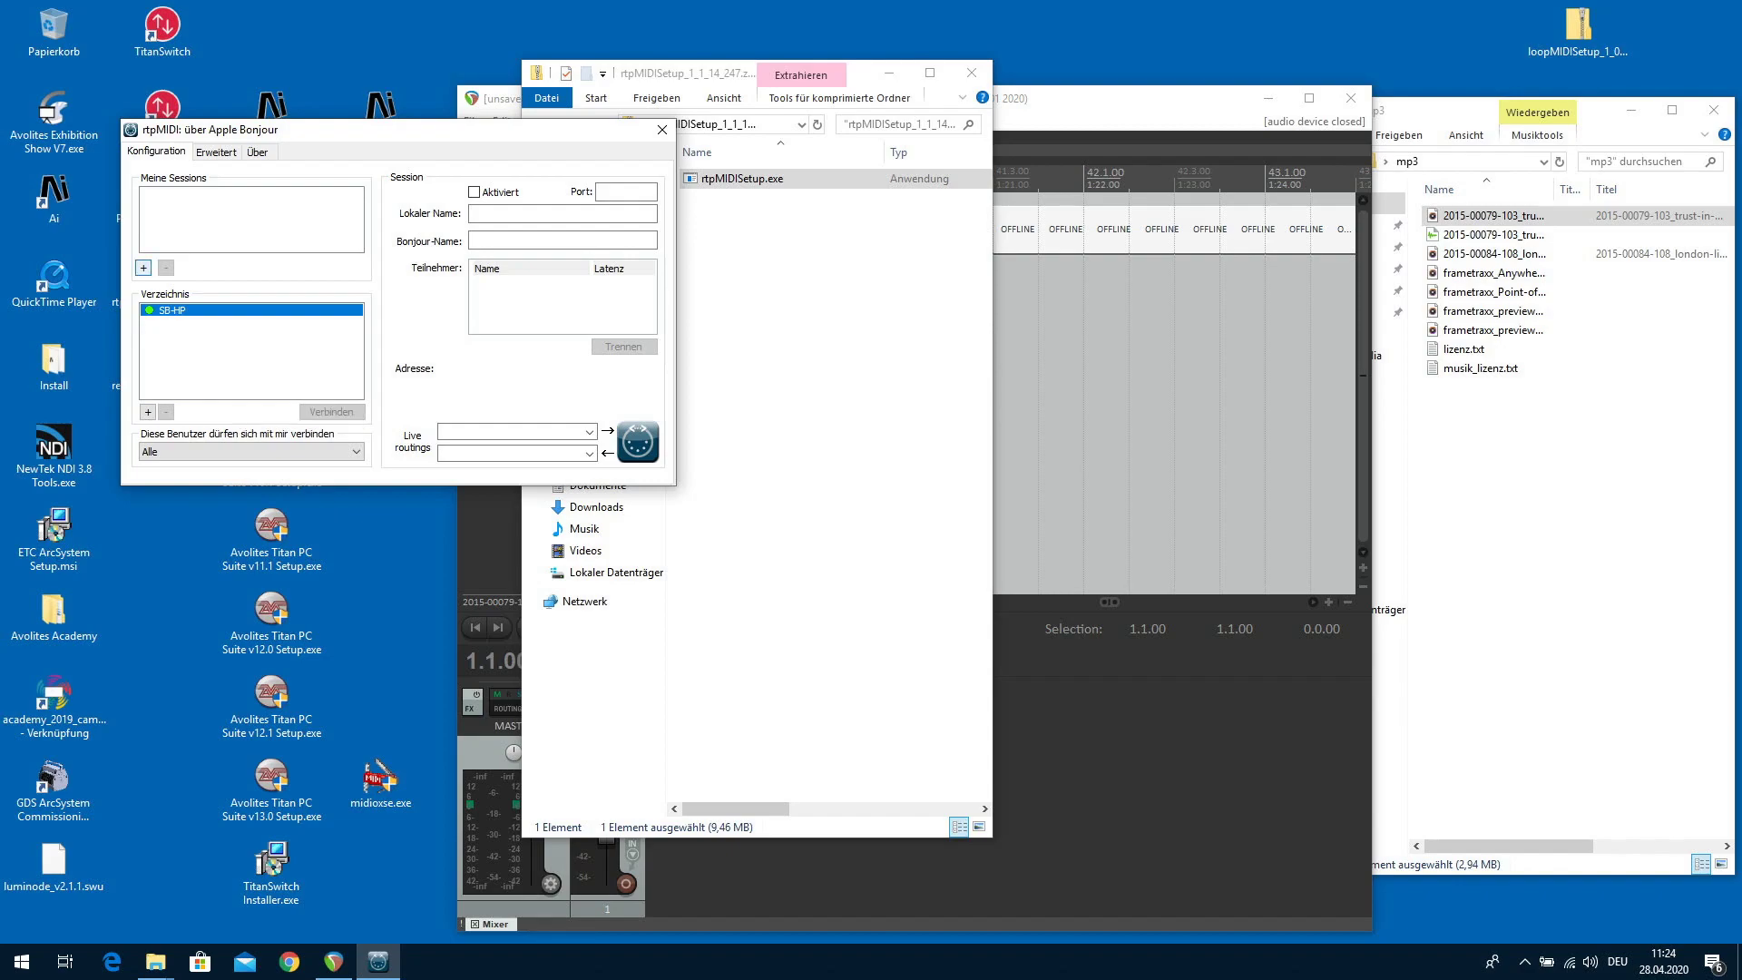
Add a session named rtpReaper, enable it and connect it to the SB-HP computer.
{"action": "left_click", "coordinate": [142, 269]}
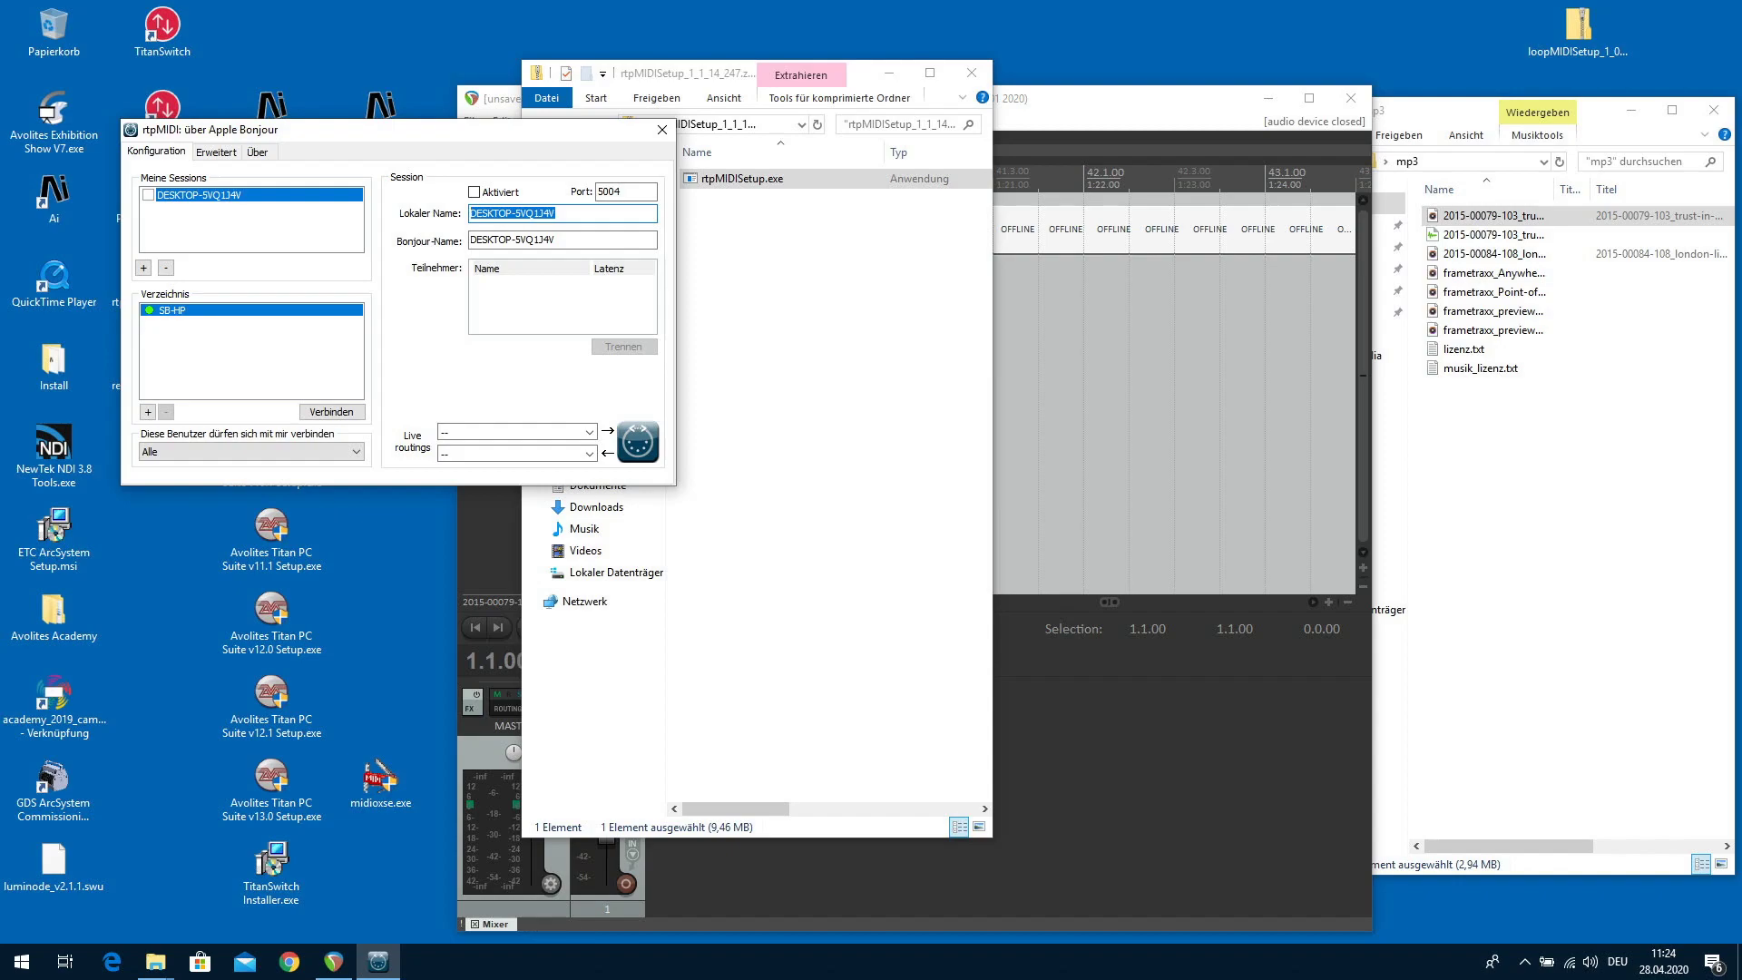
{"action": "type", "text": "rt"}
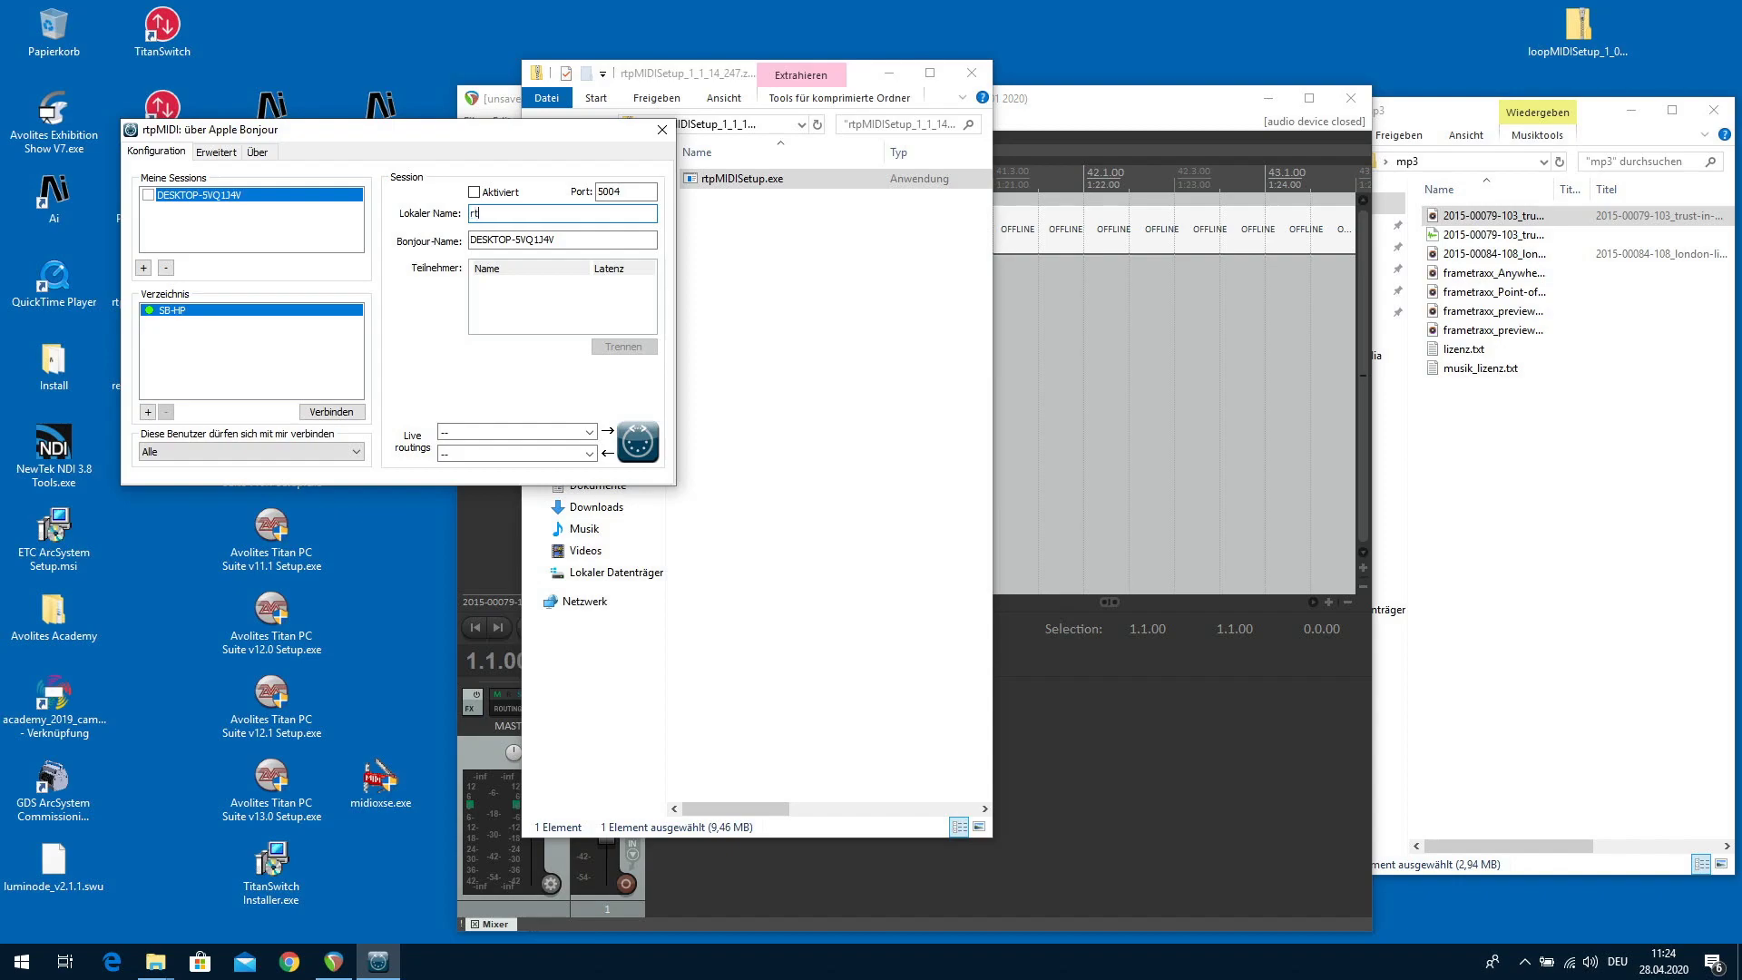
{"action": "type", "text": "pReape"}
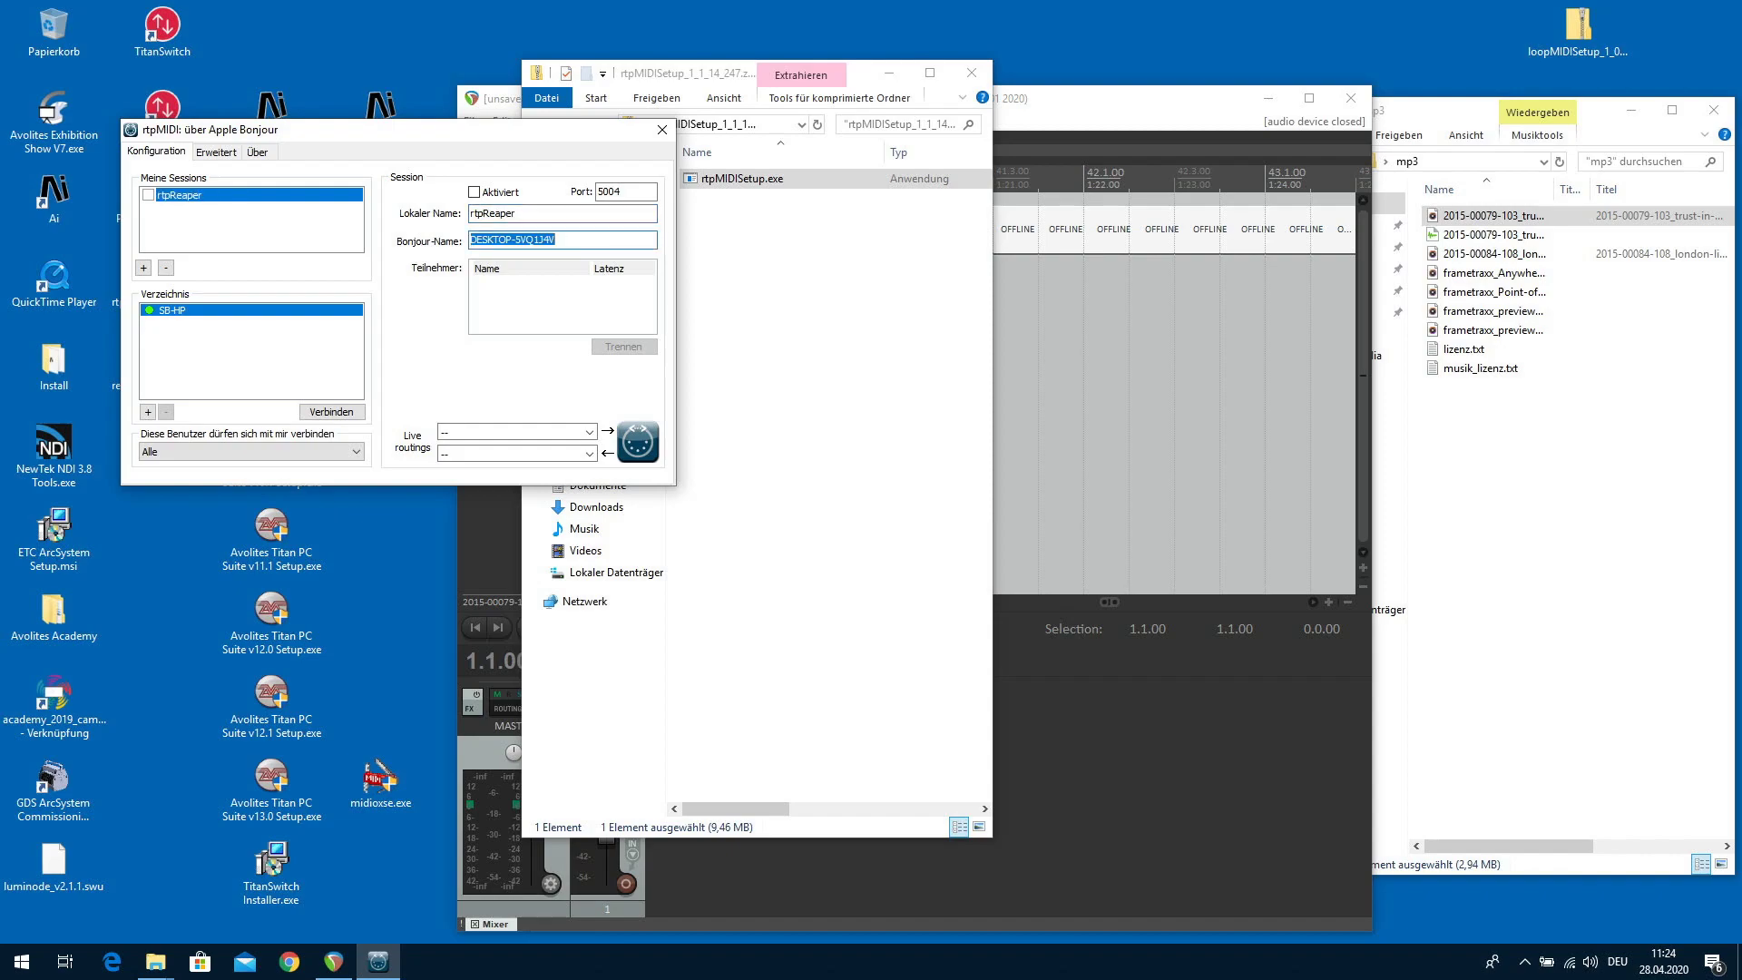
{"action": "type", "text": "rtpReaper"}
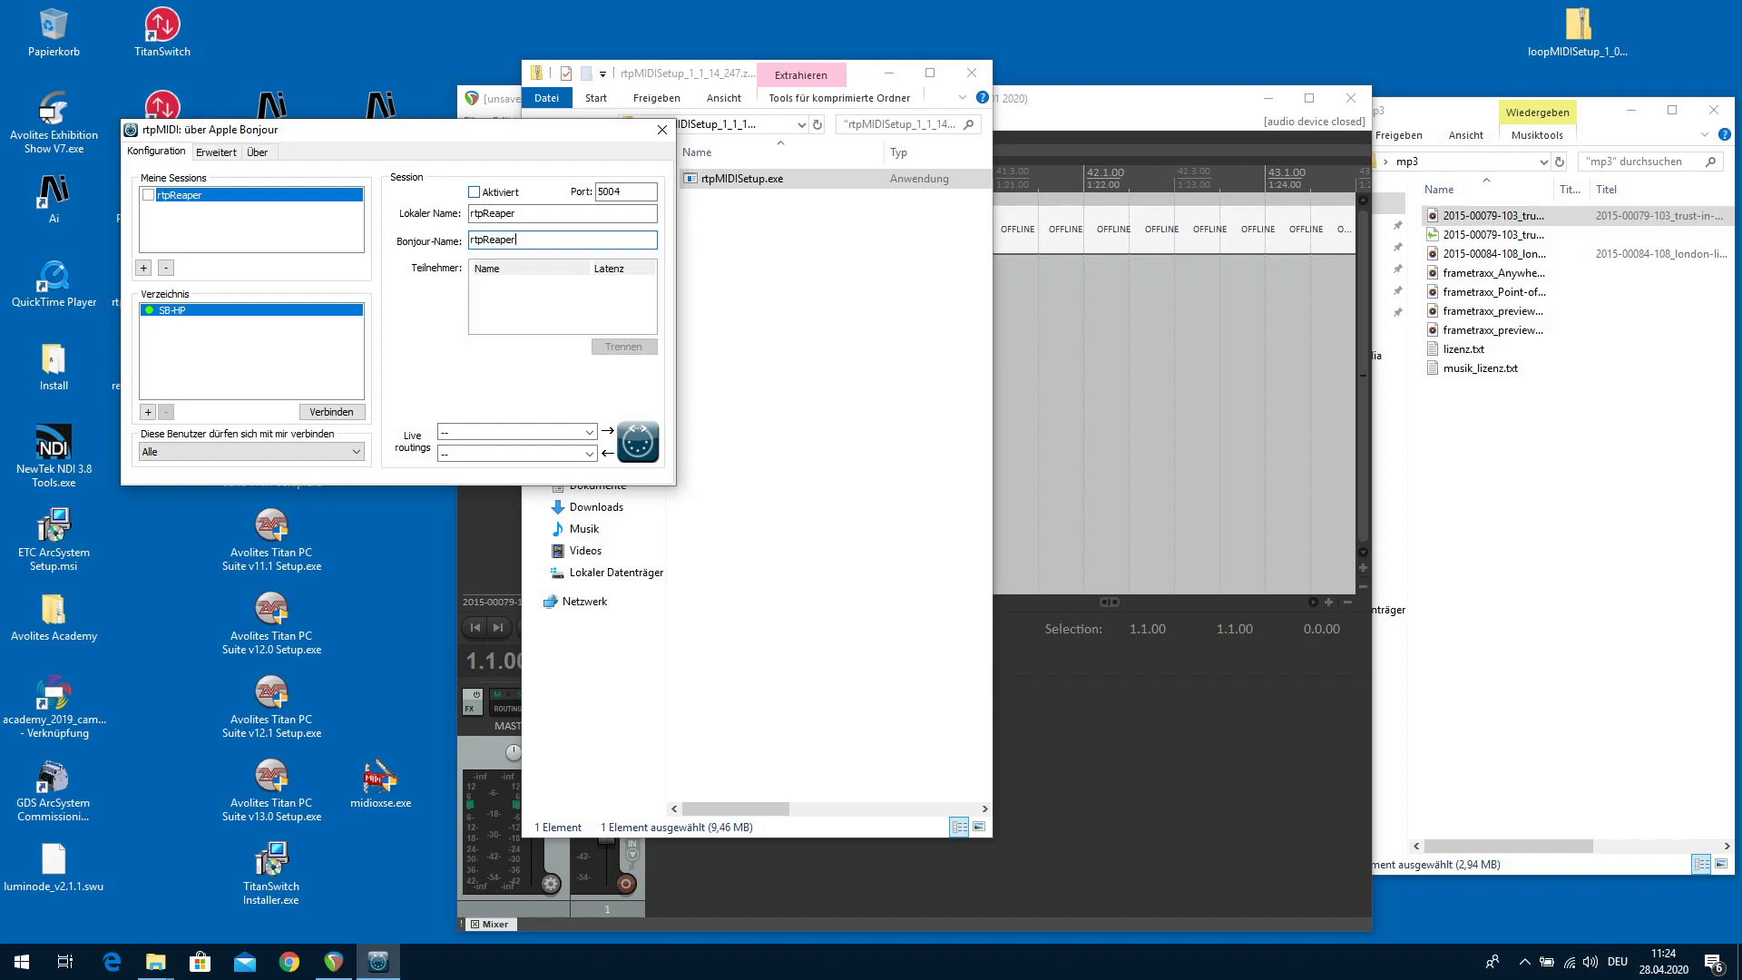
{"action": "left_click", "coordinate": [474, 191]}
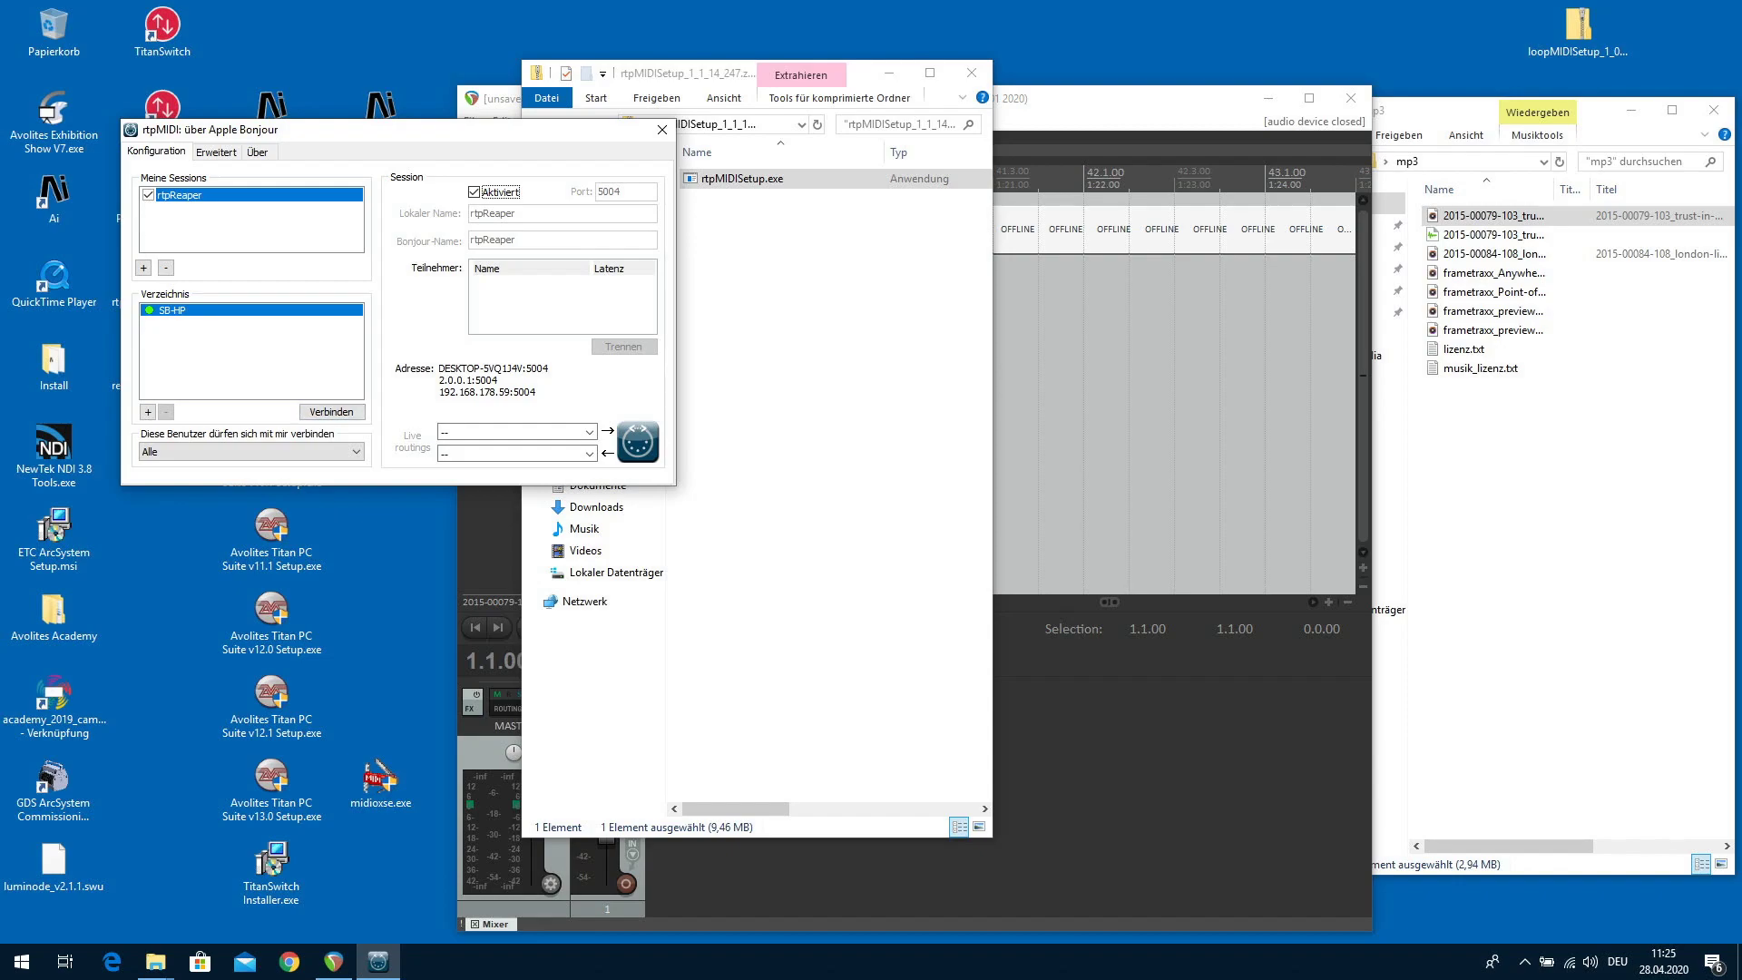
{"action": "mouse_move", "coordinate": [331, 412]}
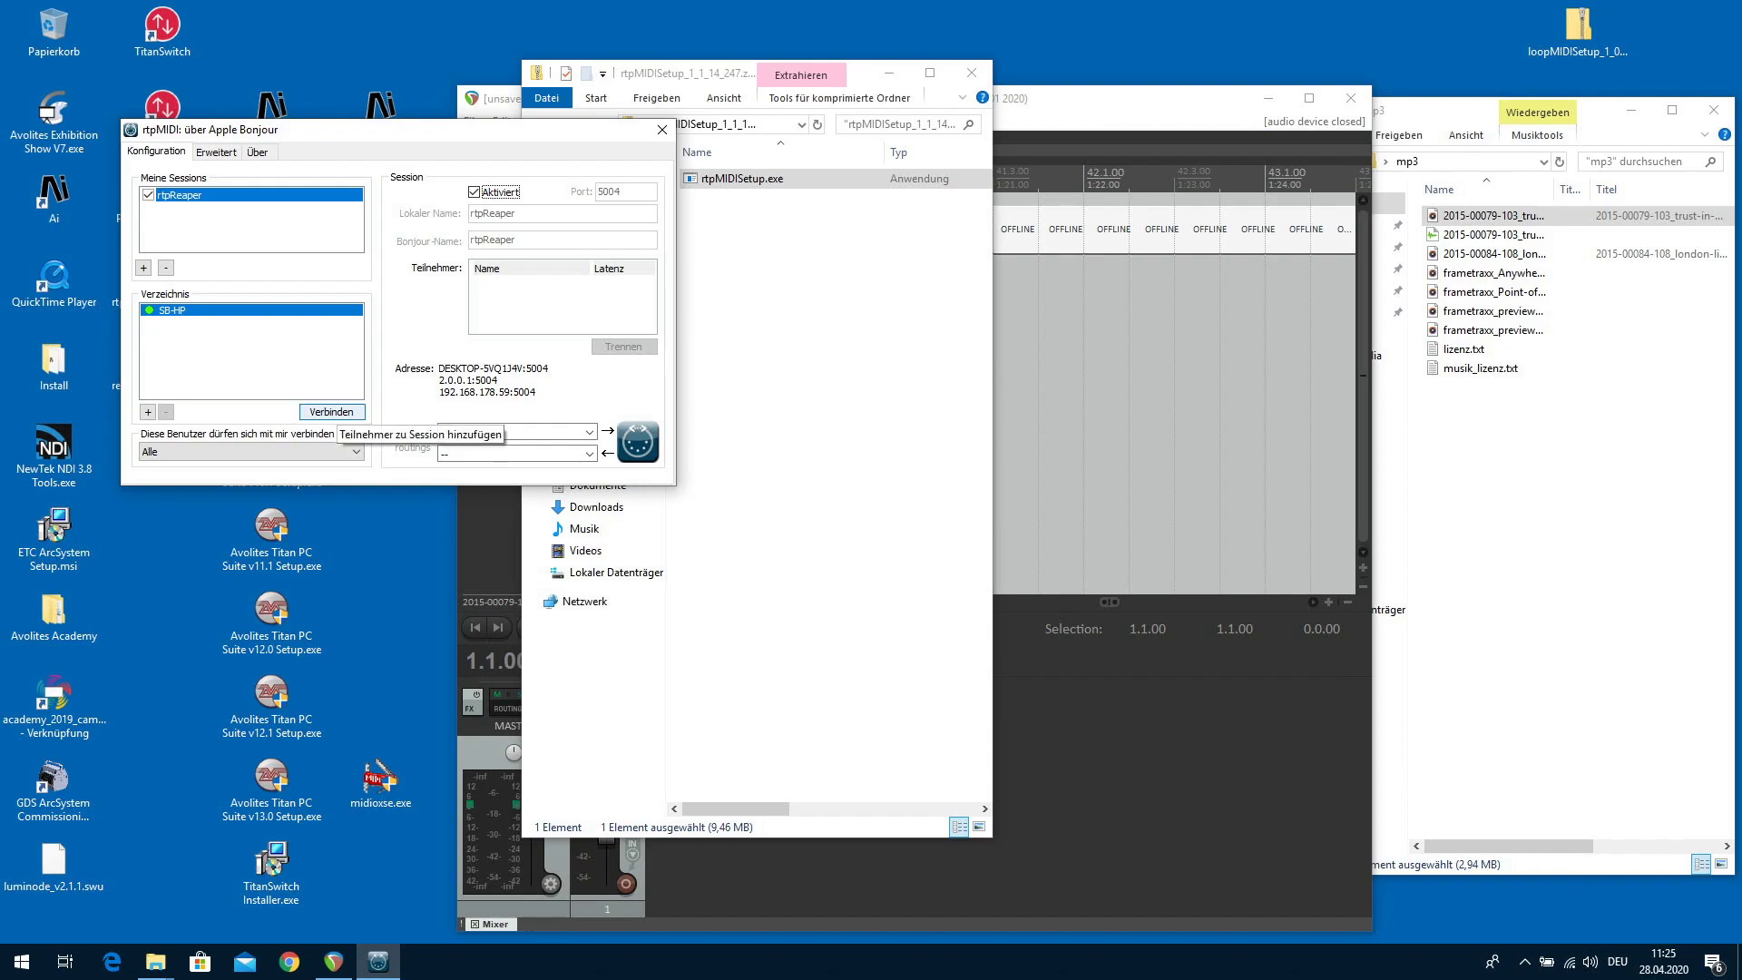
{"action": "left_click", "coordinate": [332, 412]}
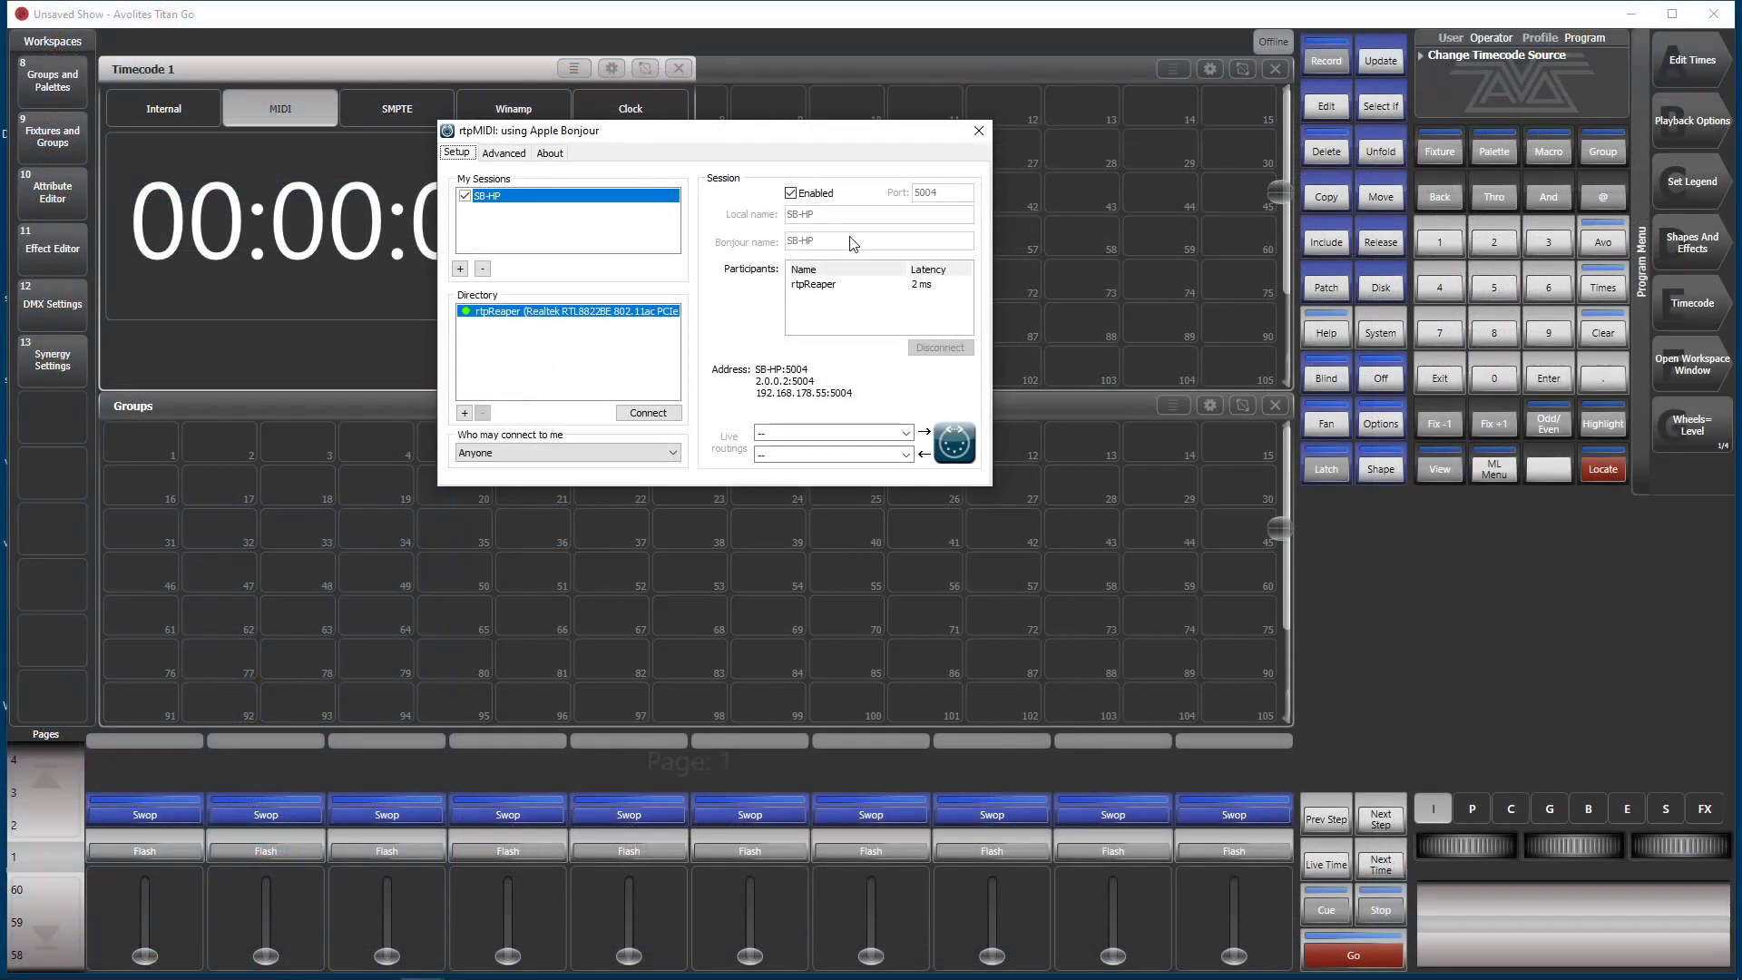
{"action": "mouse_move", "coordinate": [823, 308]}
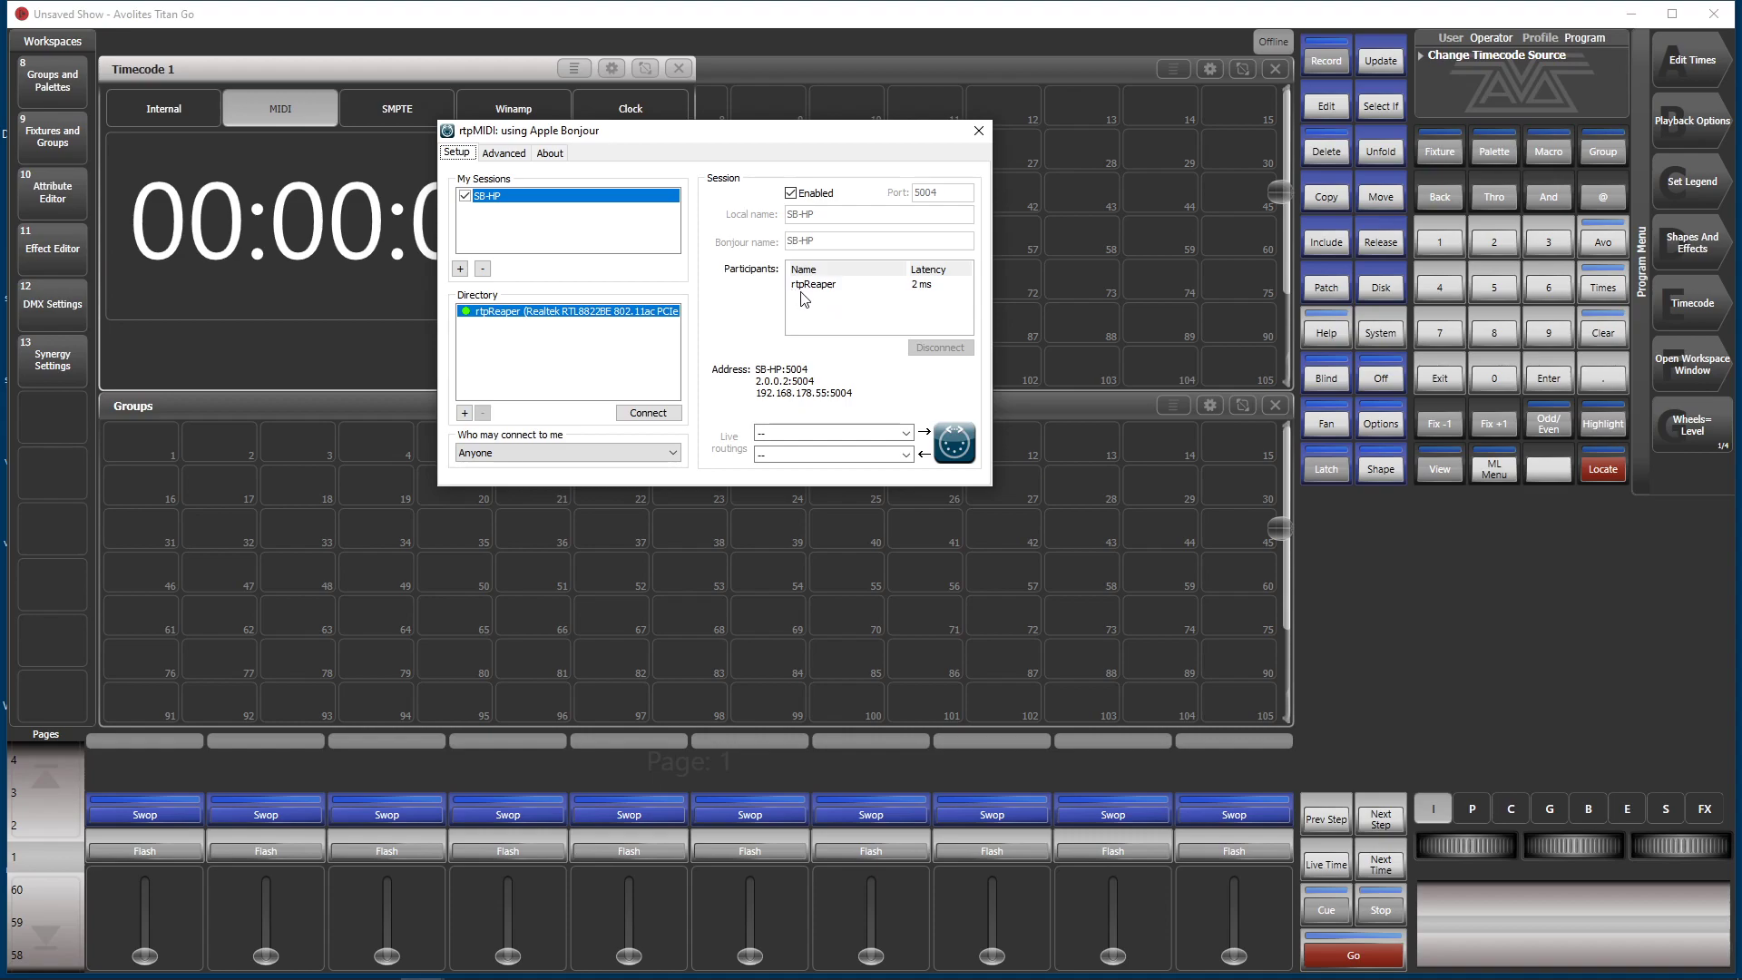
{"action": "mouse_move", "coordinate": [832, 302]}
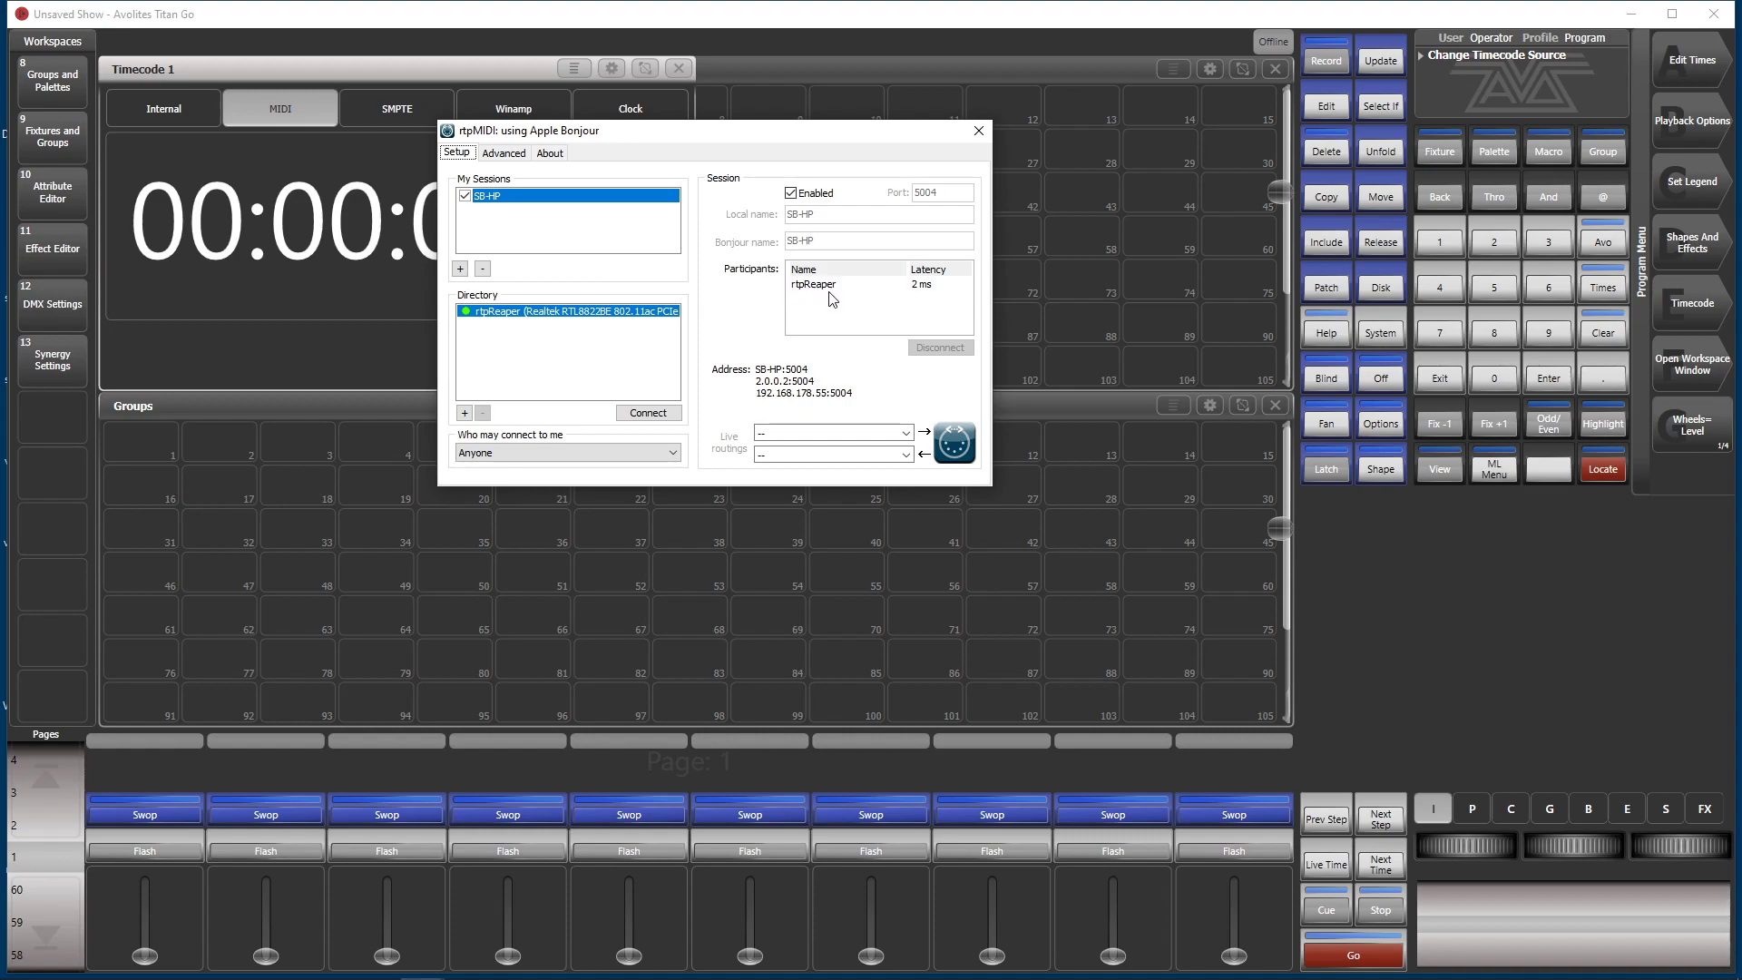
{"action": "mouse_move", "coordinate": [828, 312]}
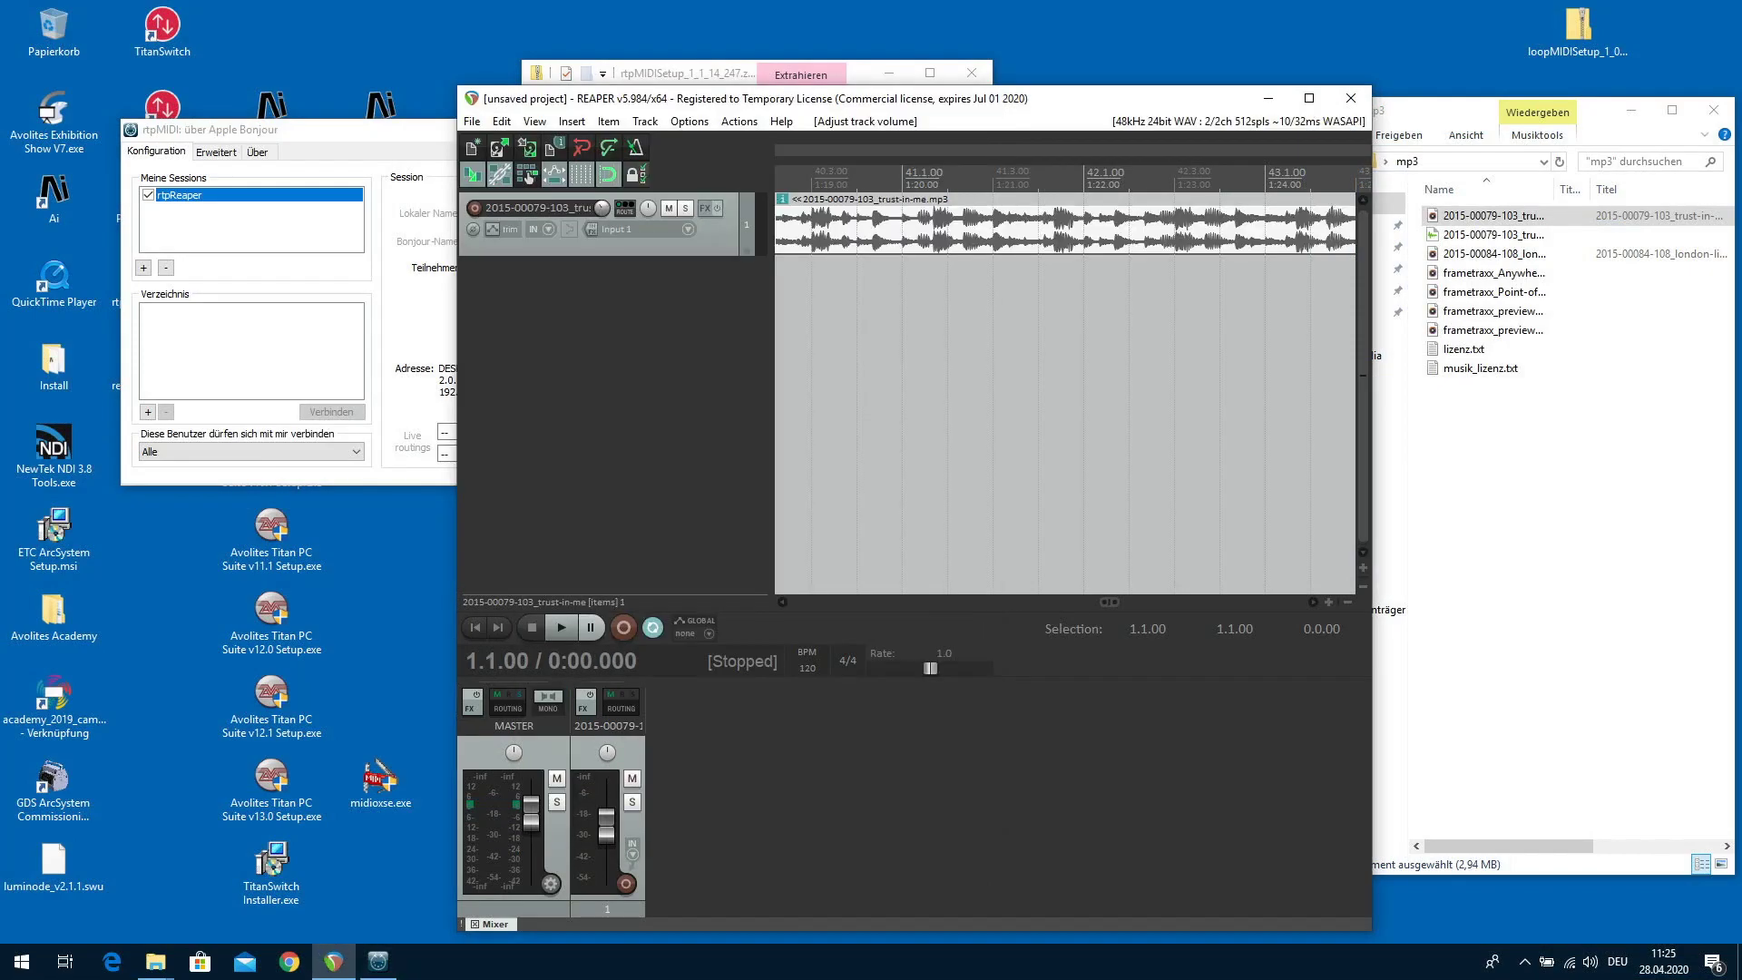
In Preferences > MIDI Devices, enable output to the rtpReaper device and apply.
{"action": "left_click", "coordinate": [688, 122]}
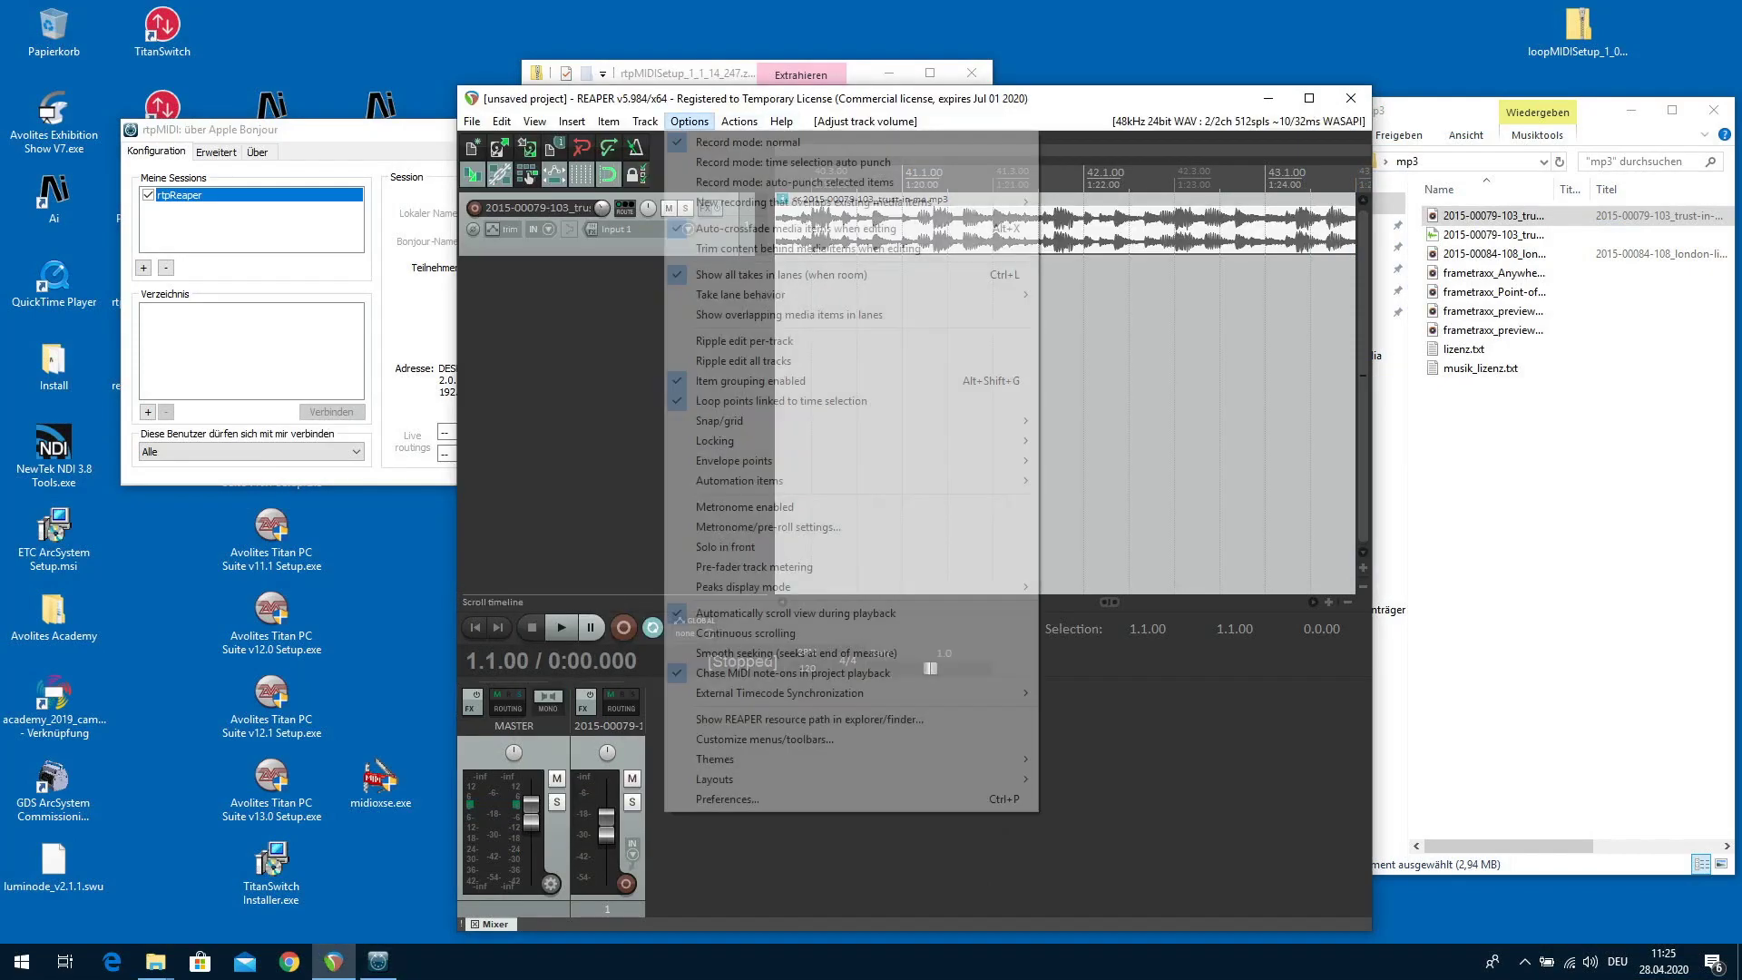
{"action": "mouse_move", "coordinate": [726, 798]}
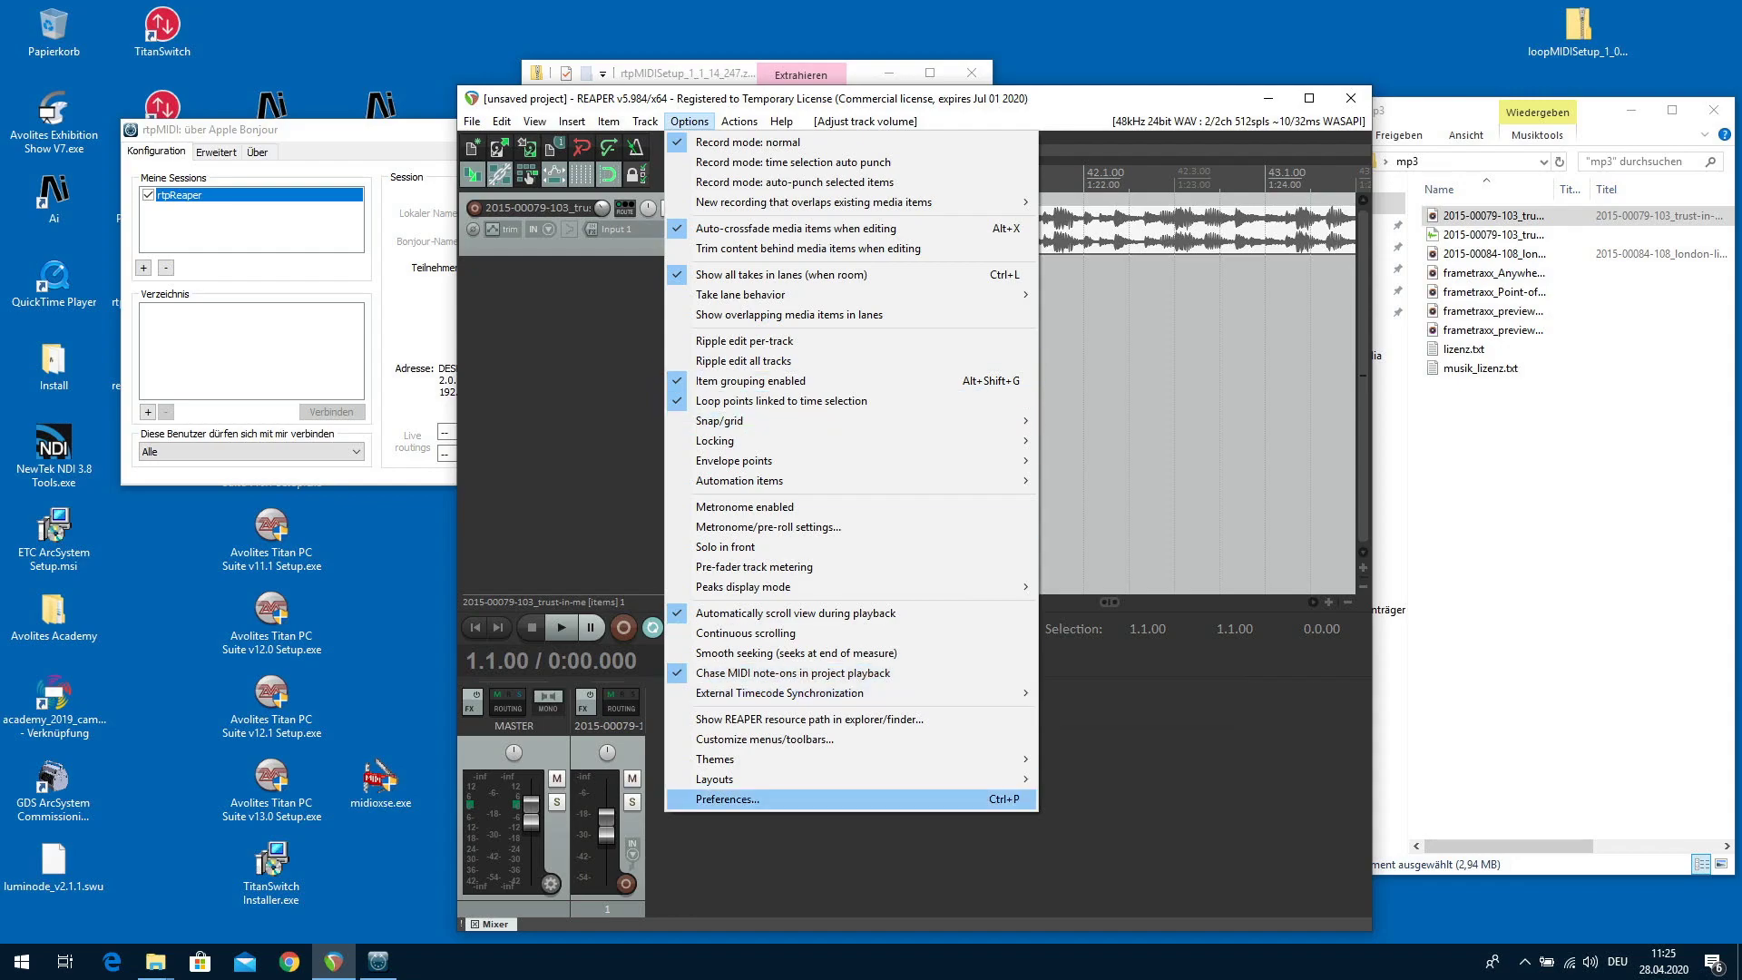
{"action": "left_click", "coordinate": [724, 799]}
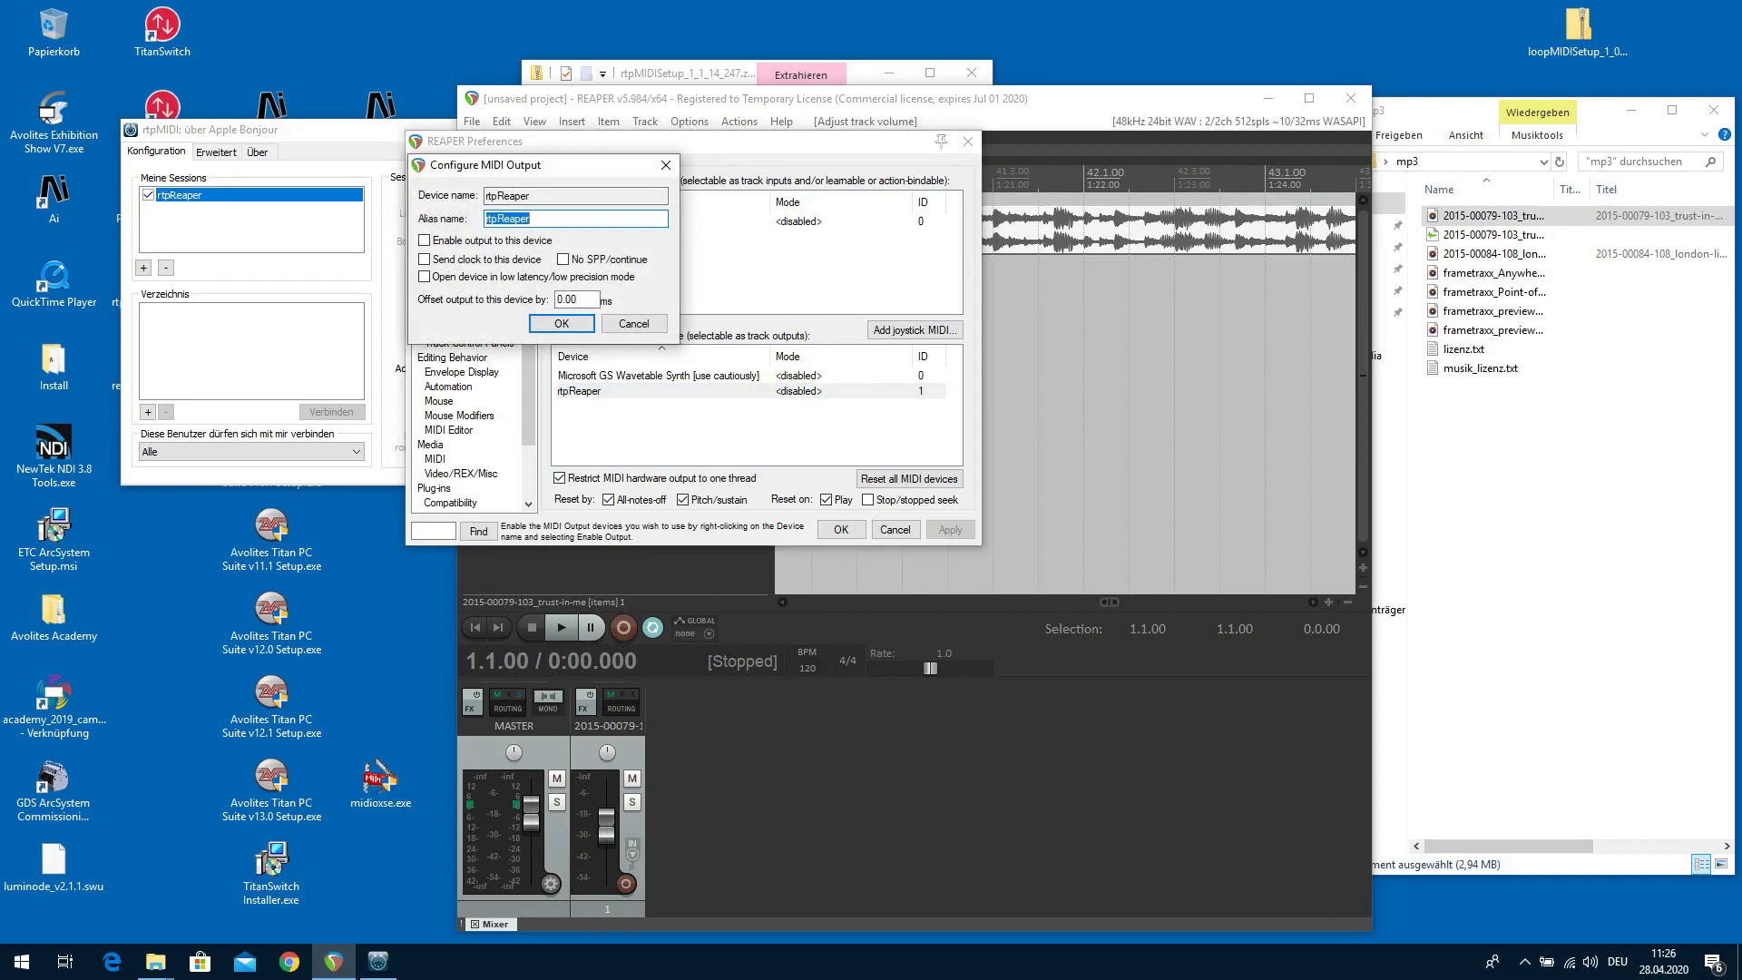
{"action": "left_click", "coordinate": [423, 240]}
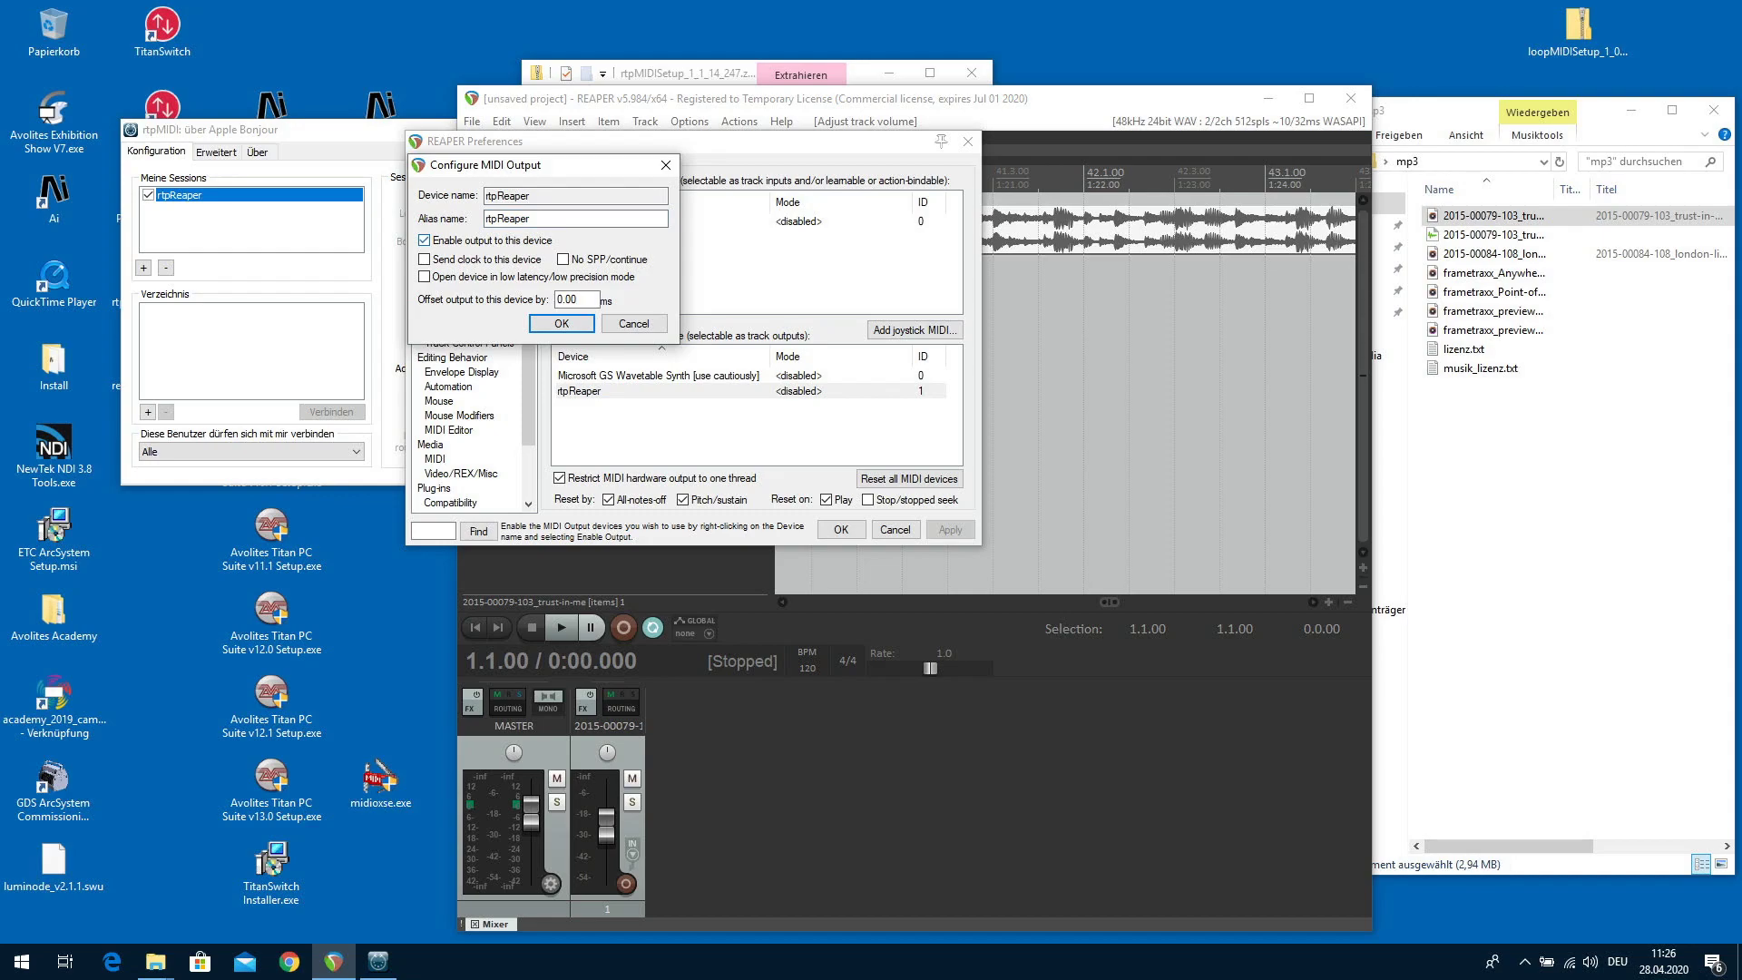
{"action": "left_click", "coordinate": [657, 392]}
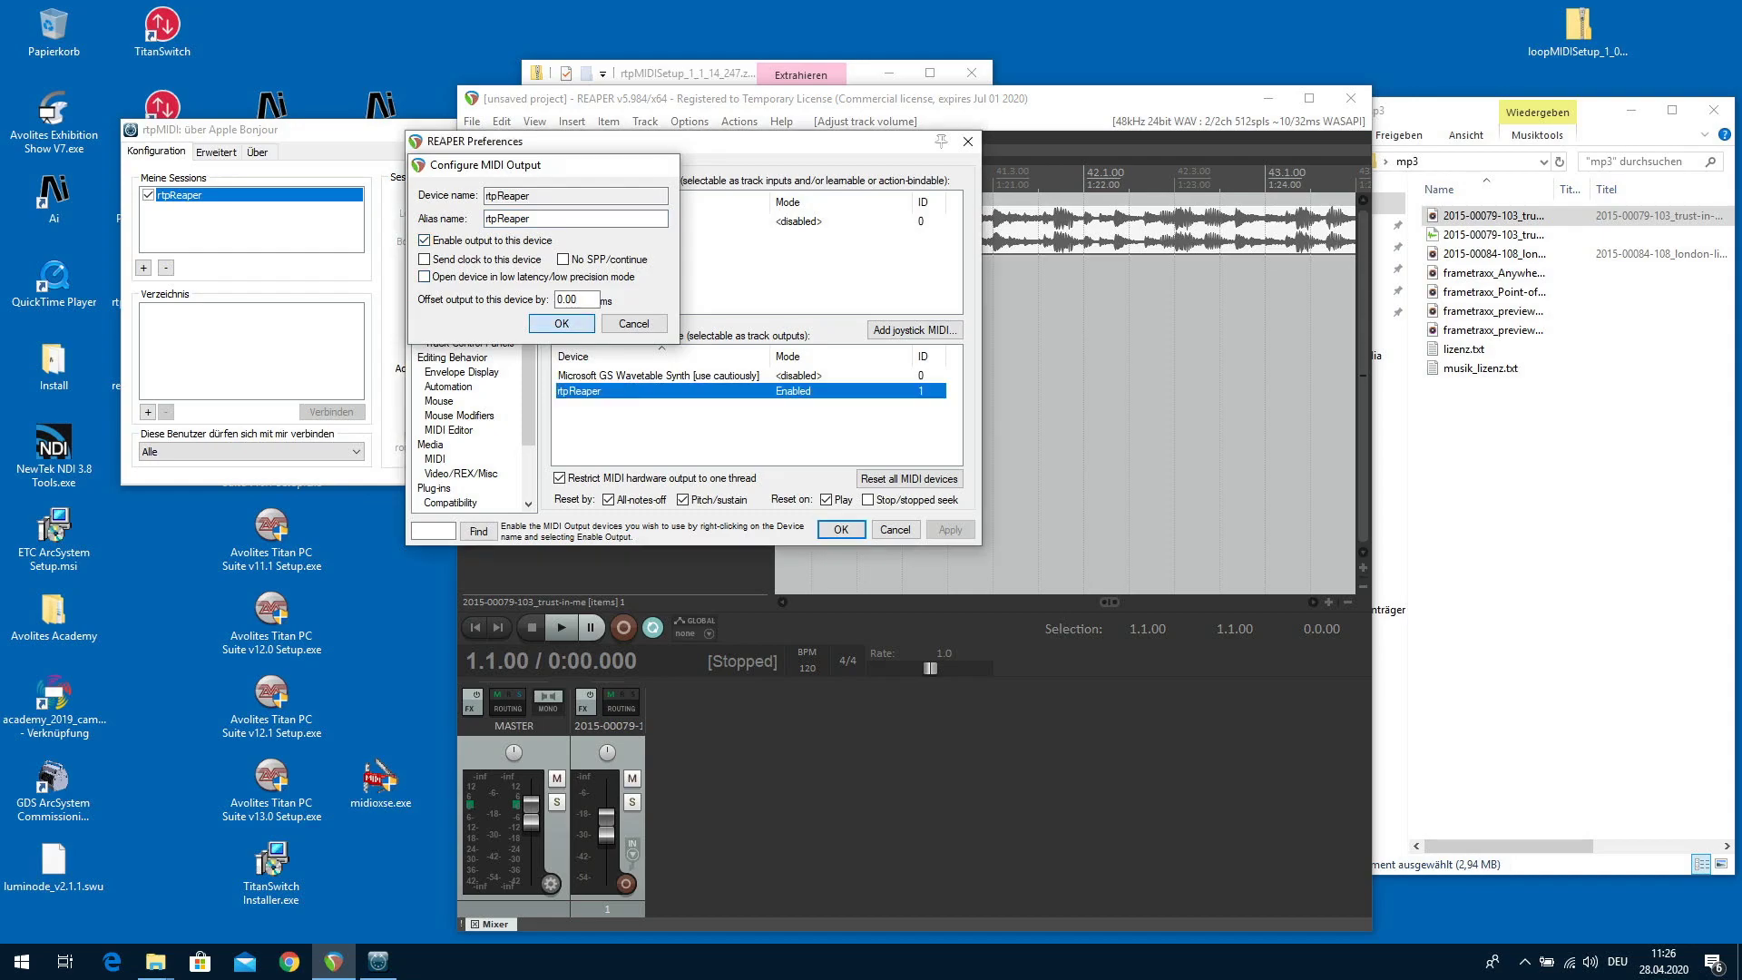
{"action": "left_click", "coordinate": [561, 323]}
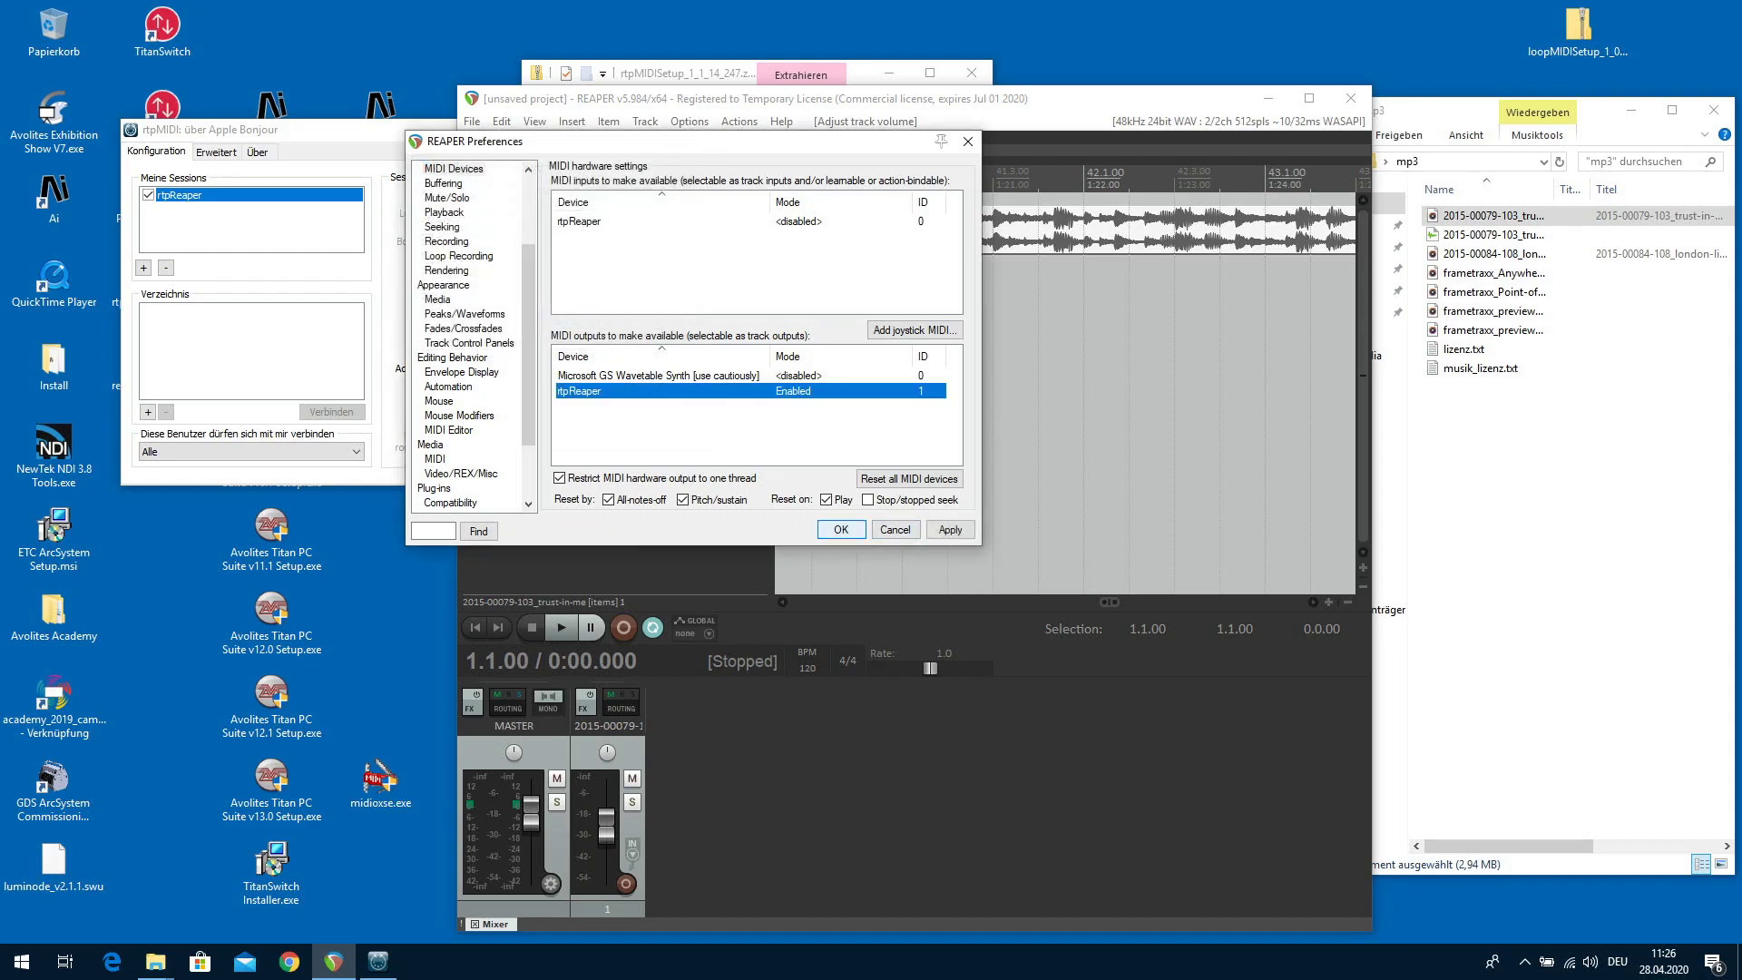
{"action": "left_click", "coordinate": [841, 528]}
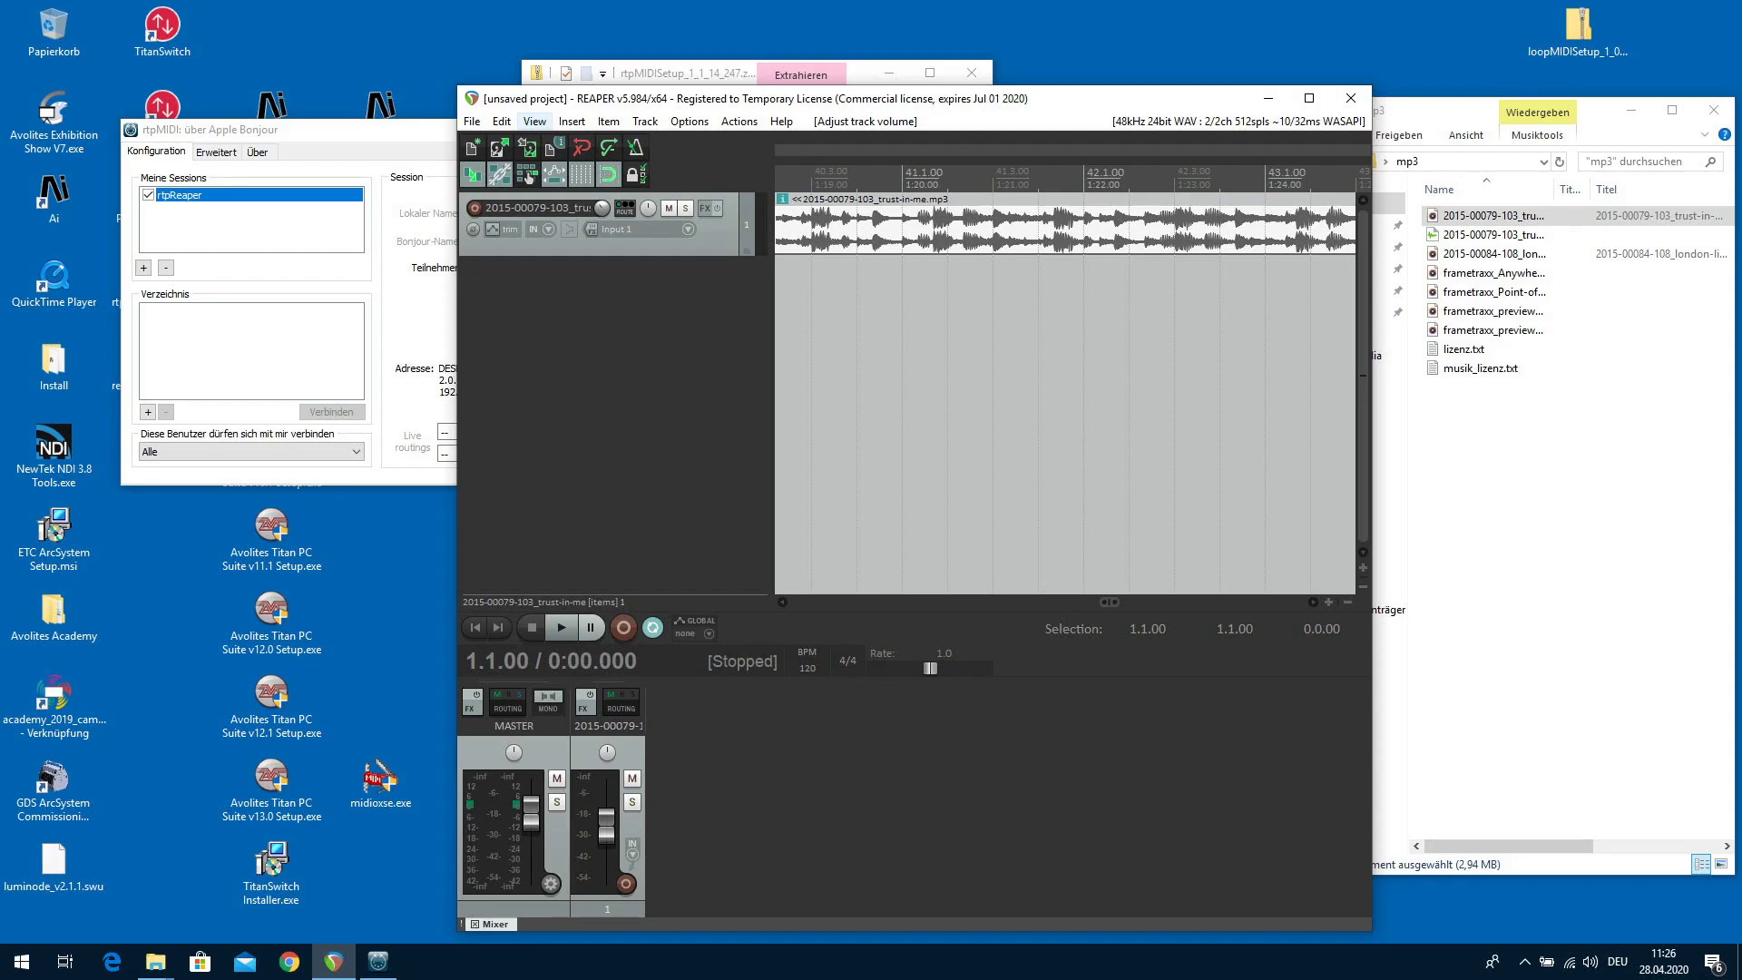
Insert a SMPTE LTC/MTC Timecode Generator on a new track and lower its fader to about -38 dB.
{"action": "left_click", "coordinate": [571, 121]}
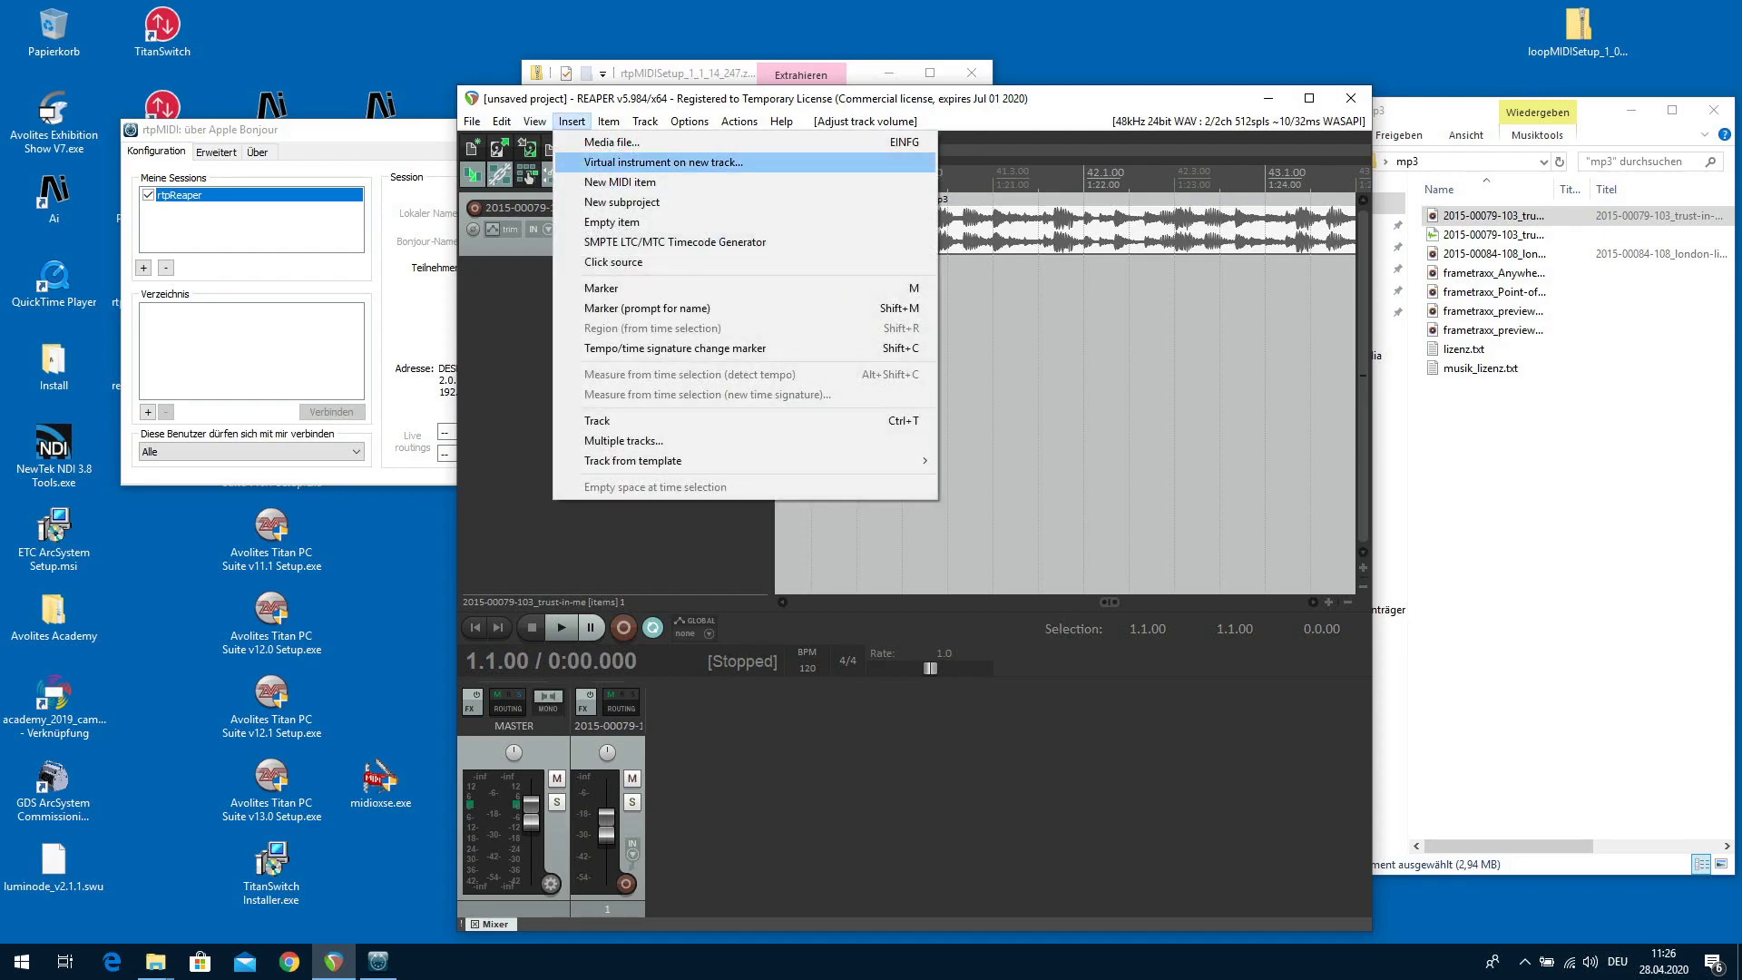
{"action": "mouse_move", "coordinate": [675, 241]}
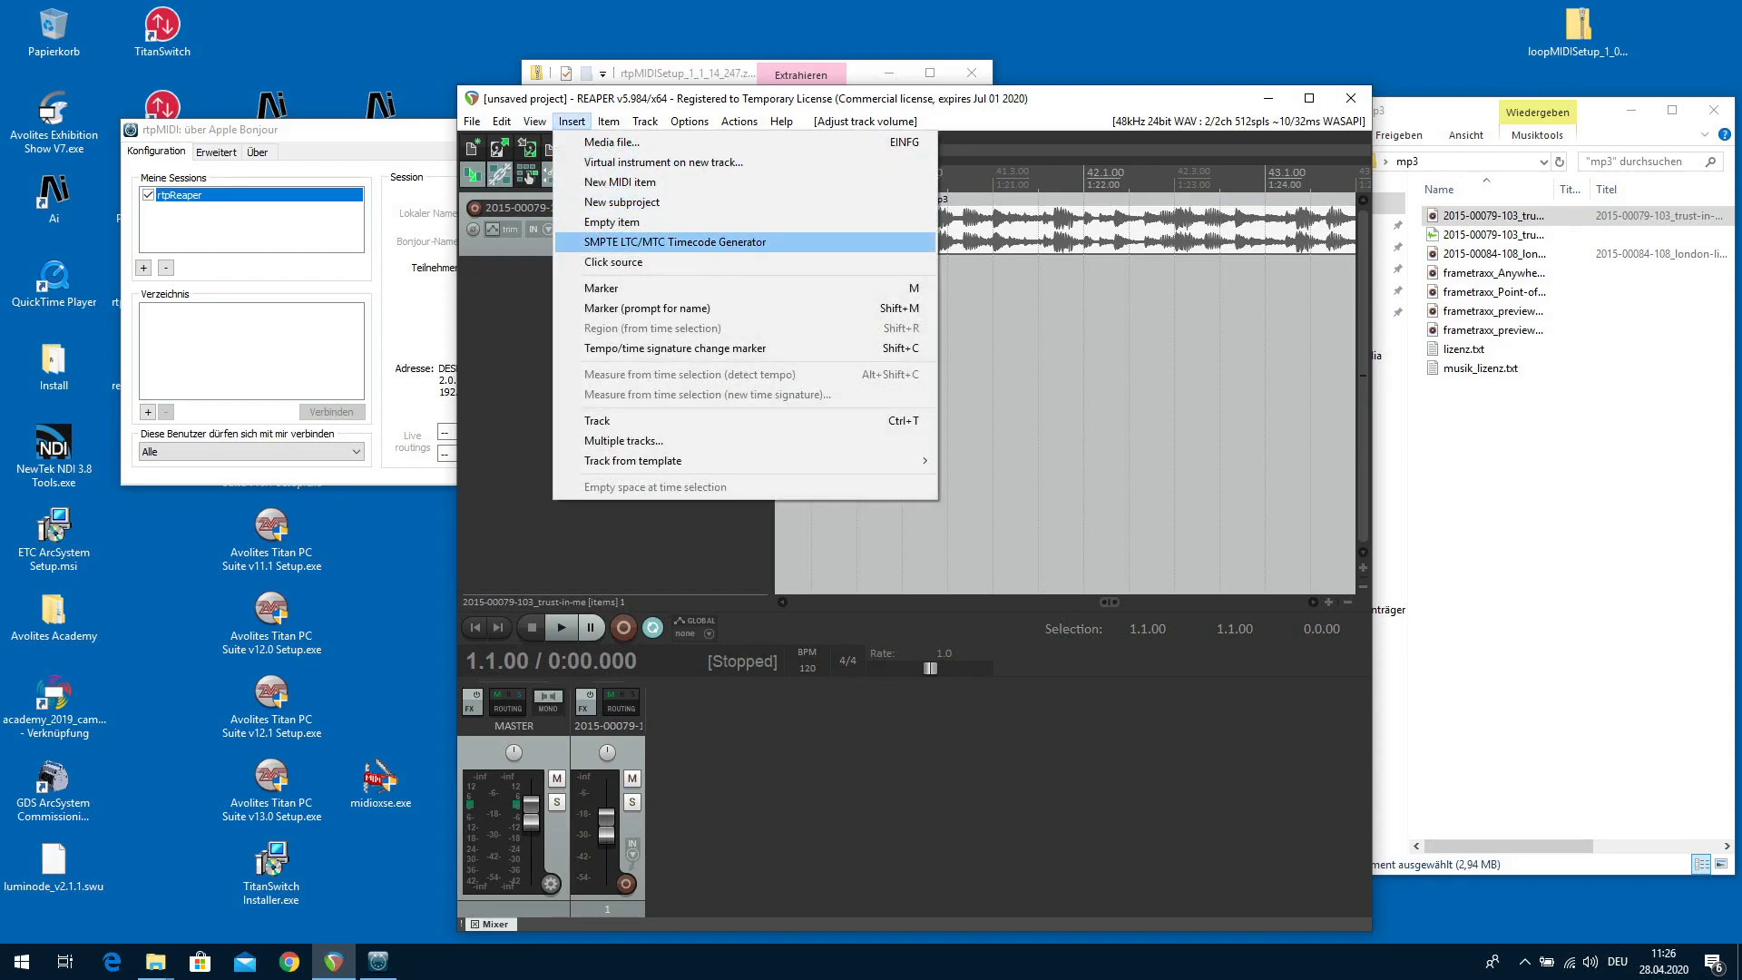
{"action": "left_click", "coordinate": [675, 241]}
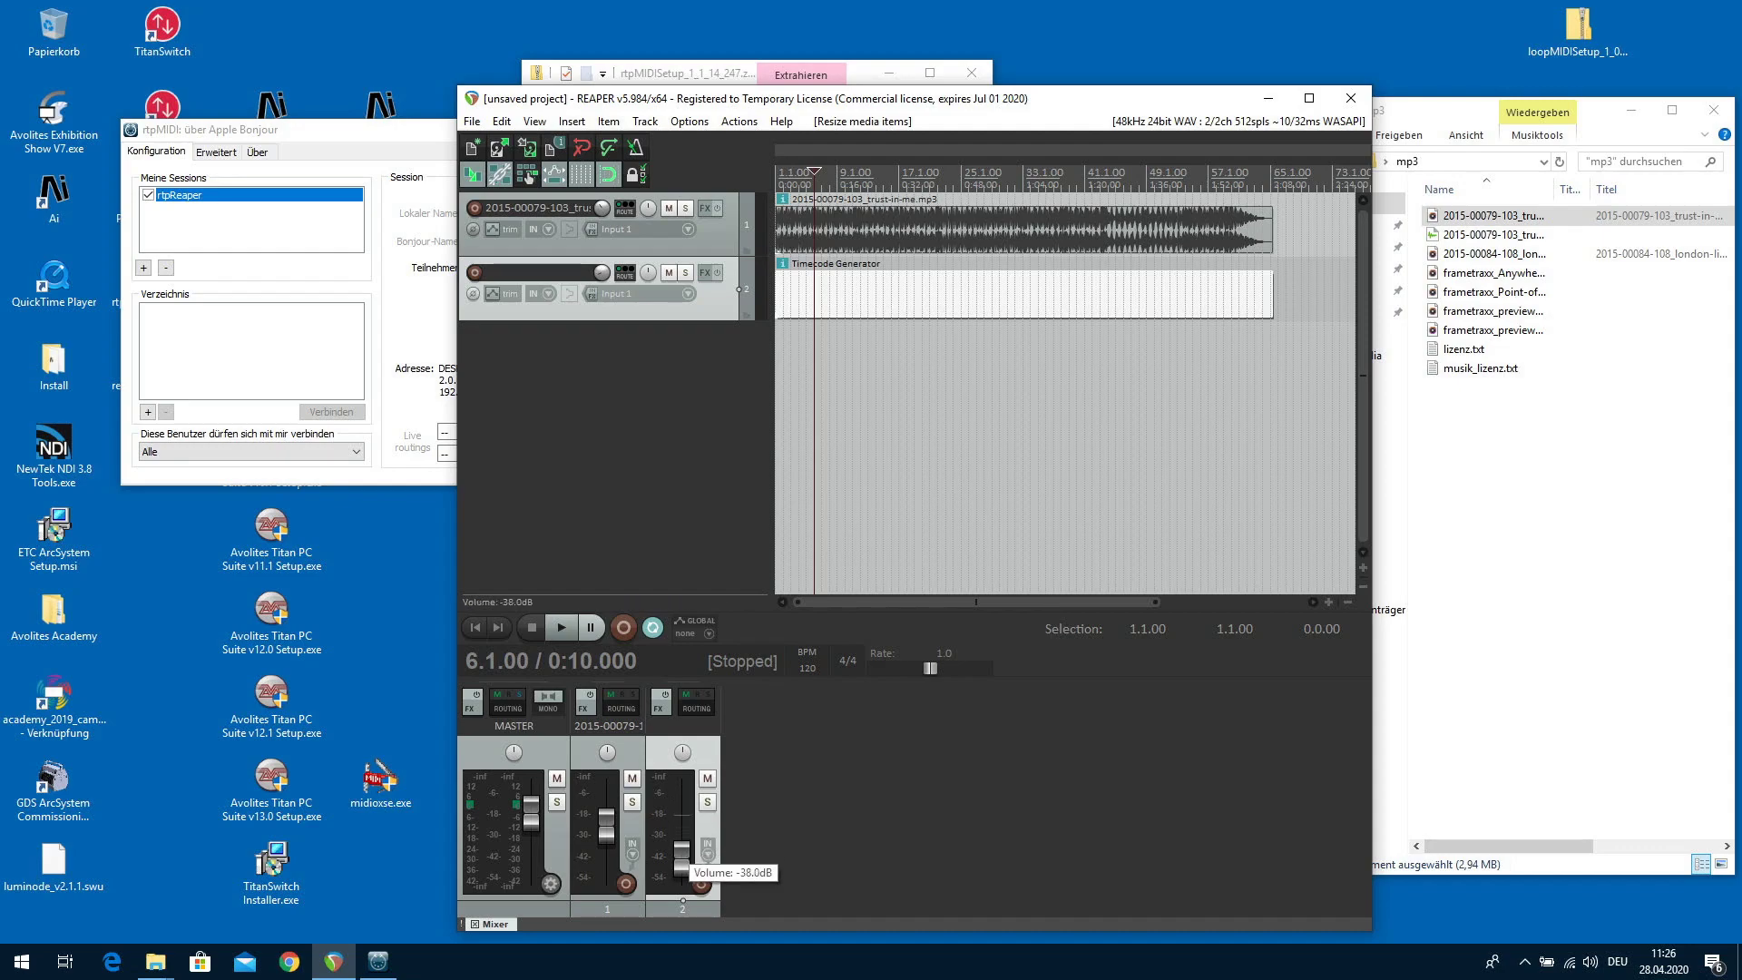
{"action": "left_click_drag", "start_coordinate": [676, 817], "coordinate": [686, 879]}
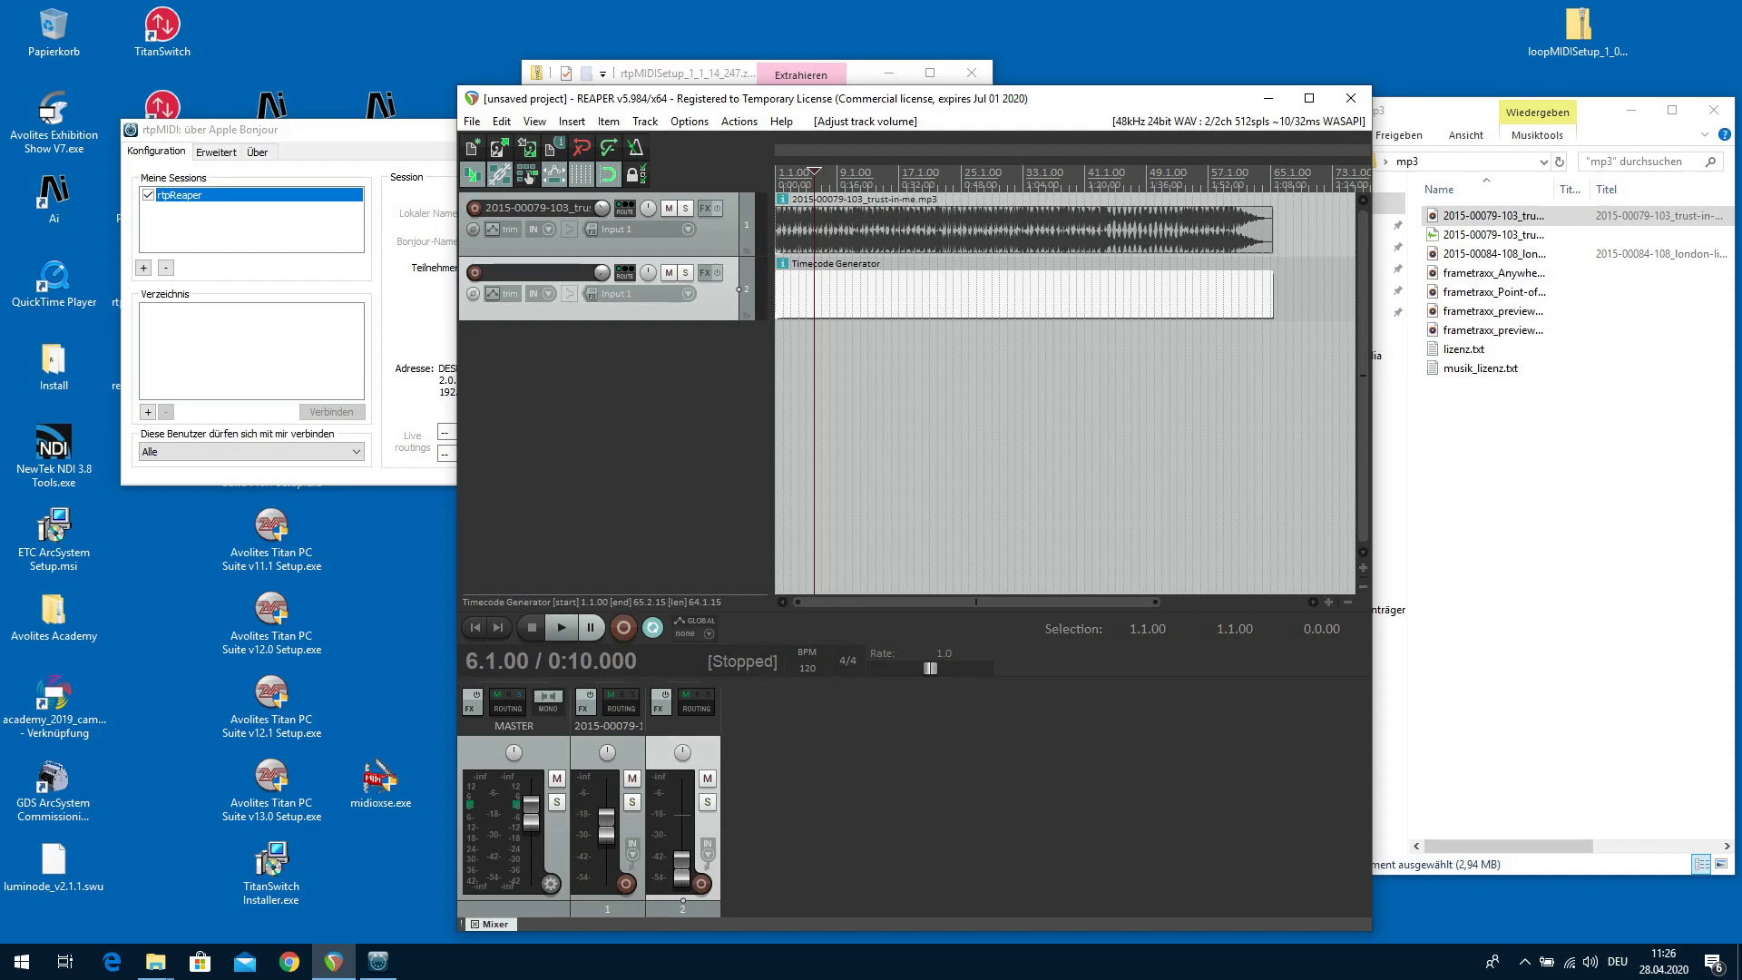
{"action": "left_click", "coordinate": [561, 626]}
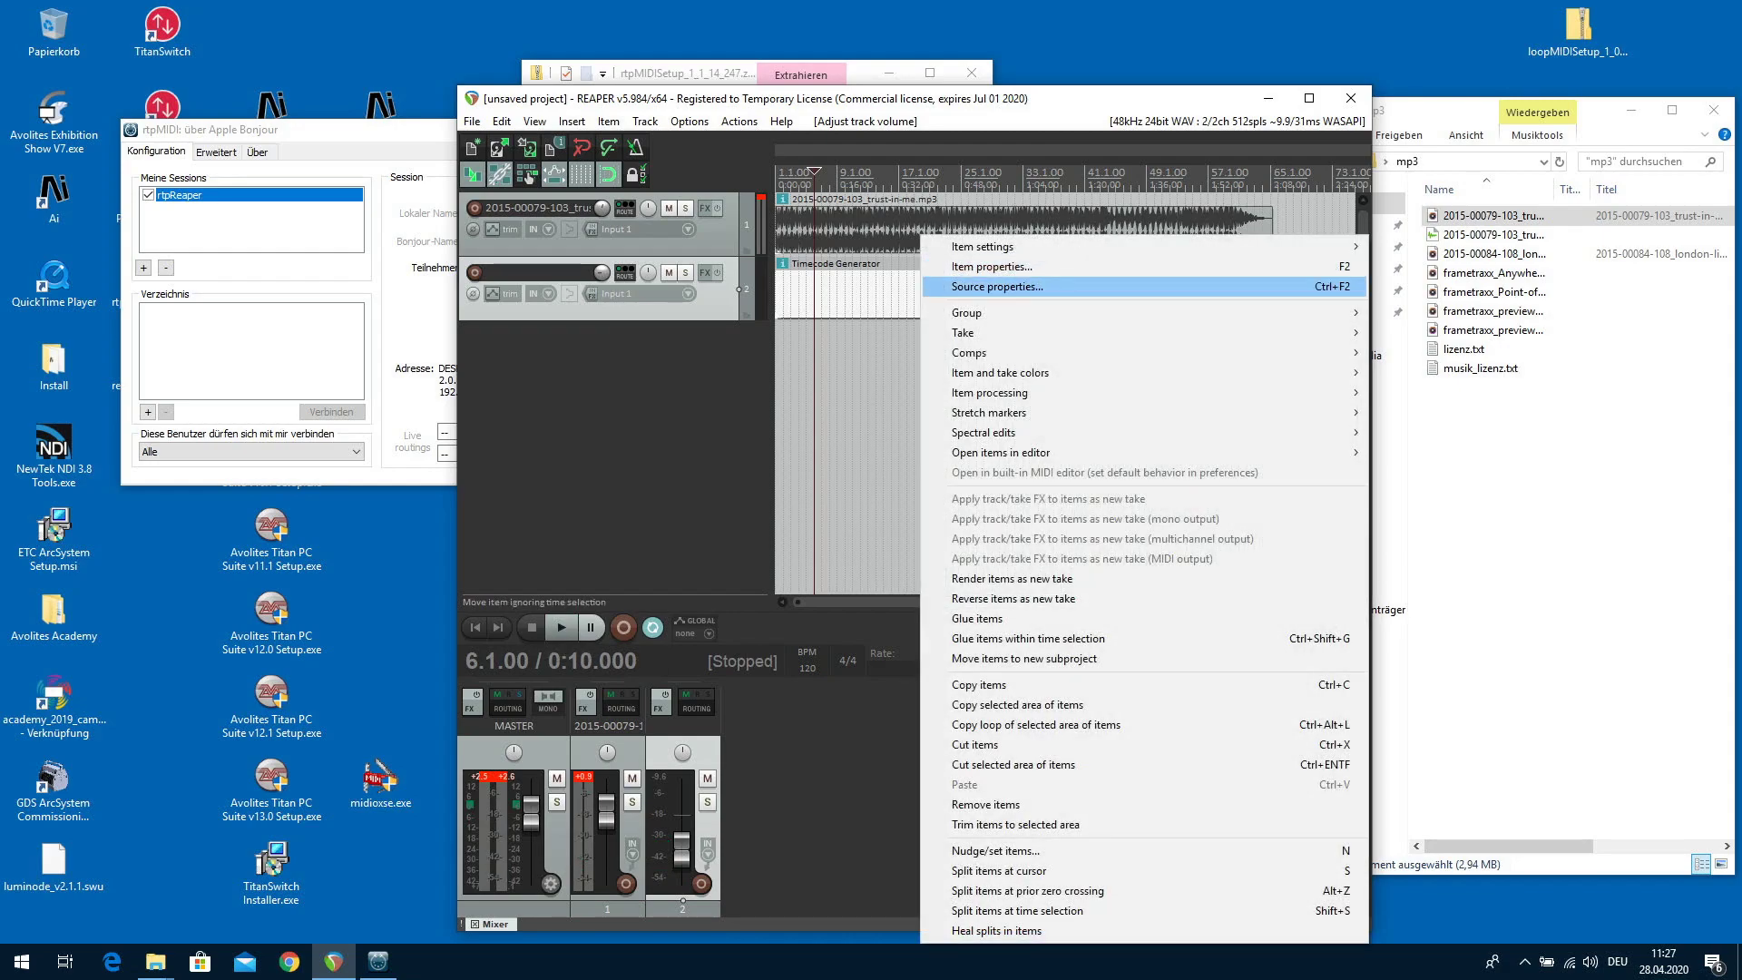
Set the Timecode Generator's source to Send MIDI (MTC) and confirm the item properties.
{"action": "left_click", "coordinate": [1001, 287]}
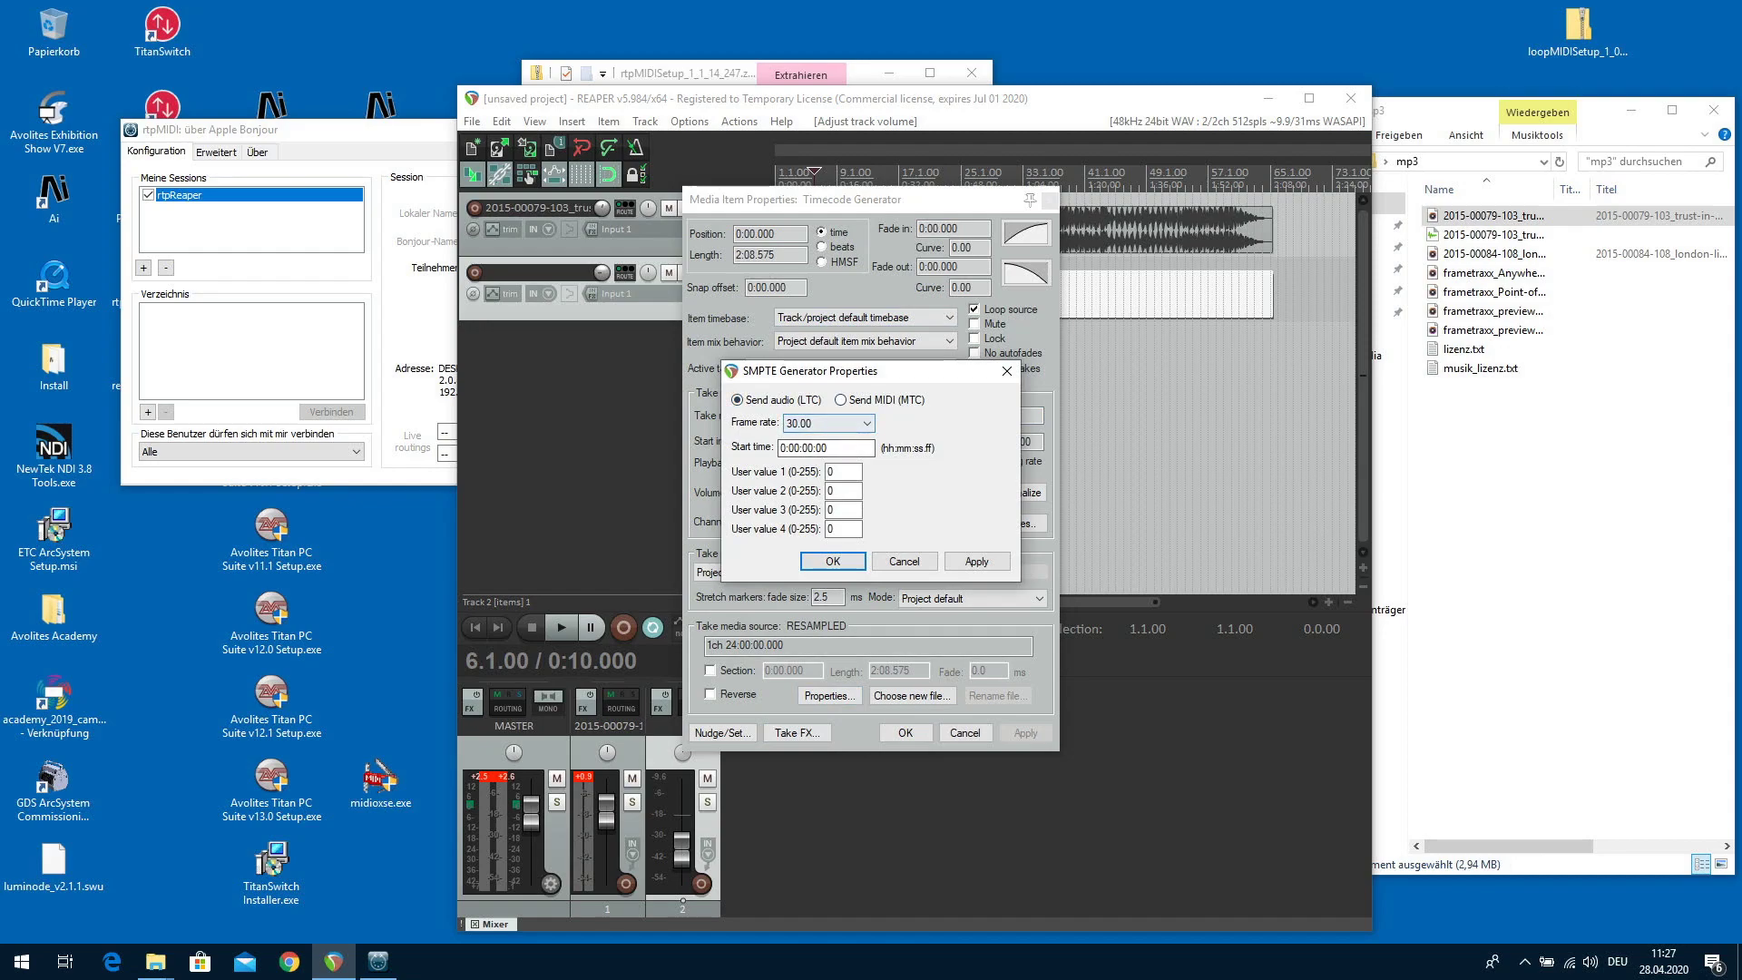
{"action": "left_click", "coordinate": [857, 399]}
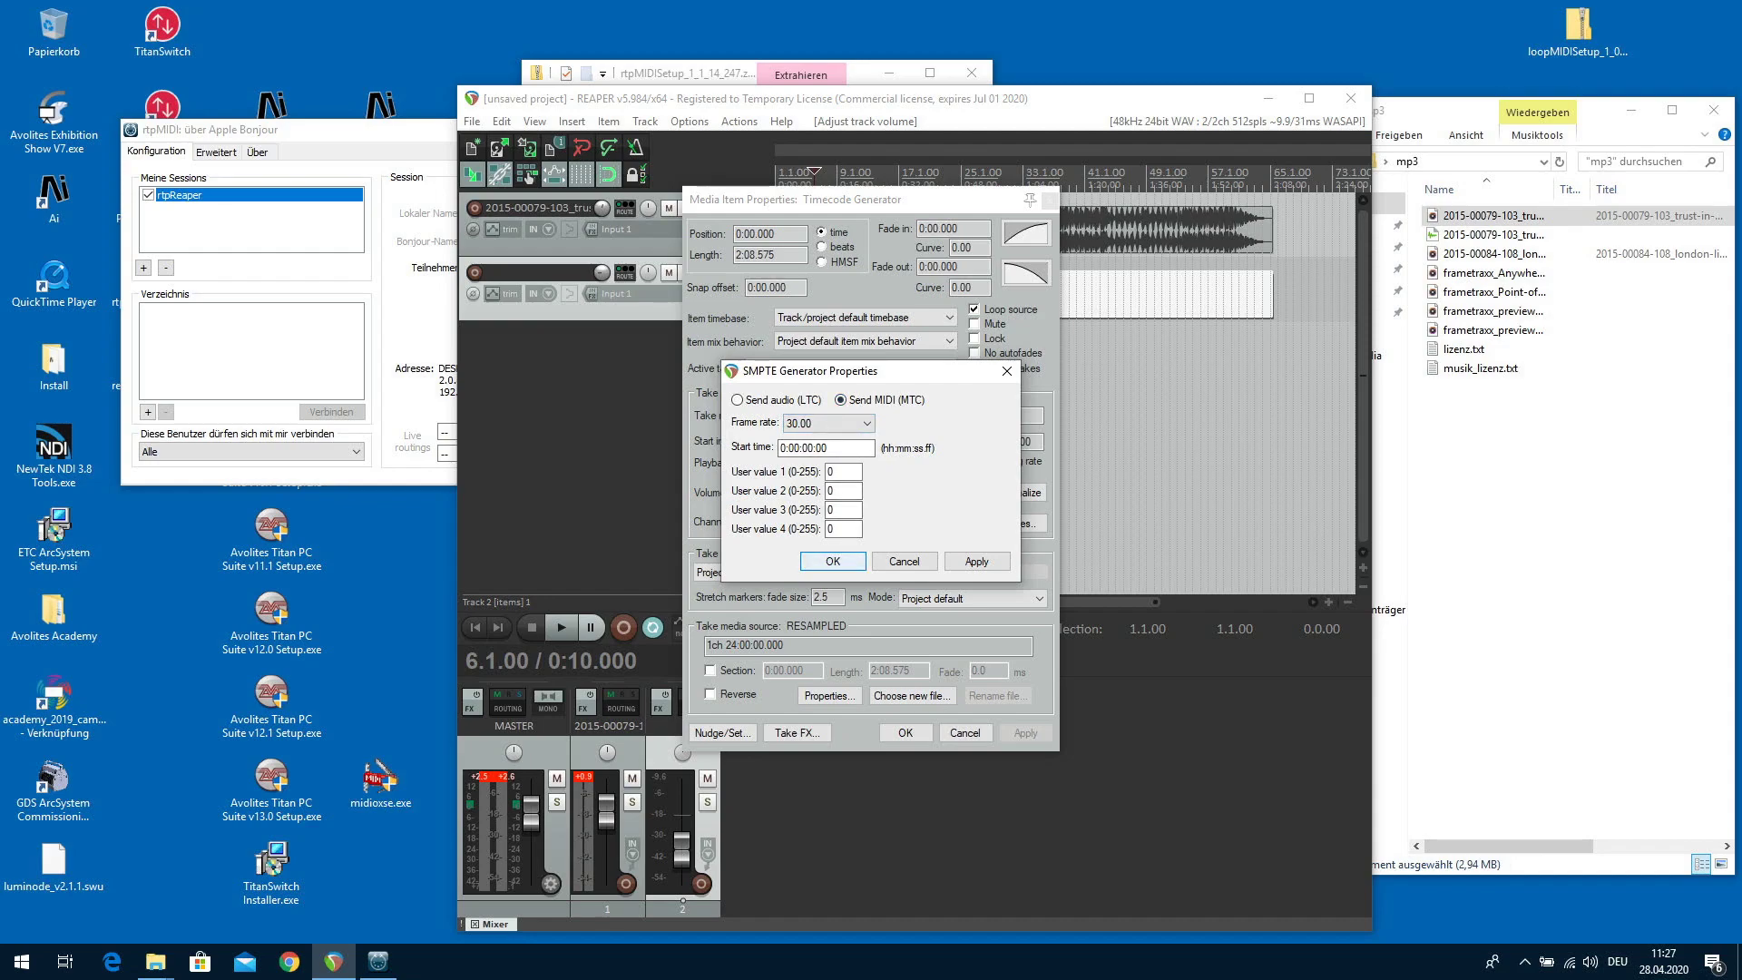
{"action": "left_click", "coordinate": [833, 561]}
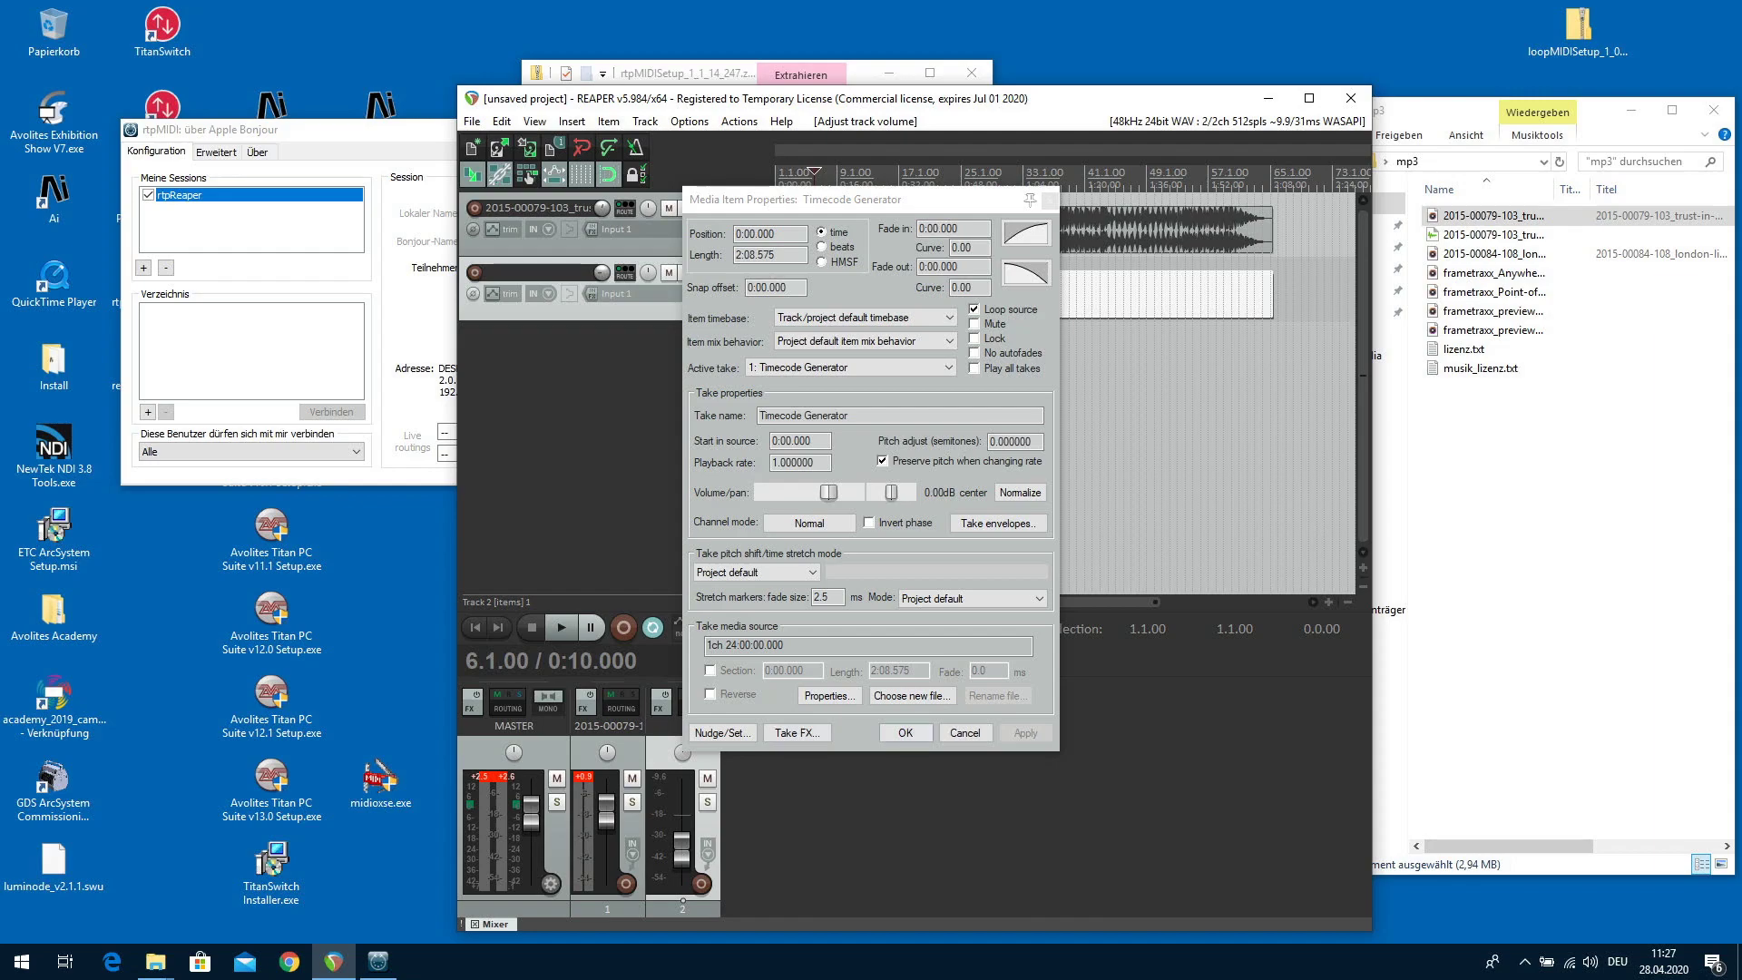
{"action": "left_click", "coordinate": [904, 731]}
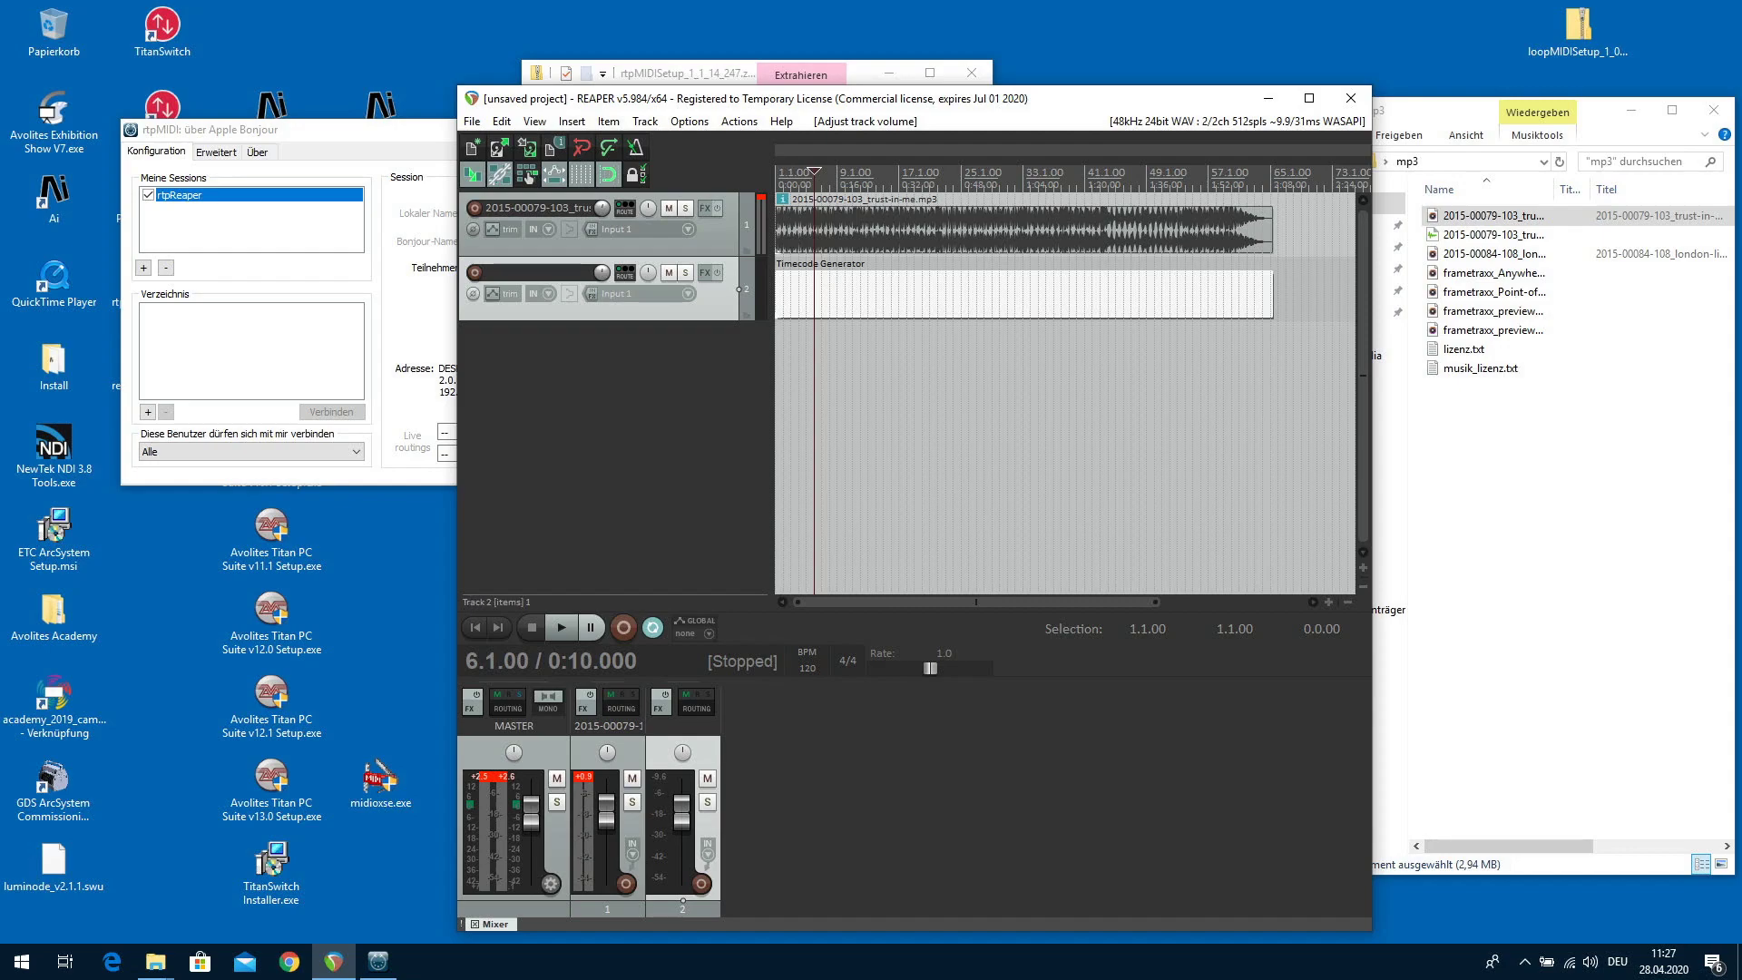
{"action": "mouse_move", "coordinate": [626, 294]}
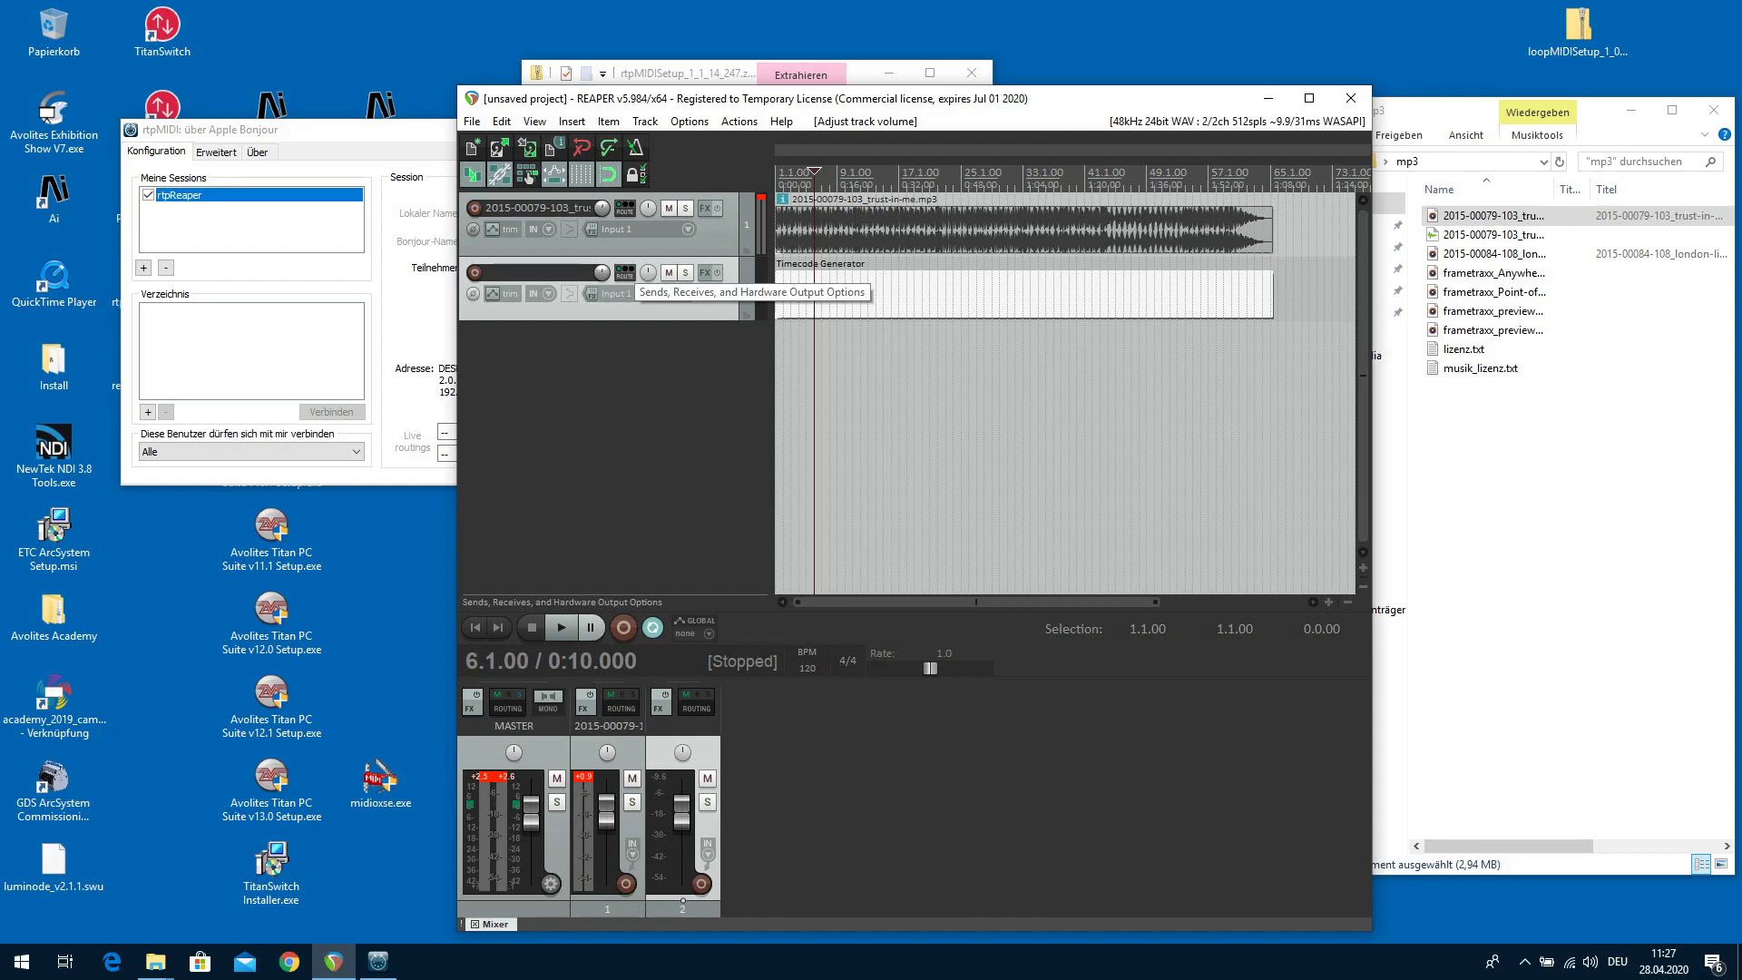
Set the timecode track's MIDI Hardware Output to rtpReaper in its routing window.
{"action": "left_click", "coordinate": [625, 272]}
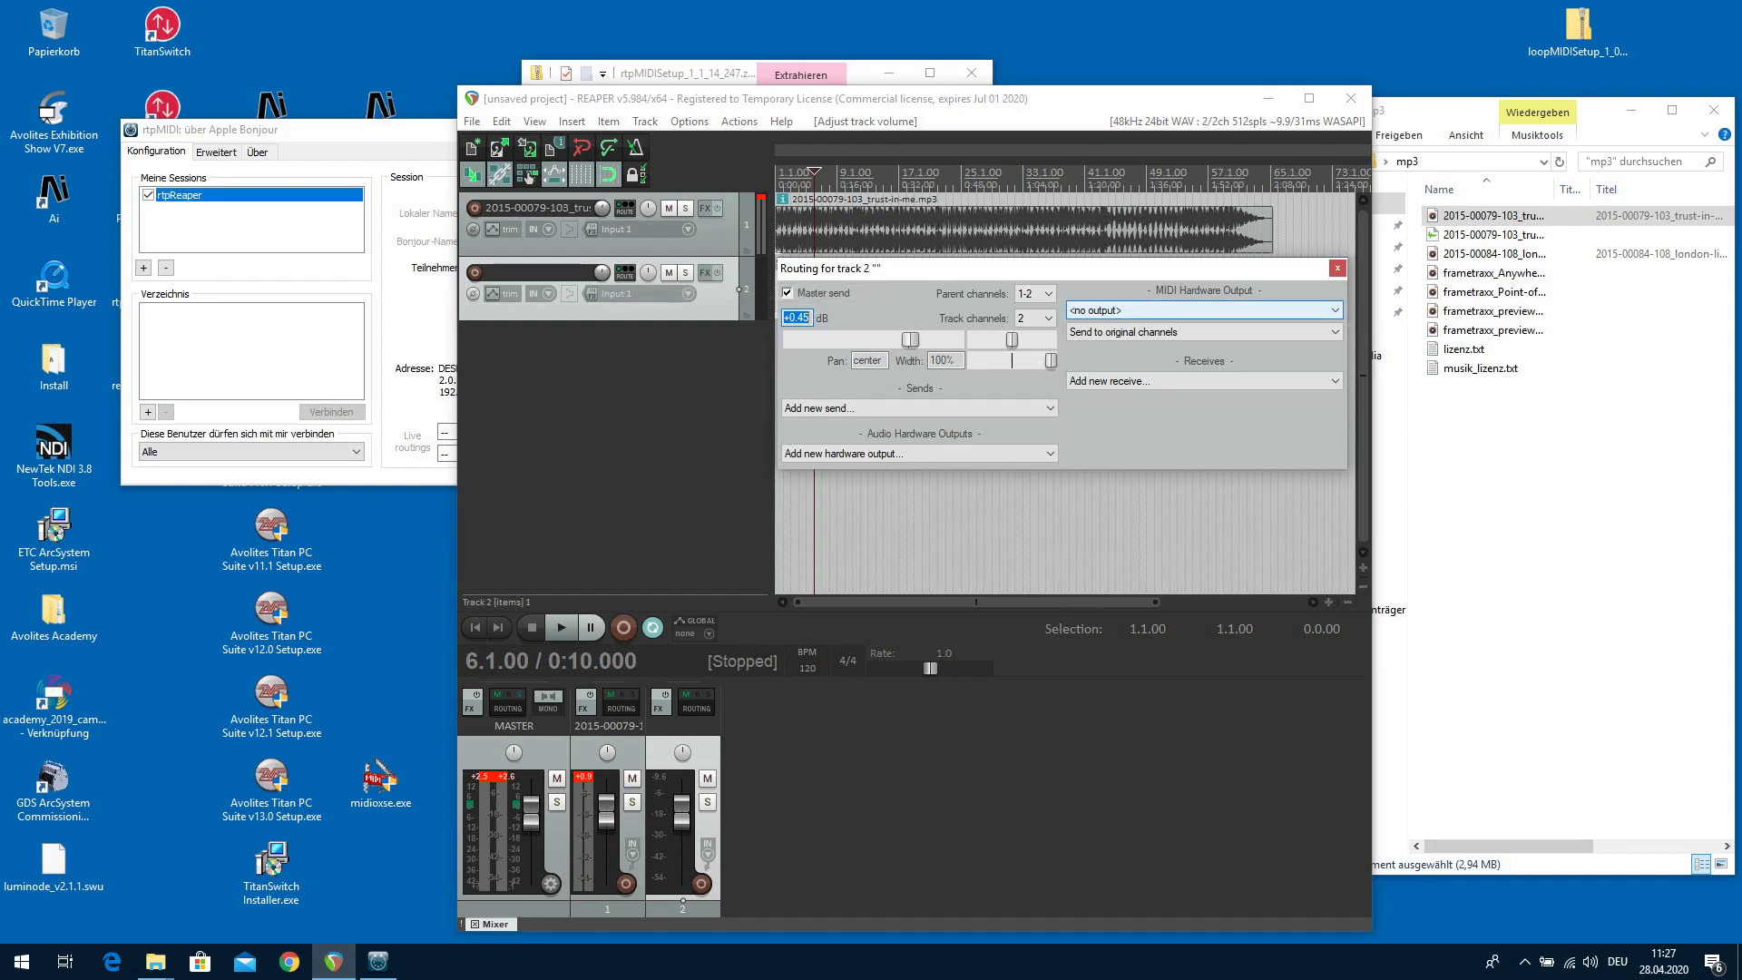
{"action": "left_click", "coordinate": [1201, 311]}
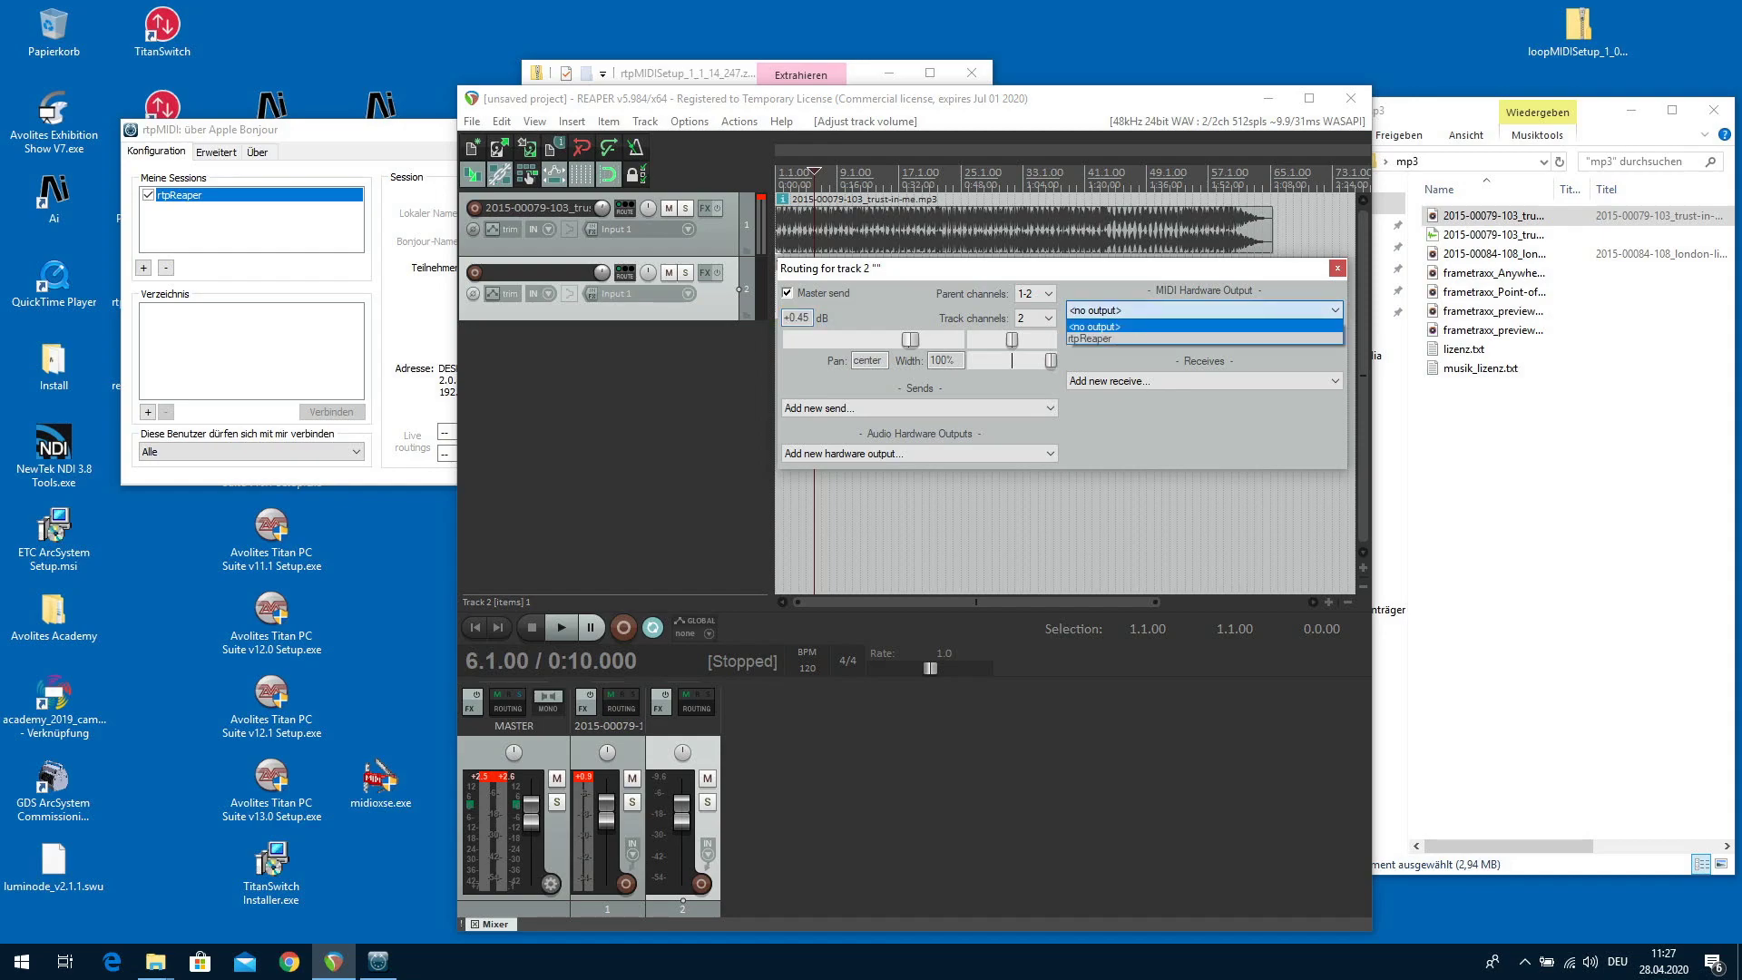
{"action": "left_click", "coordinate": [1110, 338]}
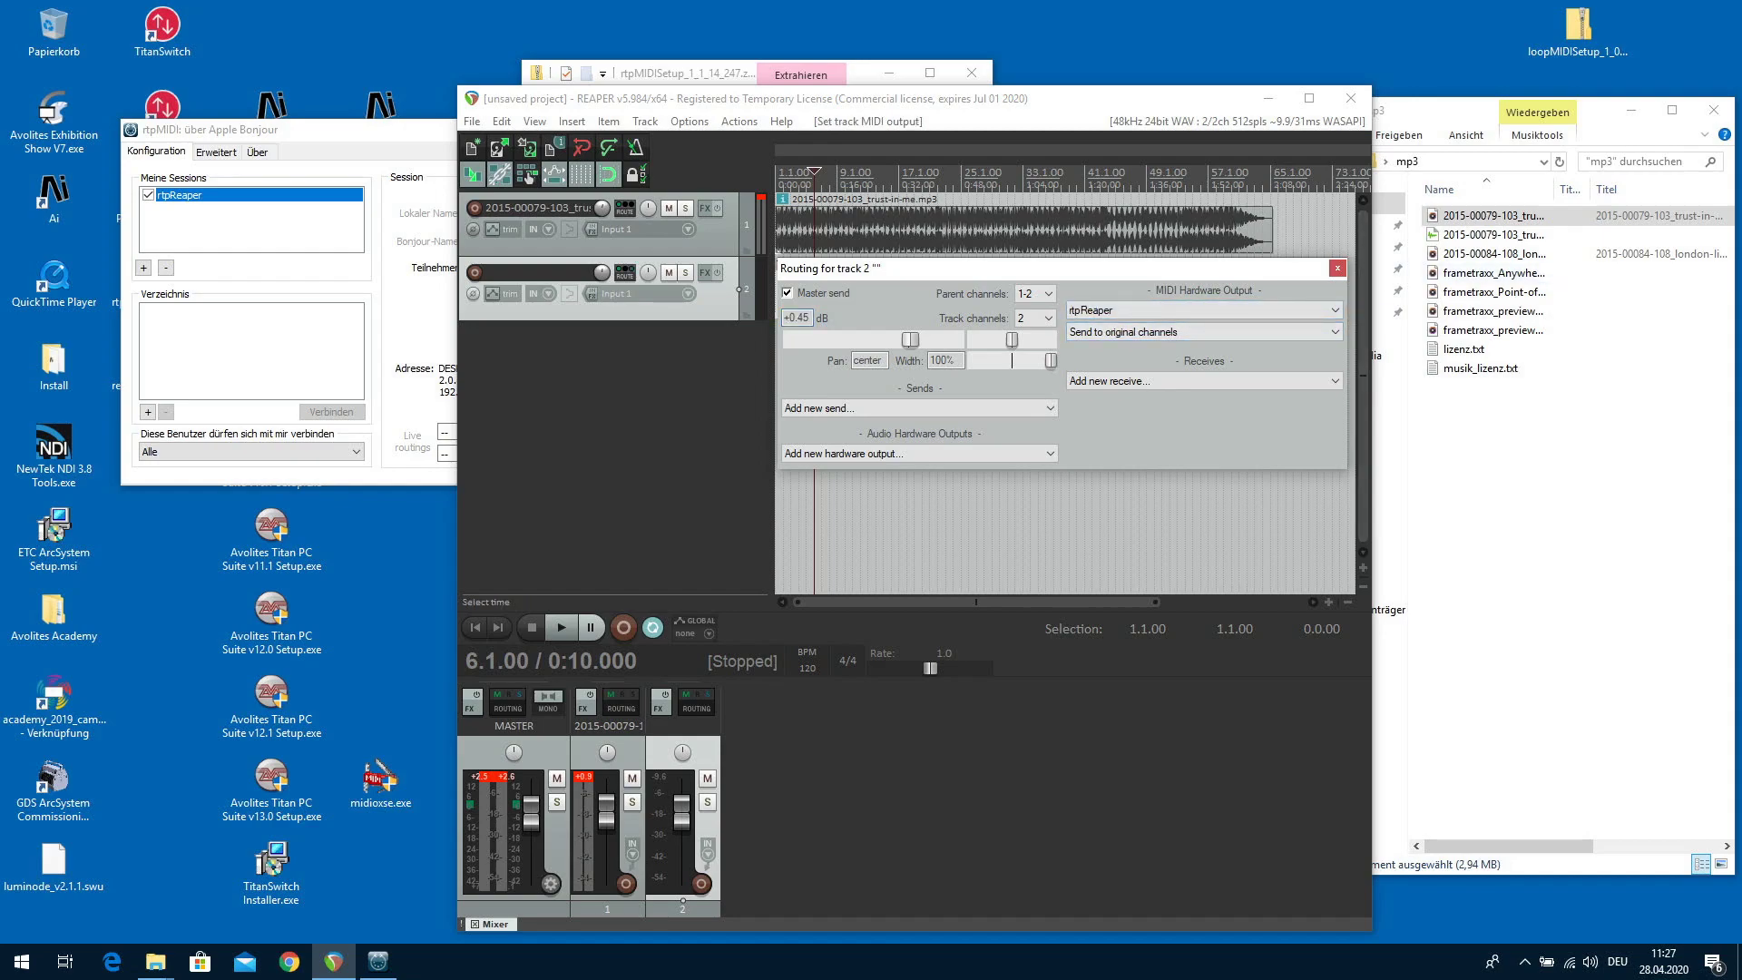
{"action": "left_click", "coordinate": [1337, 268]}
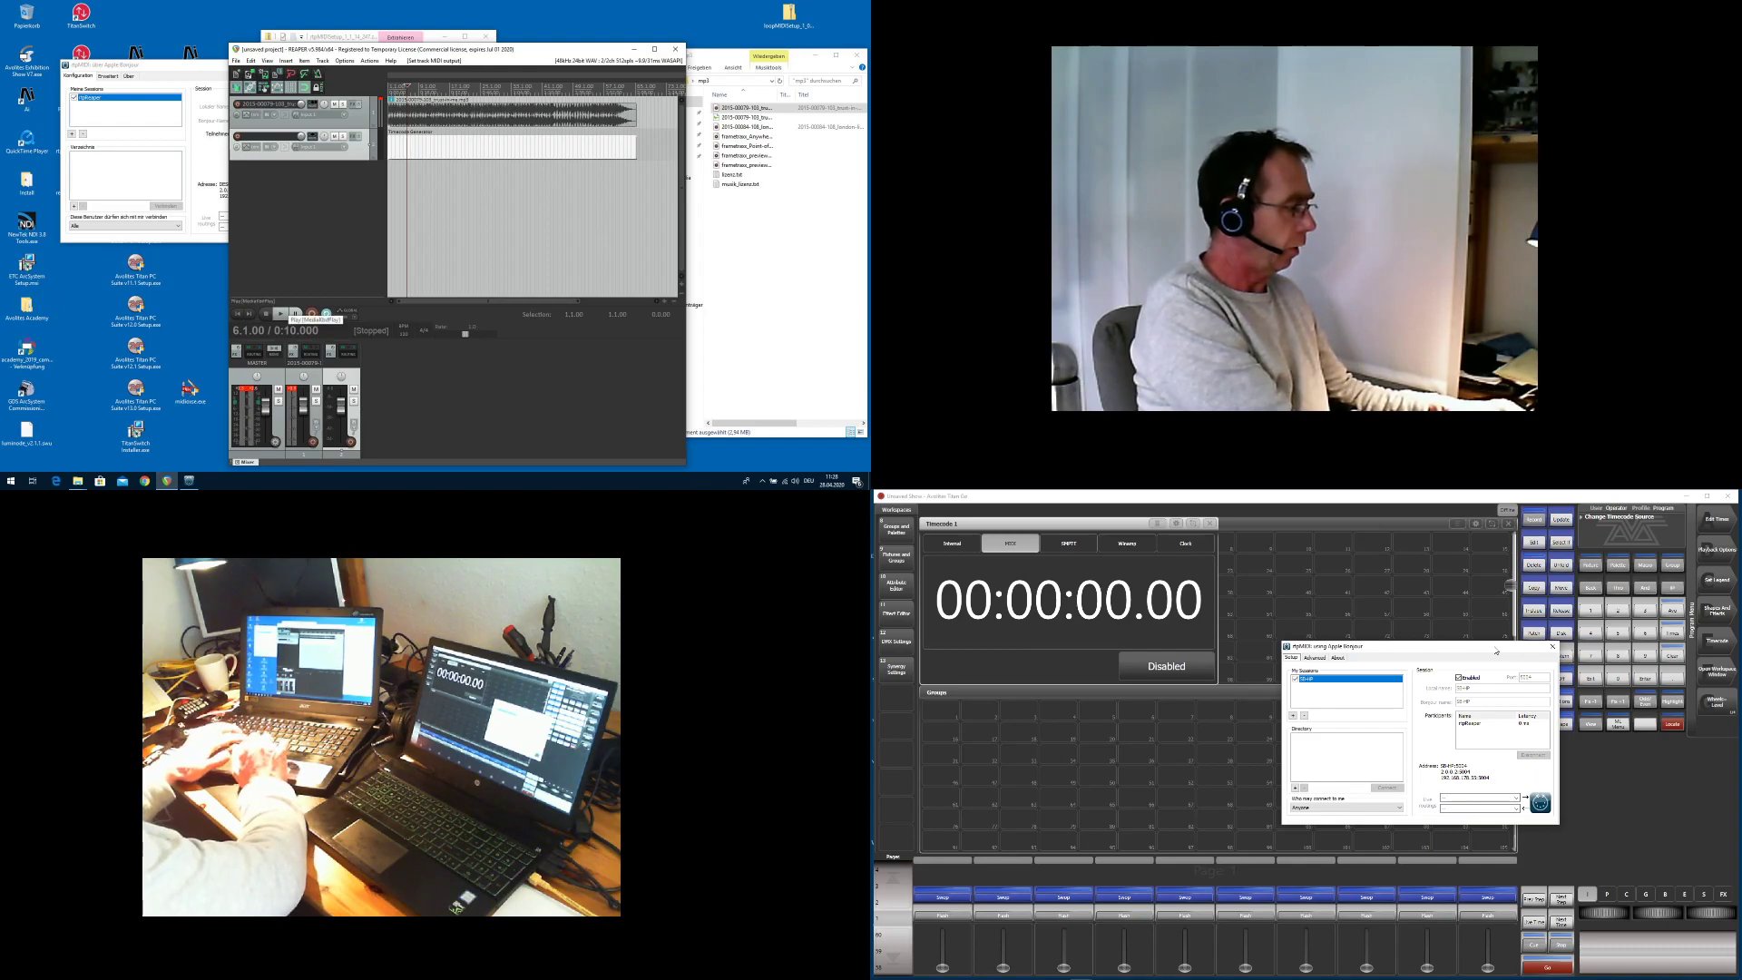
Start REAPER playback so Titan's timecode window counts along with the incoming MTC.
{"action": "left_click", "coordinate": [282, 313]}
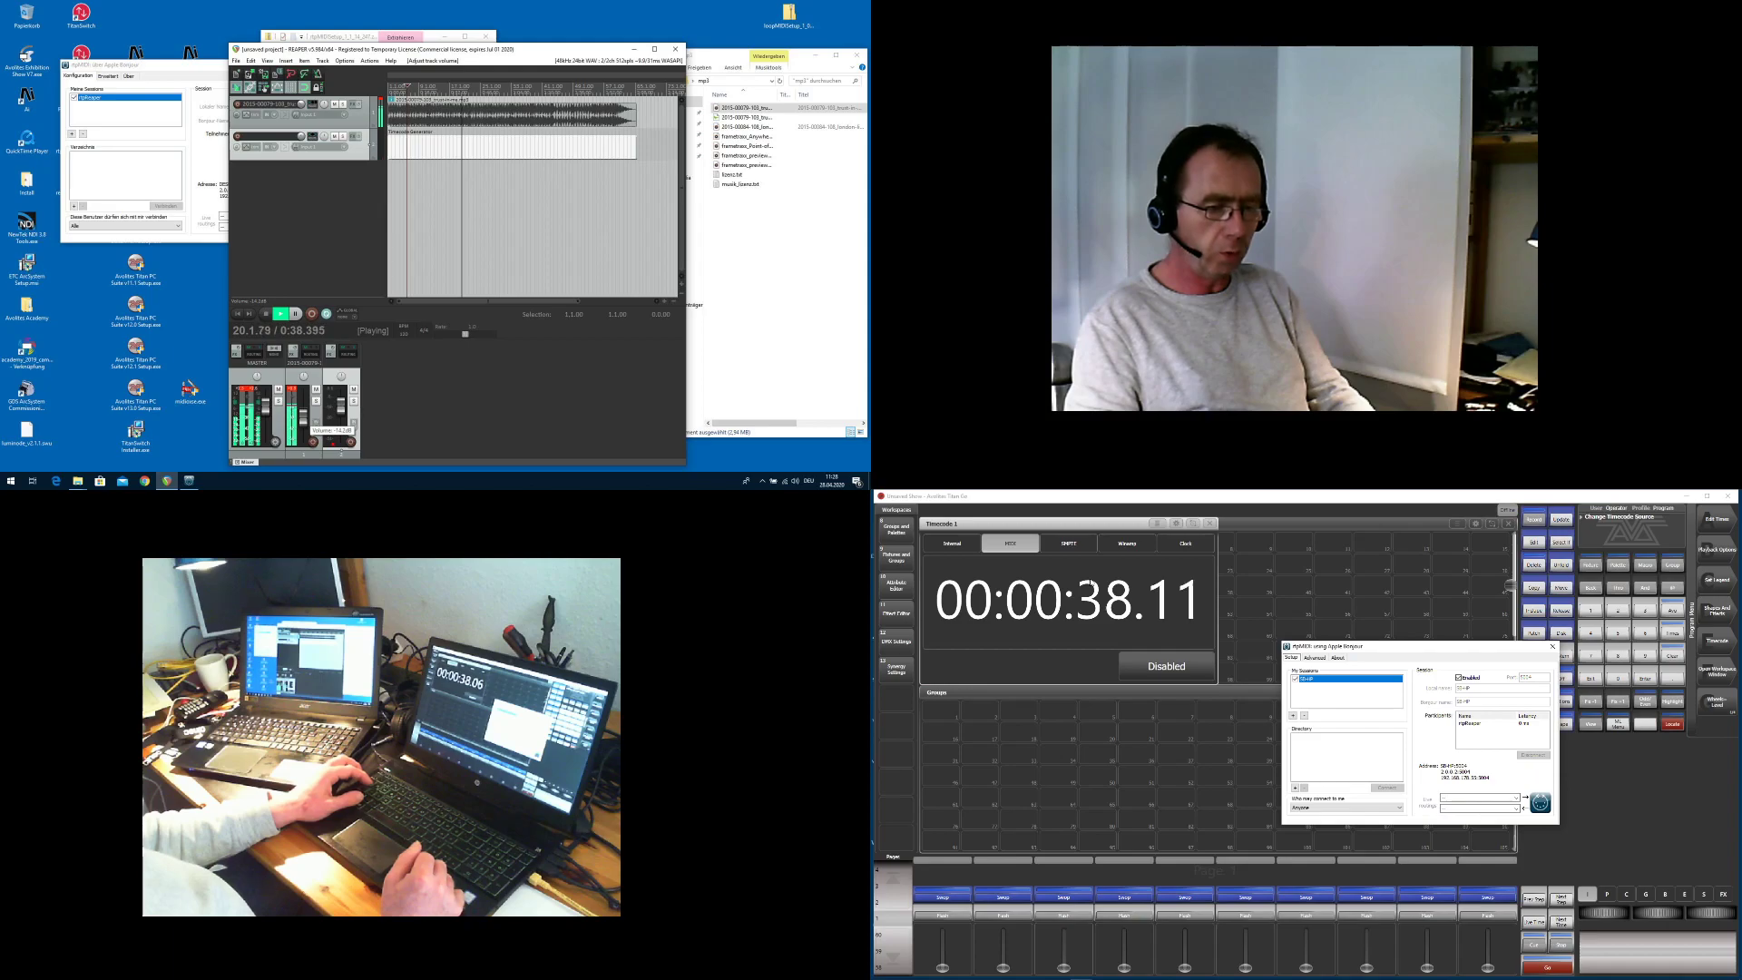
Search the Start menu for 'usb' and launch USB Expert Console while timecode keeps running.
{"action": "left_click", "coordinate": [882, 969]}
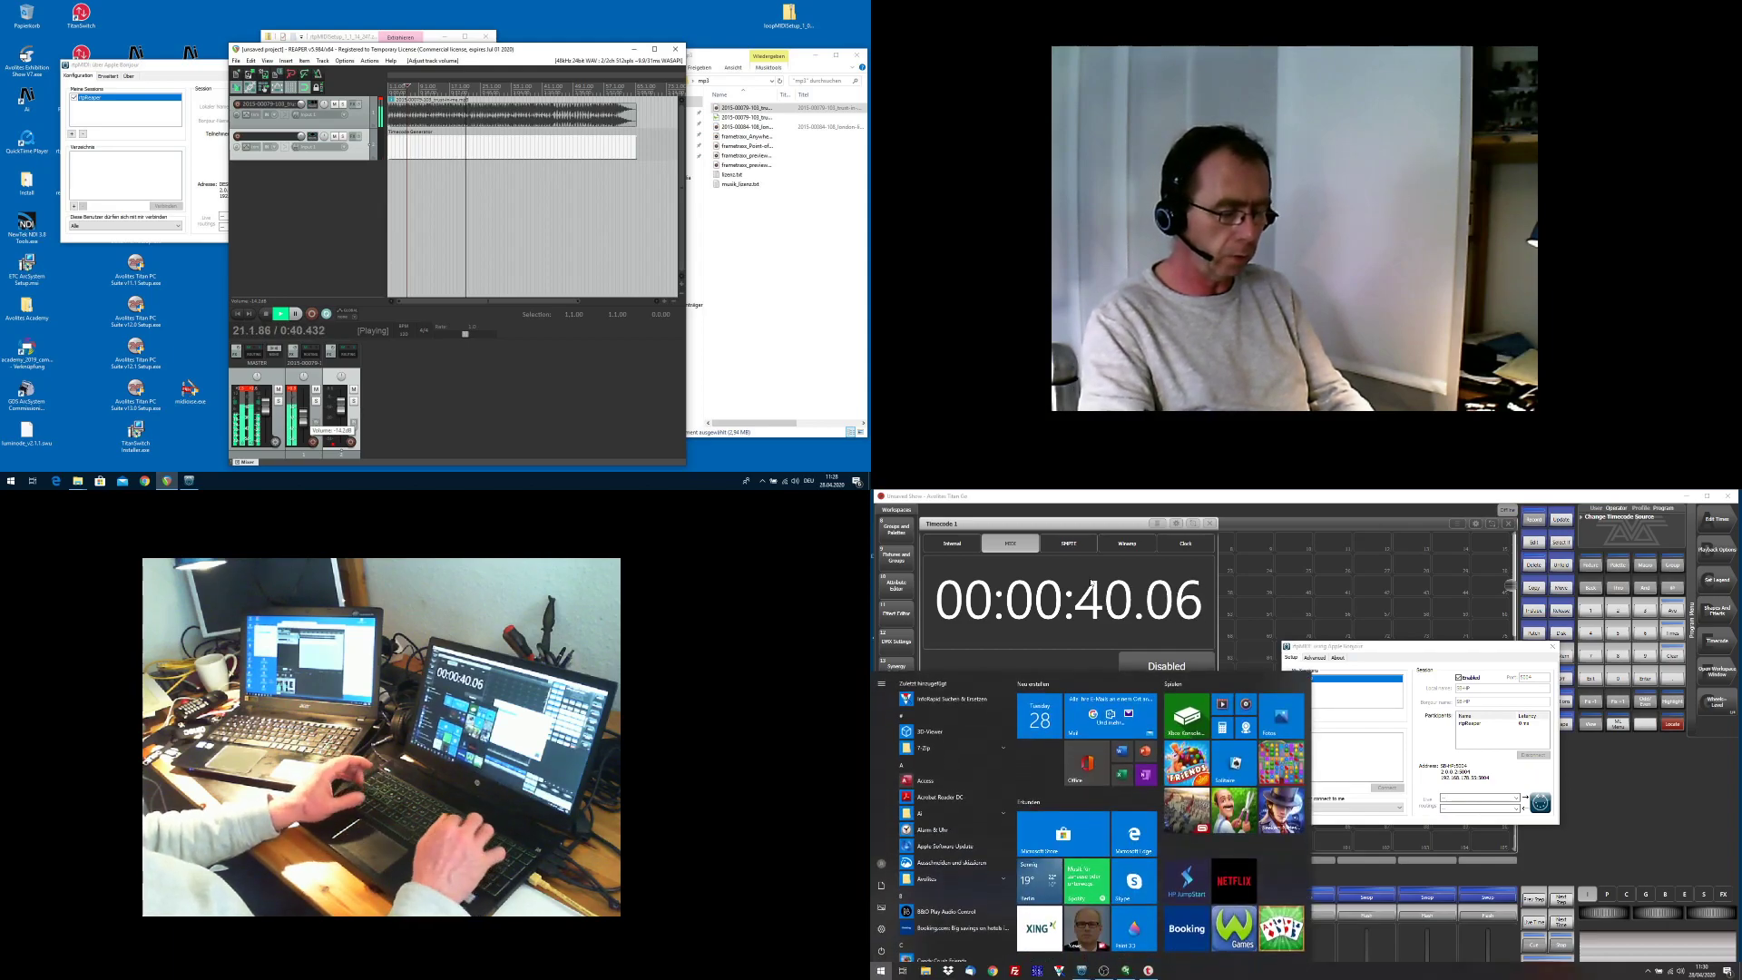
{"action": "type", "text": "usb"}
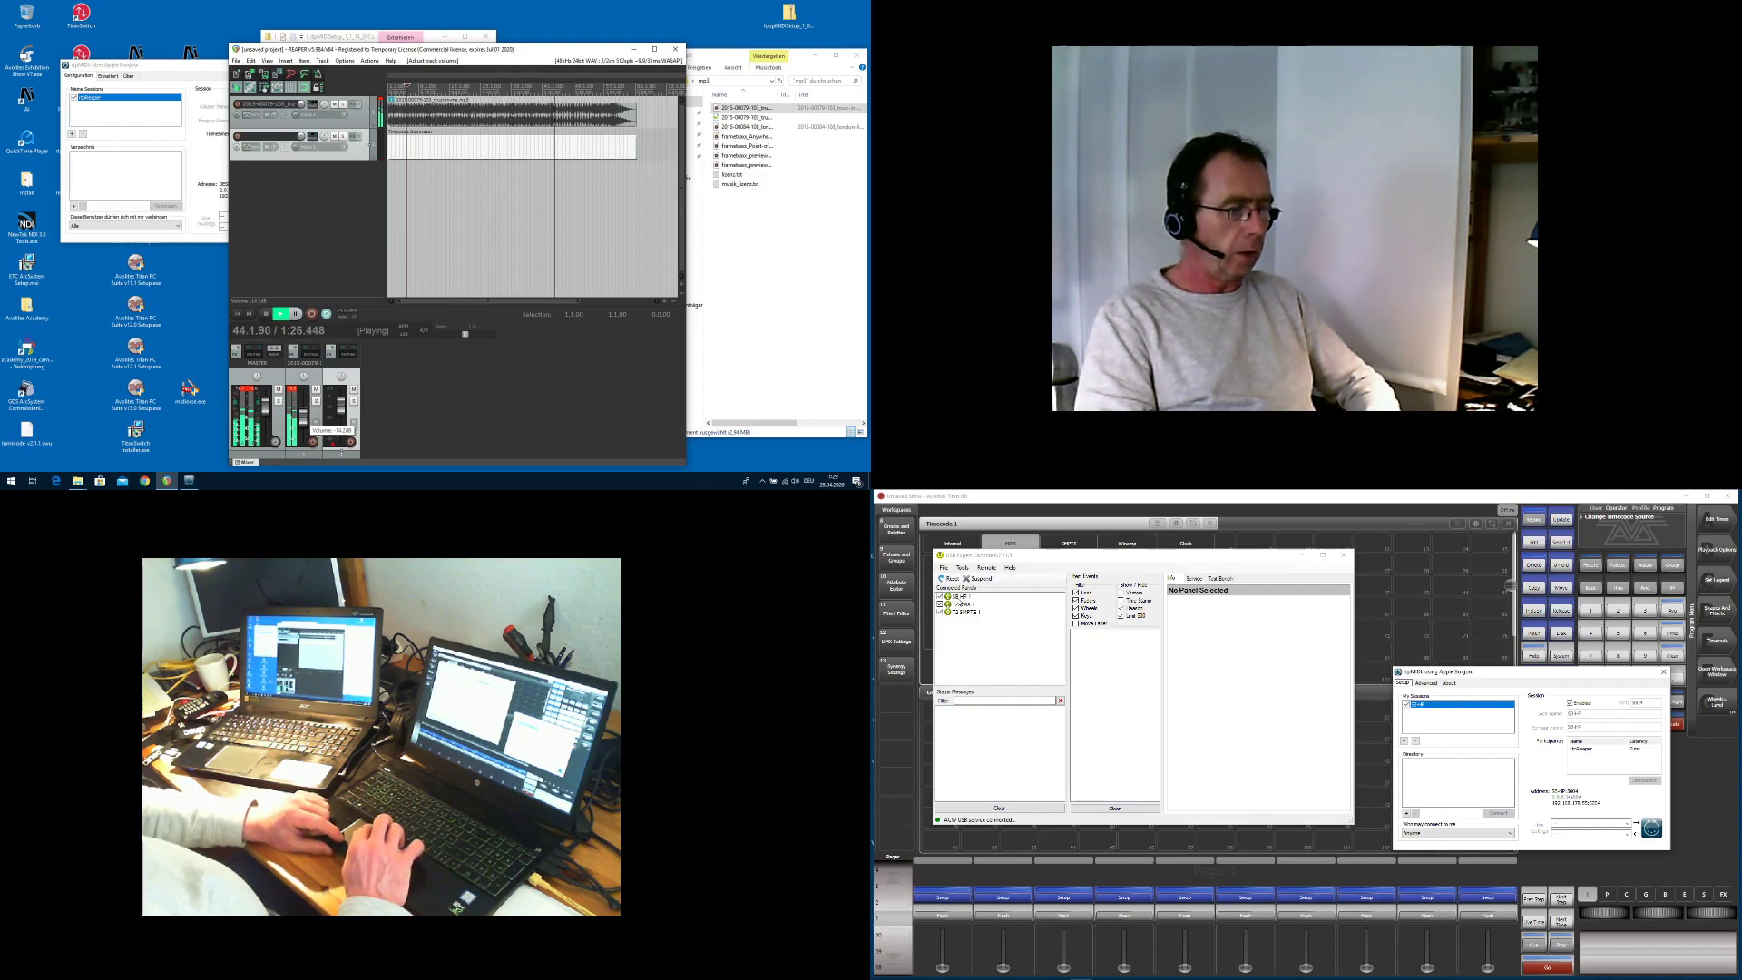
{"action": "left_click", "coordinate": [954, 597]}
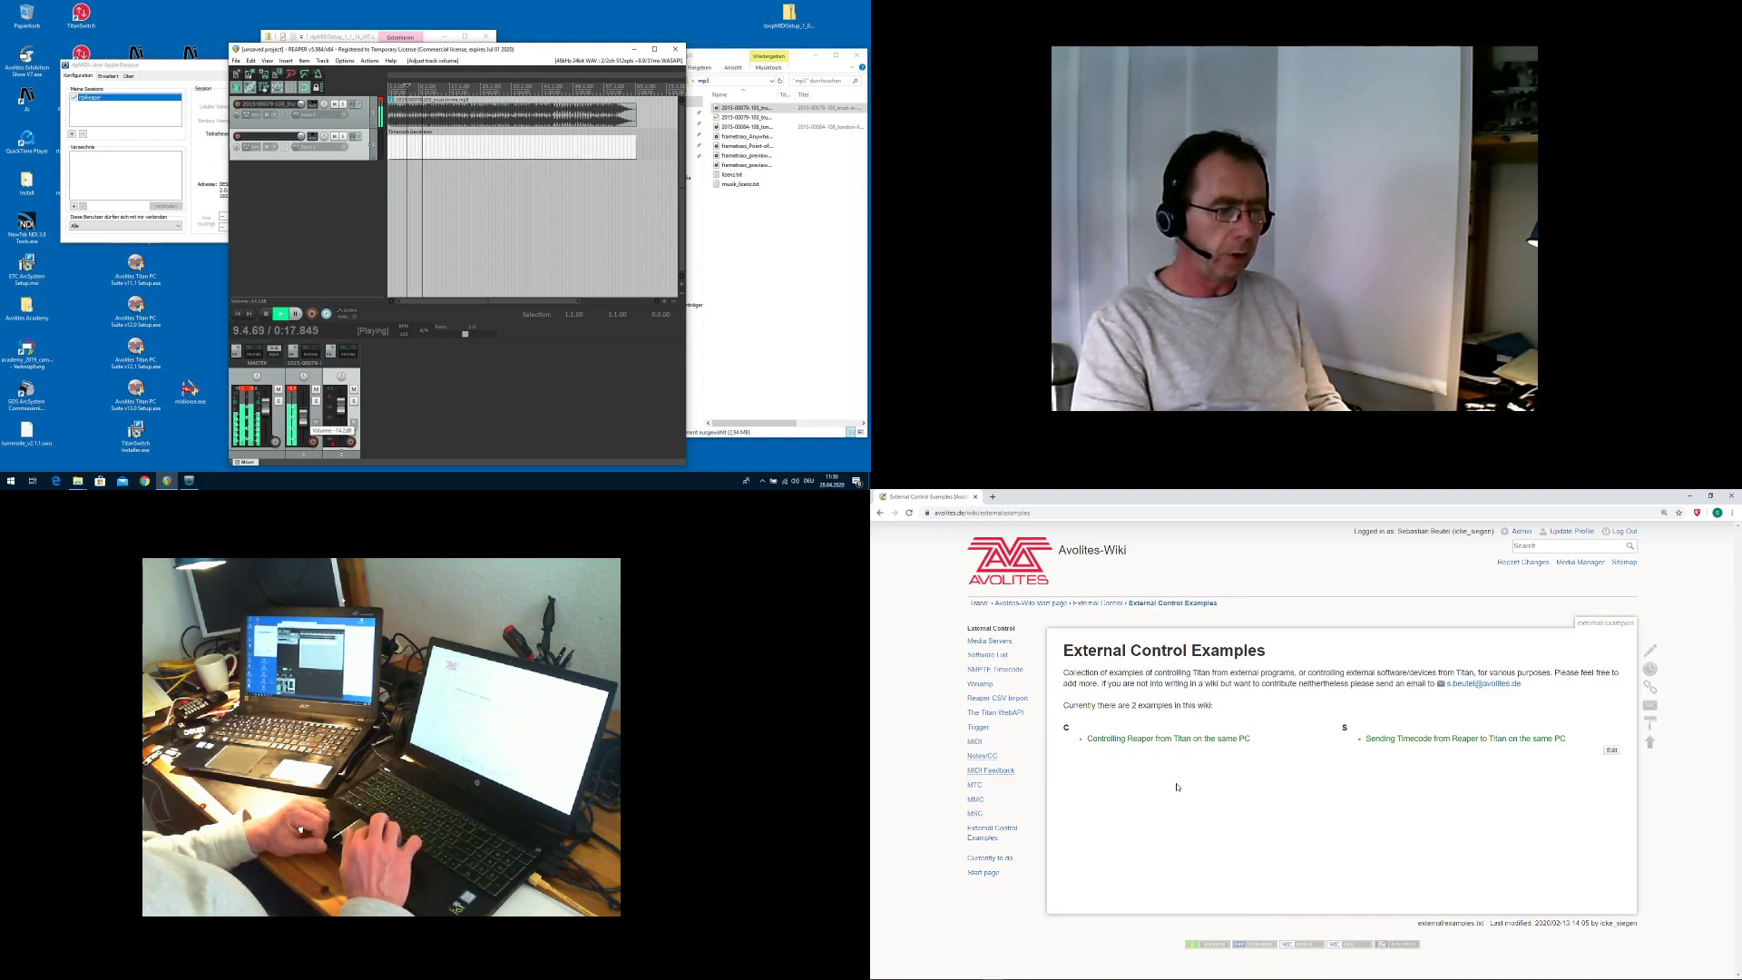
{"action": "mouse_move", "coordinate": [1468, 786]}
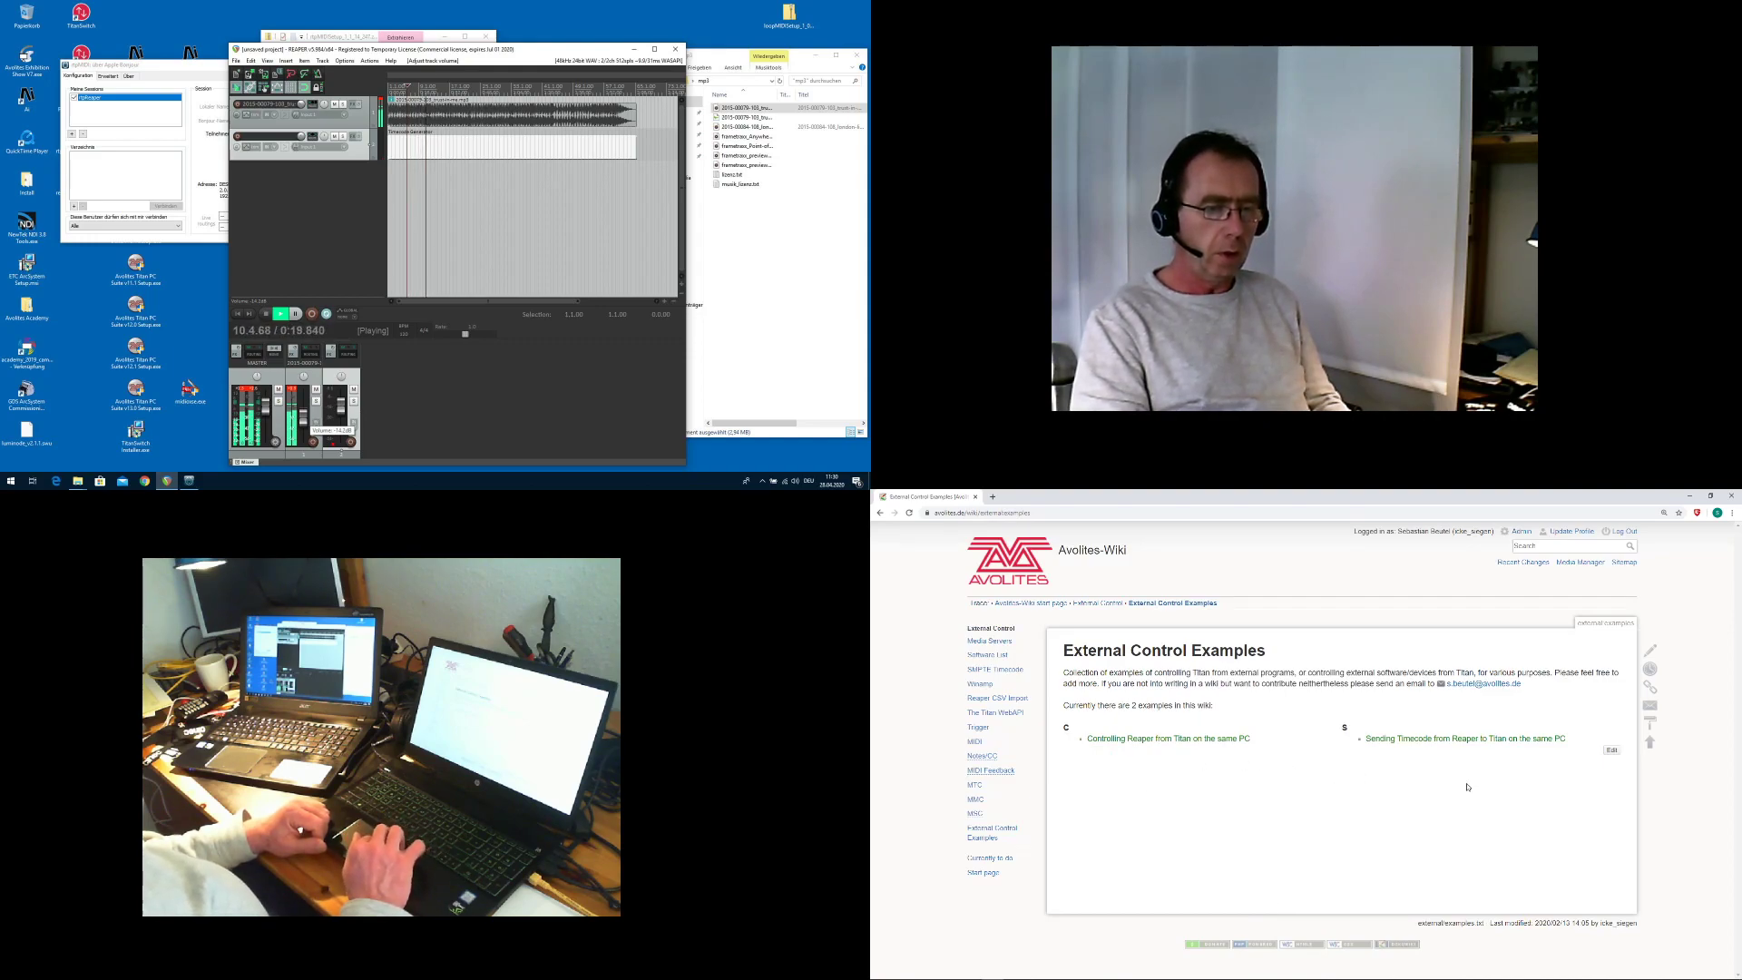